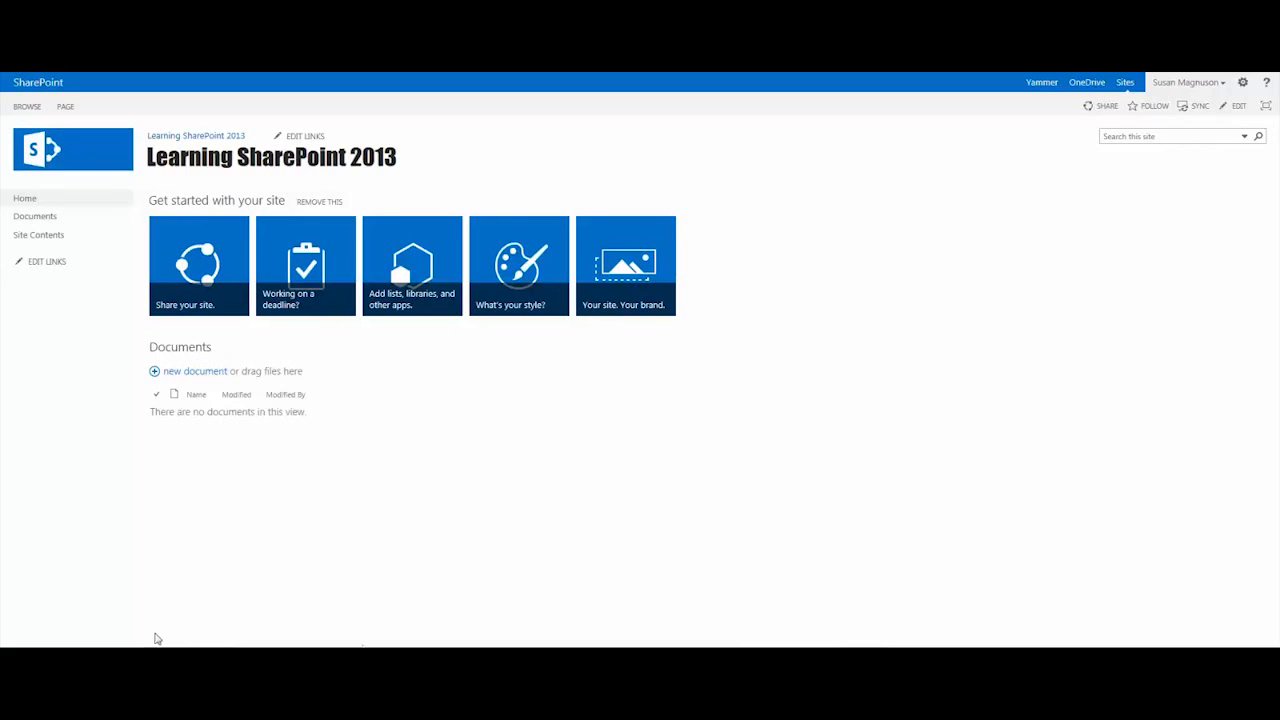
mouse_move(851, 371)
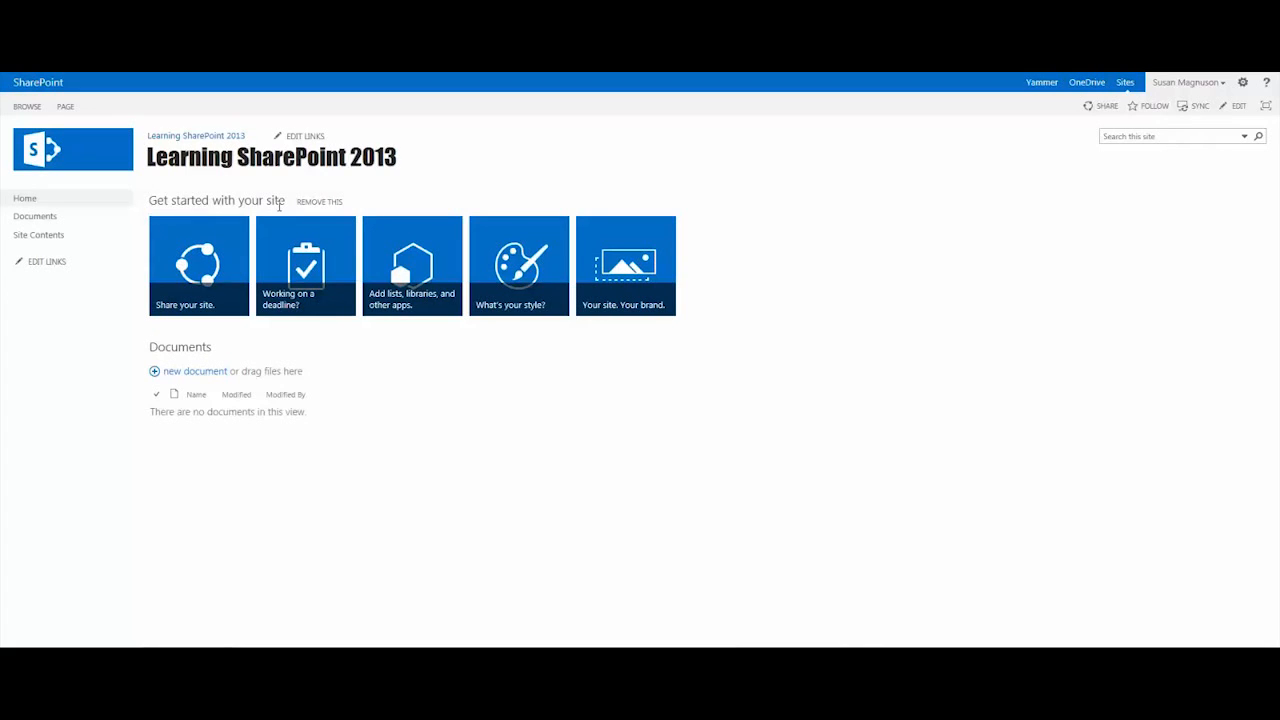
mouse_move(438, 162)
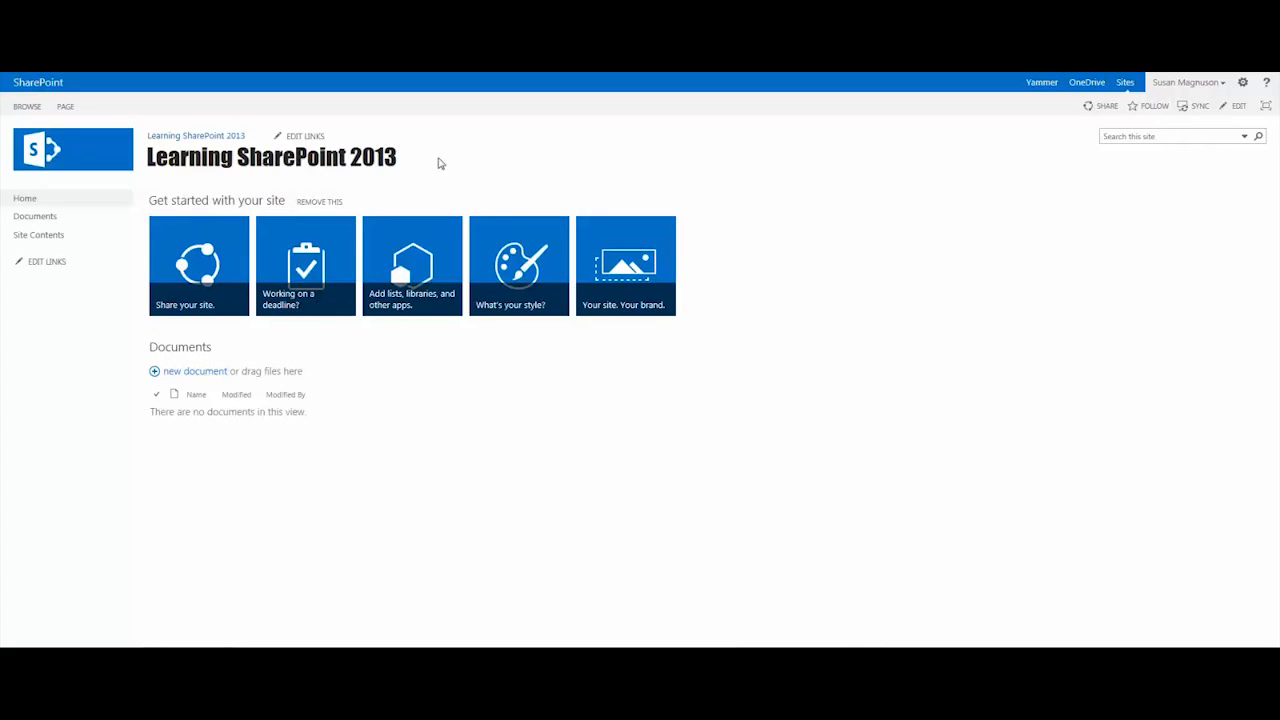
mouse_move(411, 265)
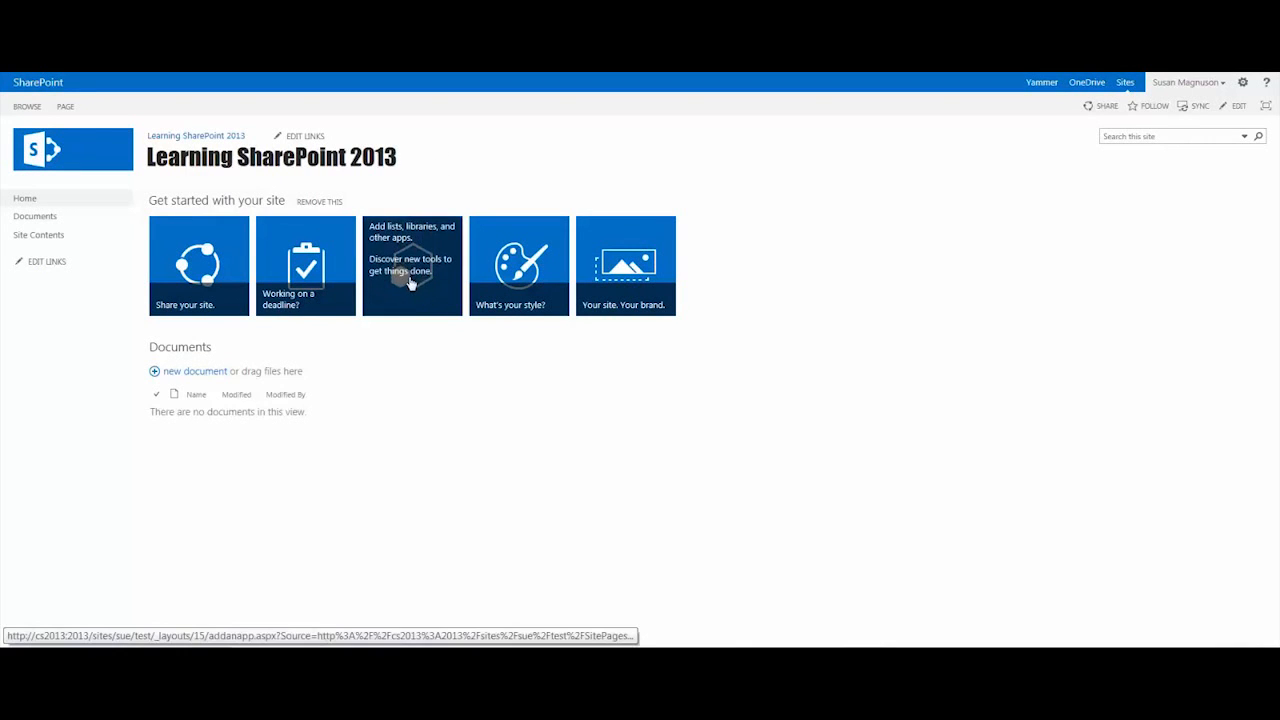
mouse_move(385, 247)
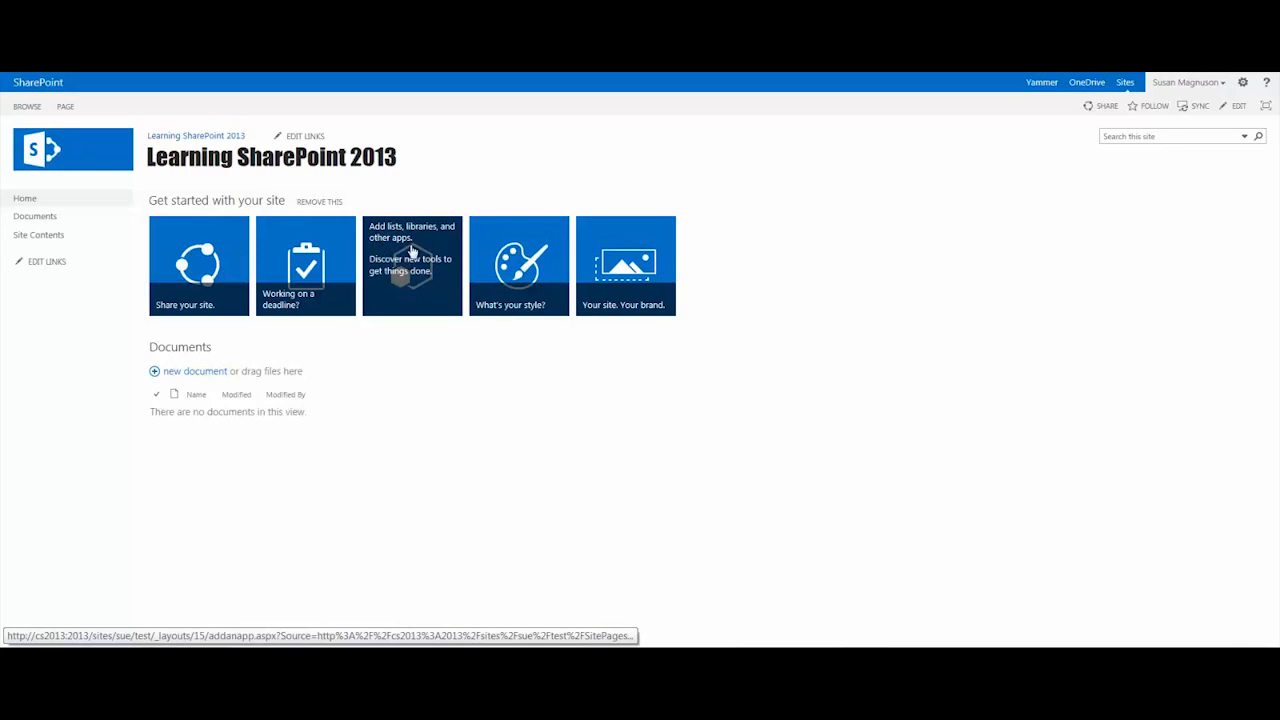
mouse_move(416, 318)
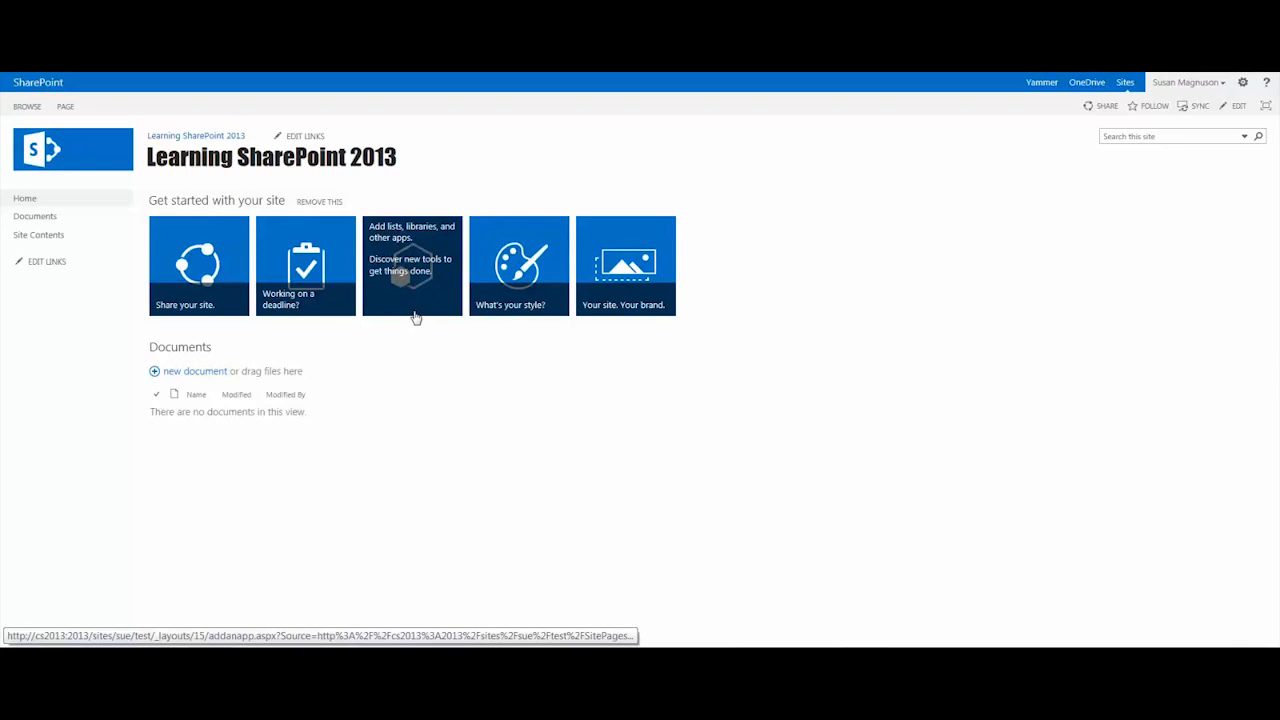
mouse_move(90, 471)
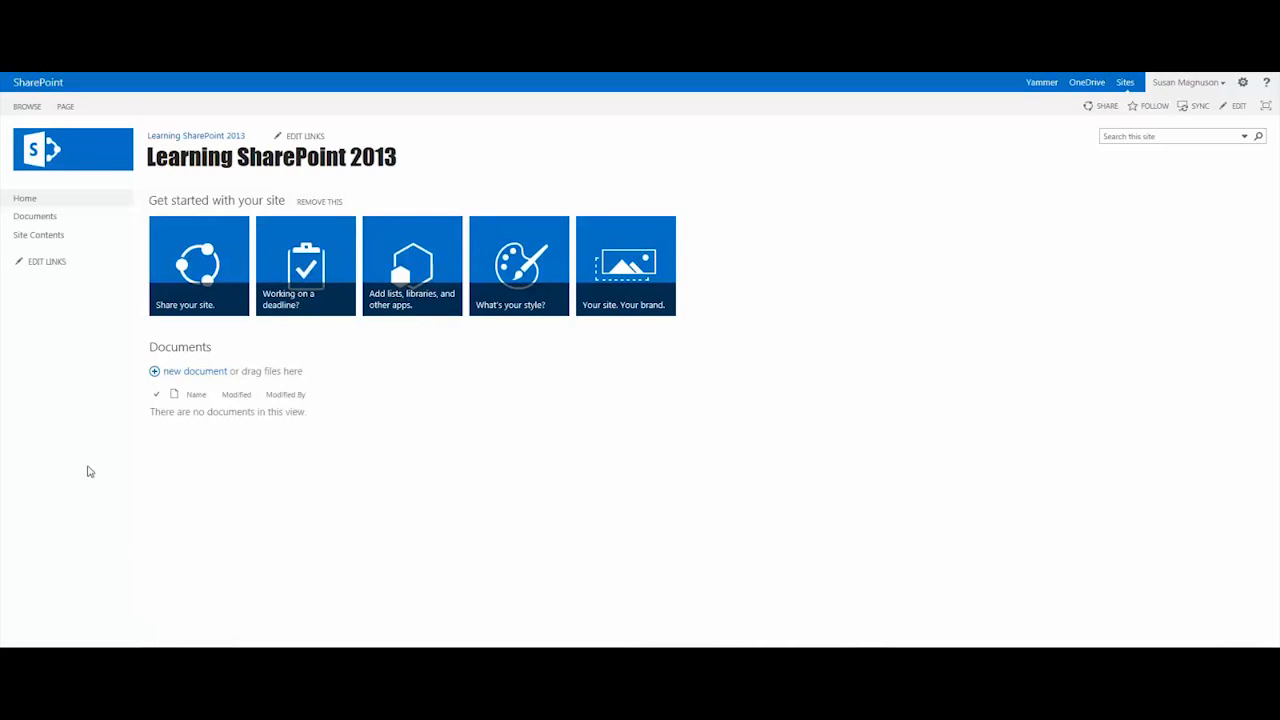
mouse_move(947, 388)
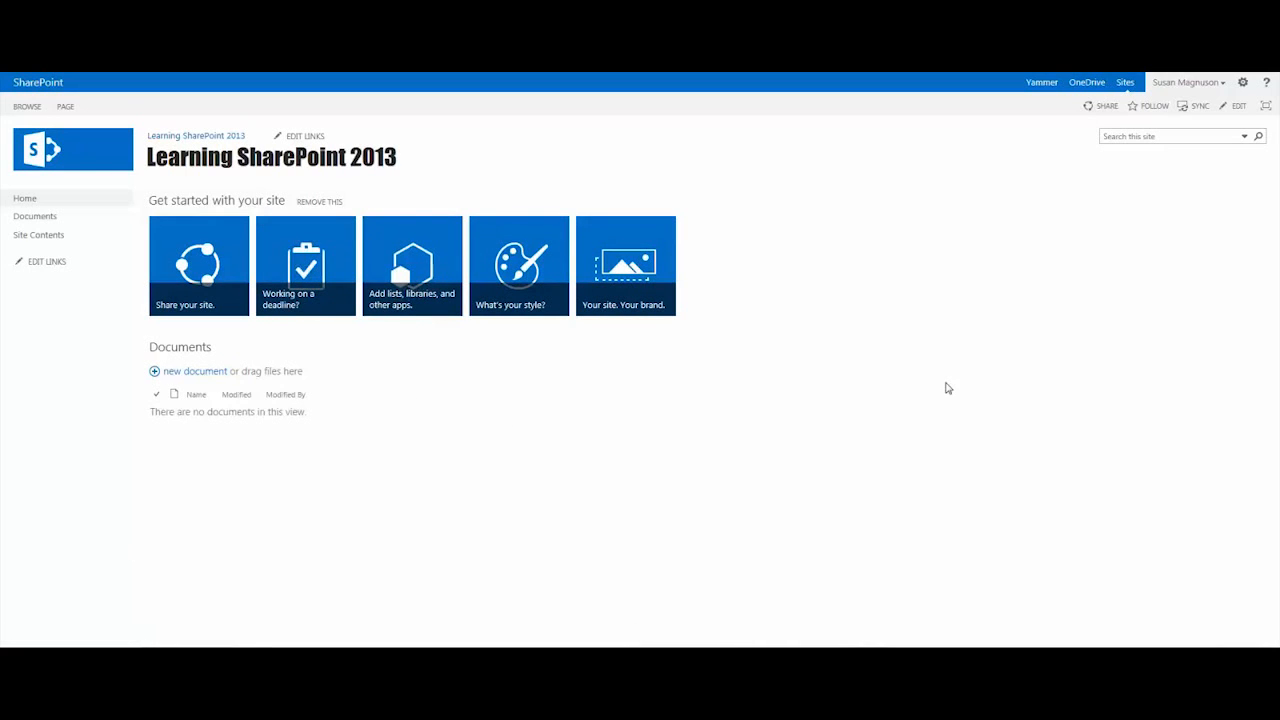
mouse_move(941, 379)
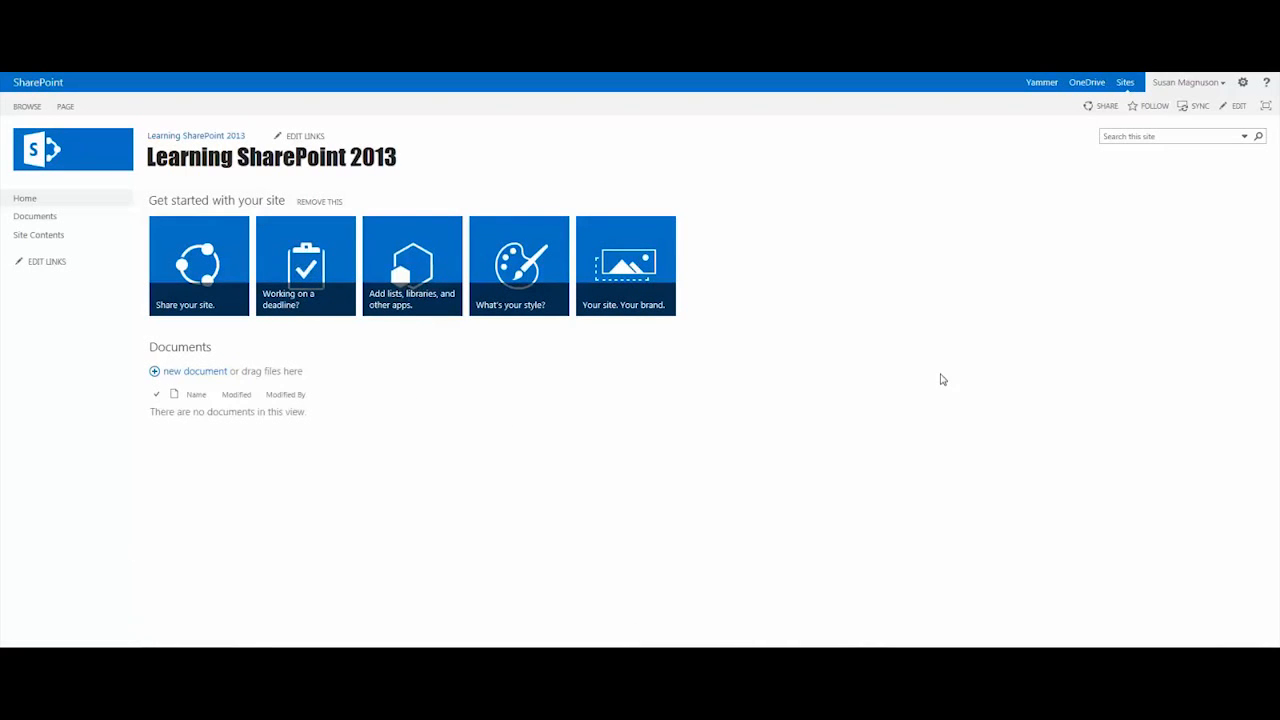
mouse_move(411, 265)
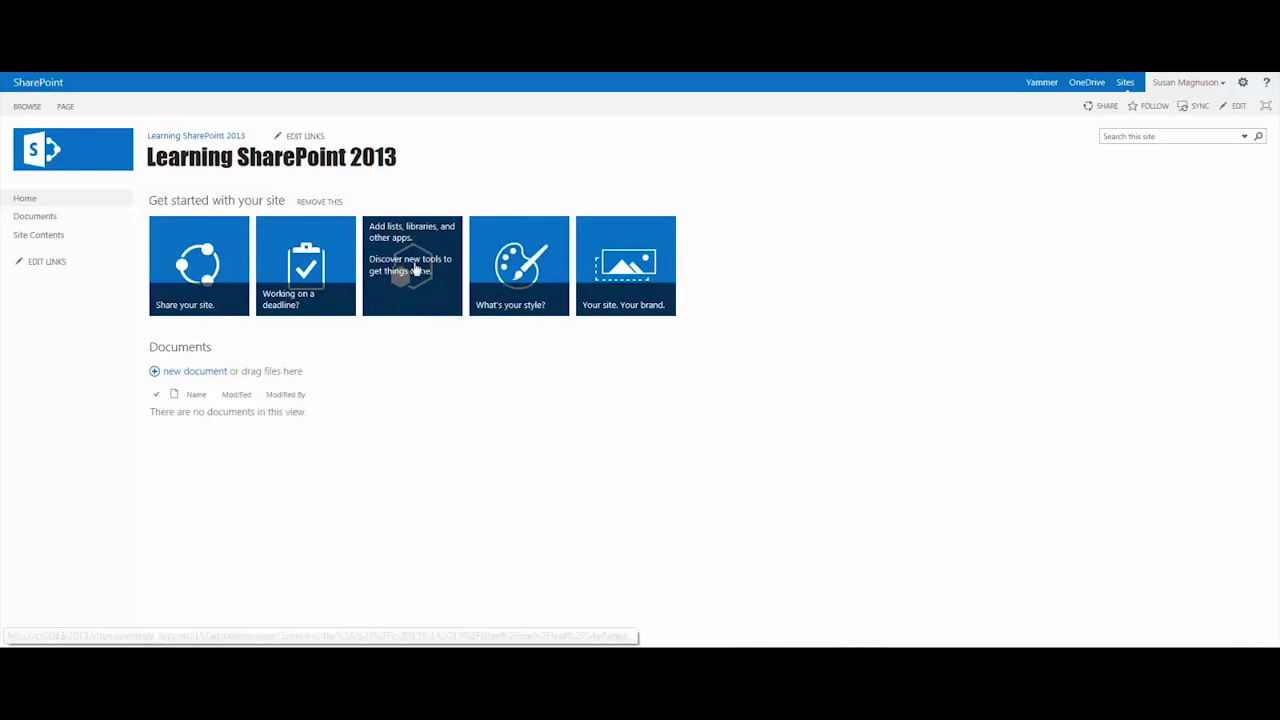
- Open Site Contents > Your Apps from the 'Add lists, libraries, and other apps' tile
click(412, 265)
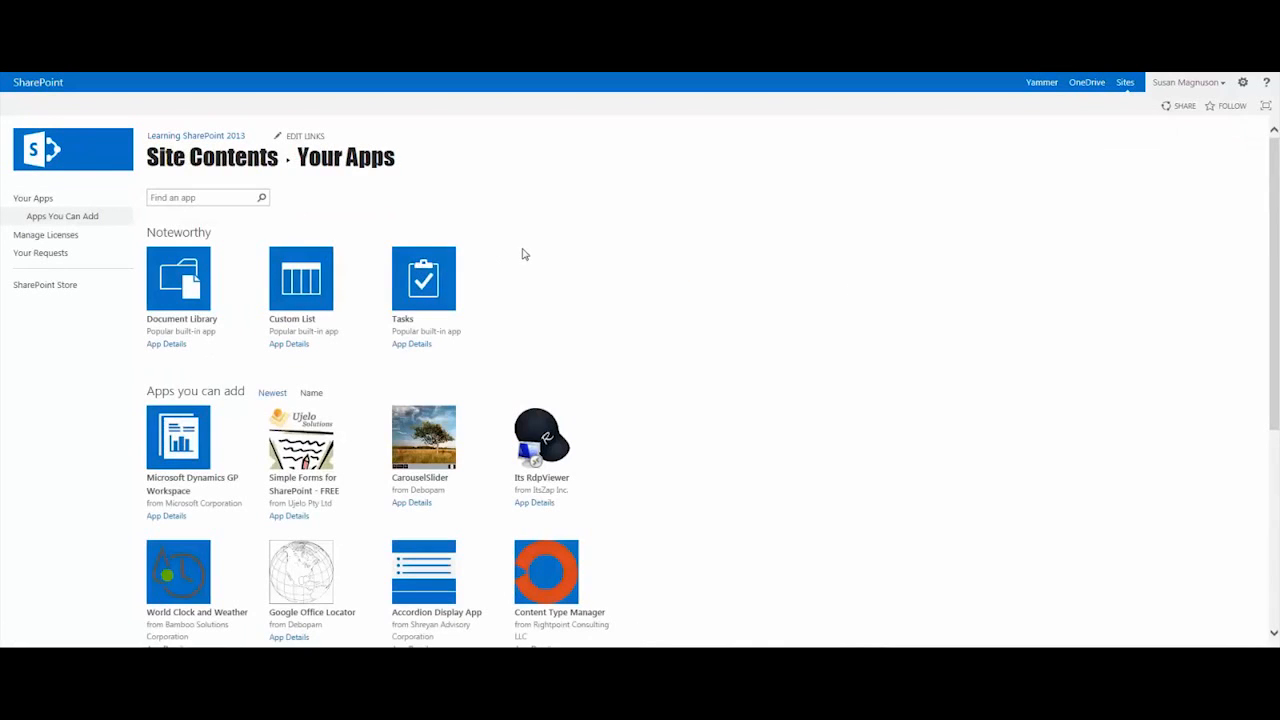
mouse_move(44, 285)
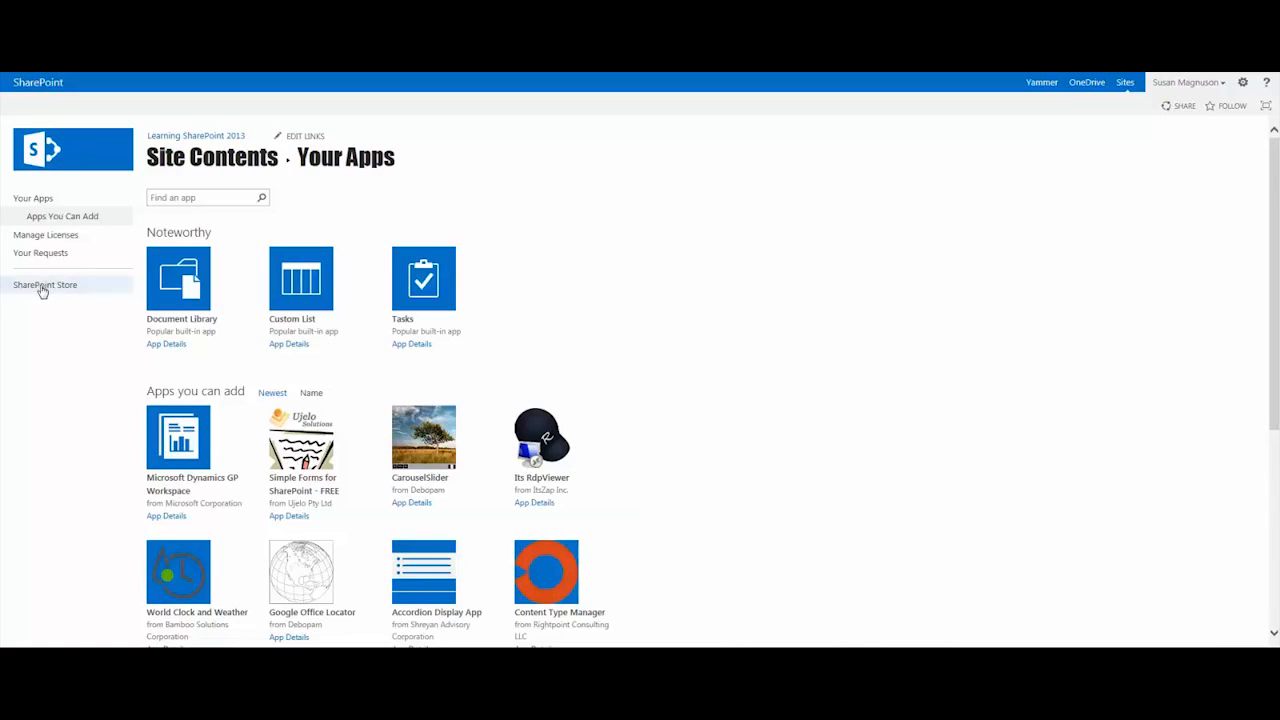
mouse_move(213, 172)
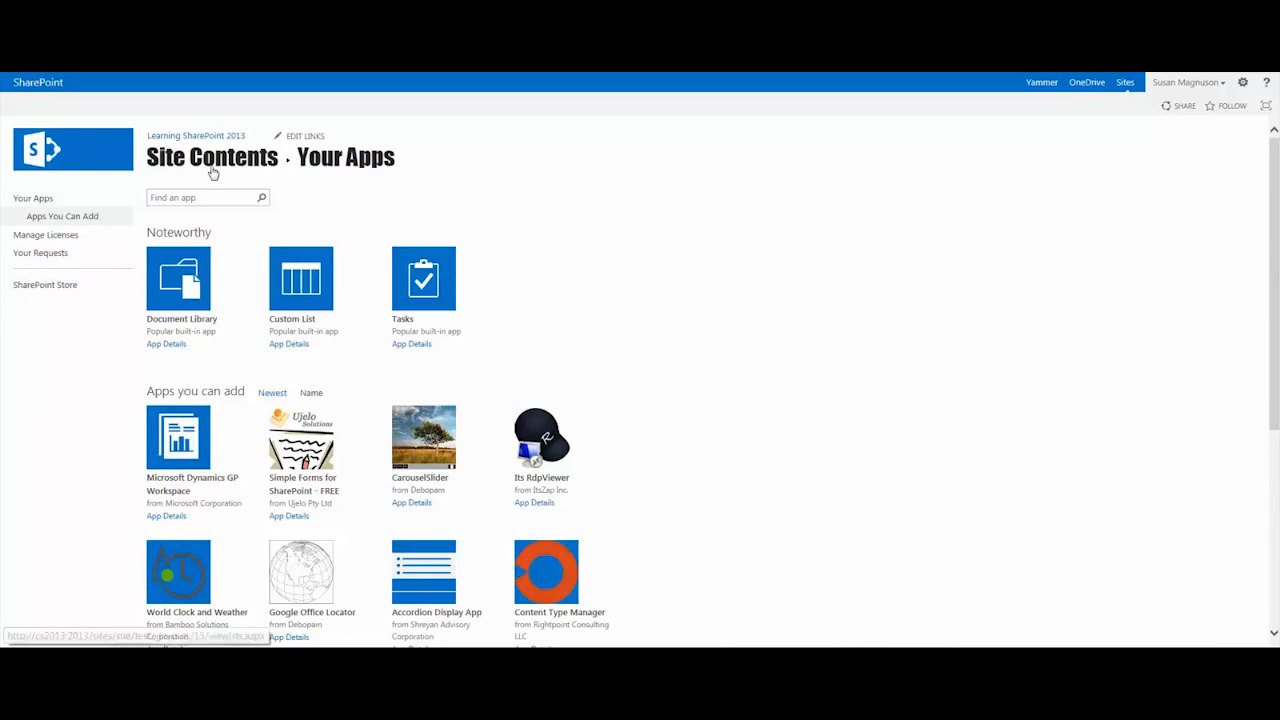
mouse_move(44, 284)
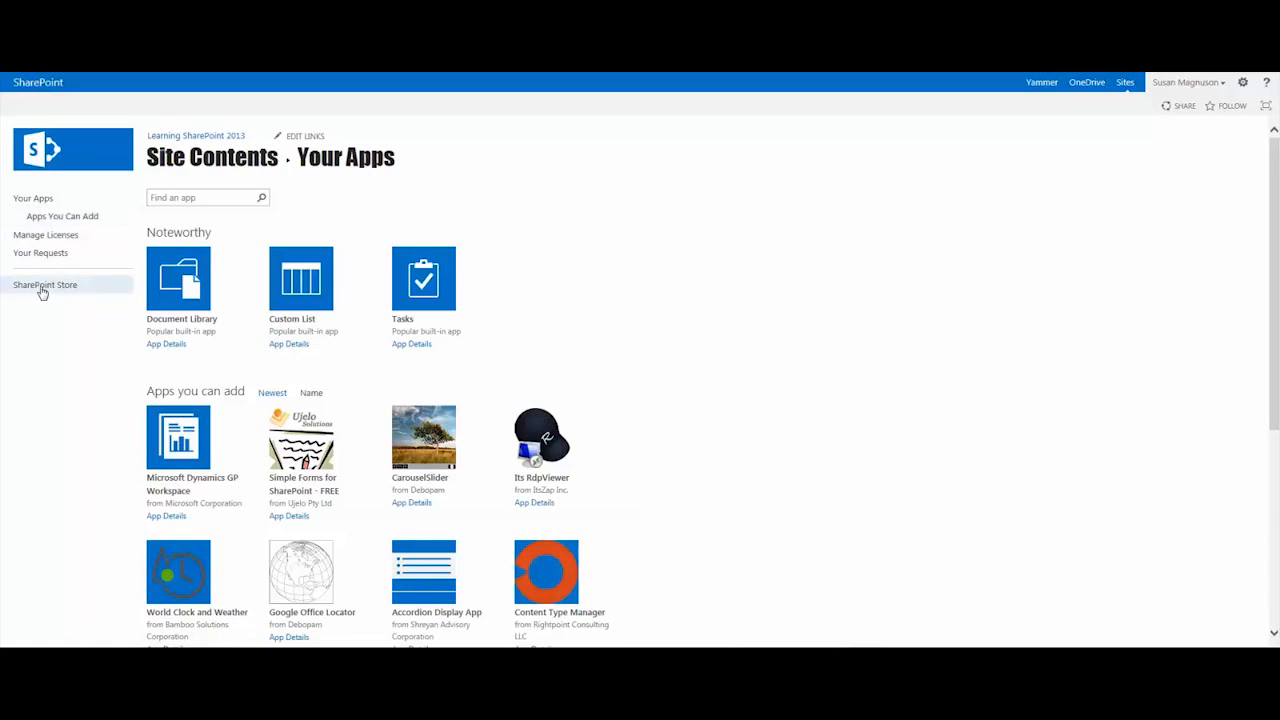
- Go to the SharePoint Store from the Your Apps left navigation
click(44, 289)
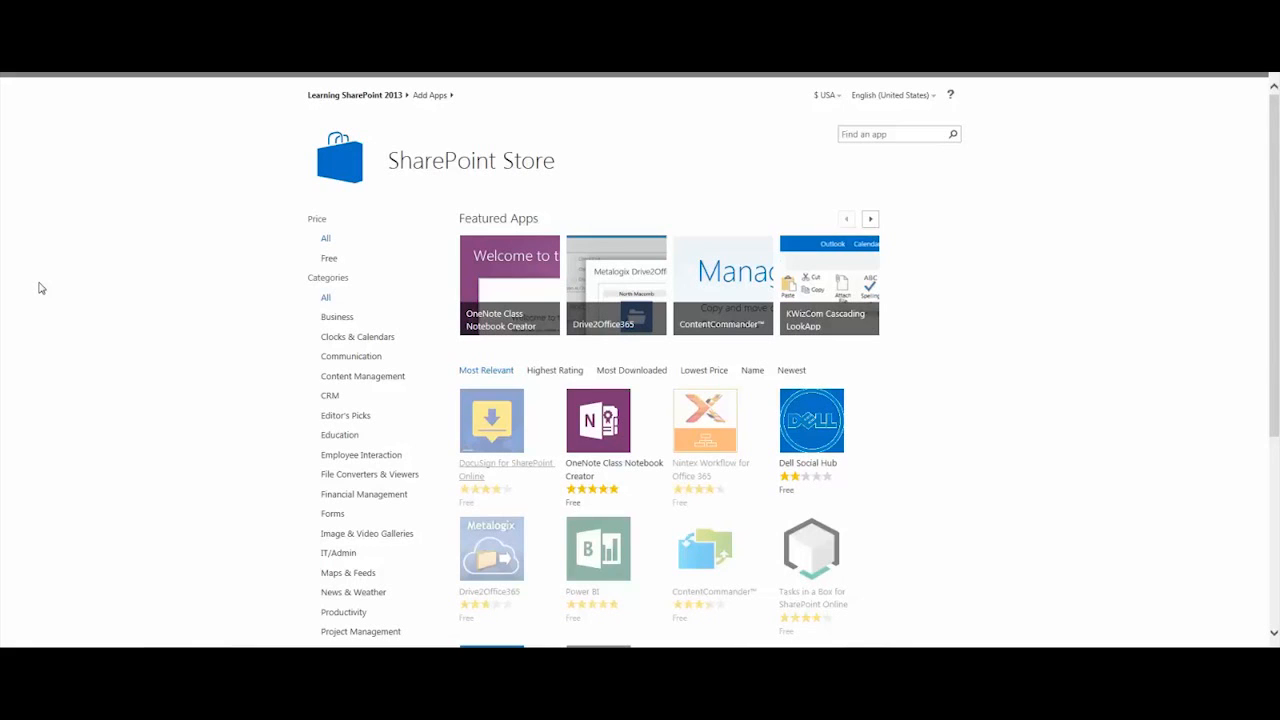
mouse_move(244, 360)
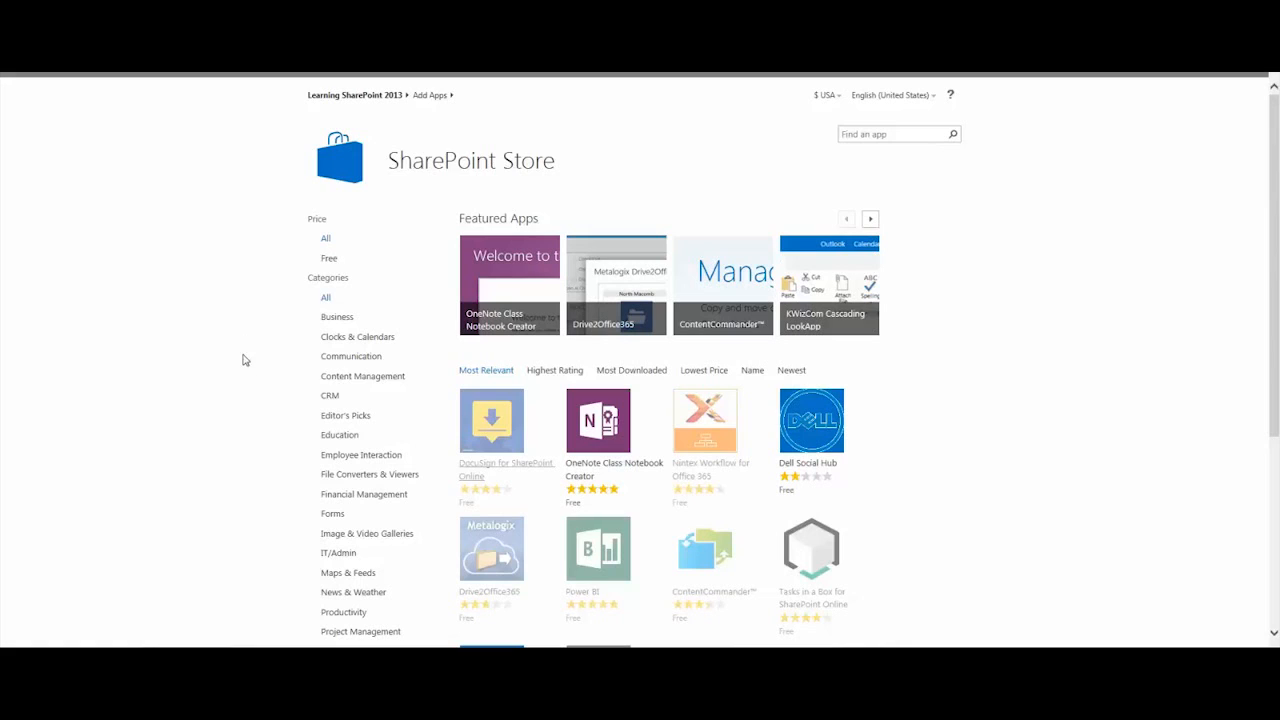
mouse_move(259, 286)
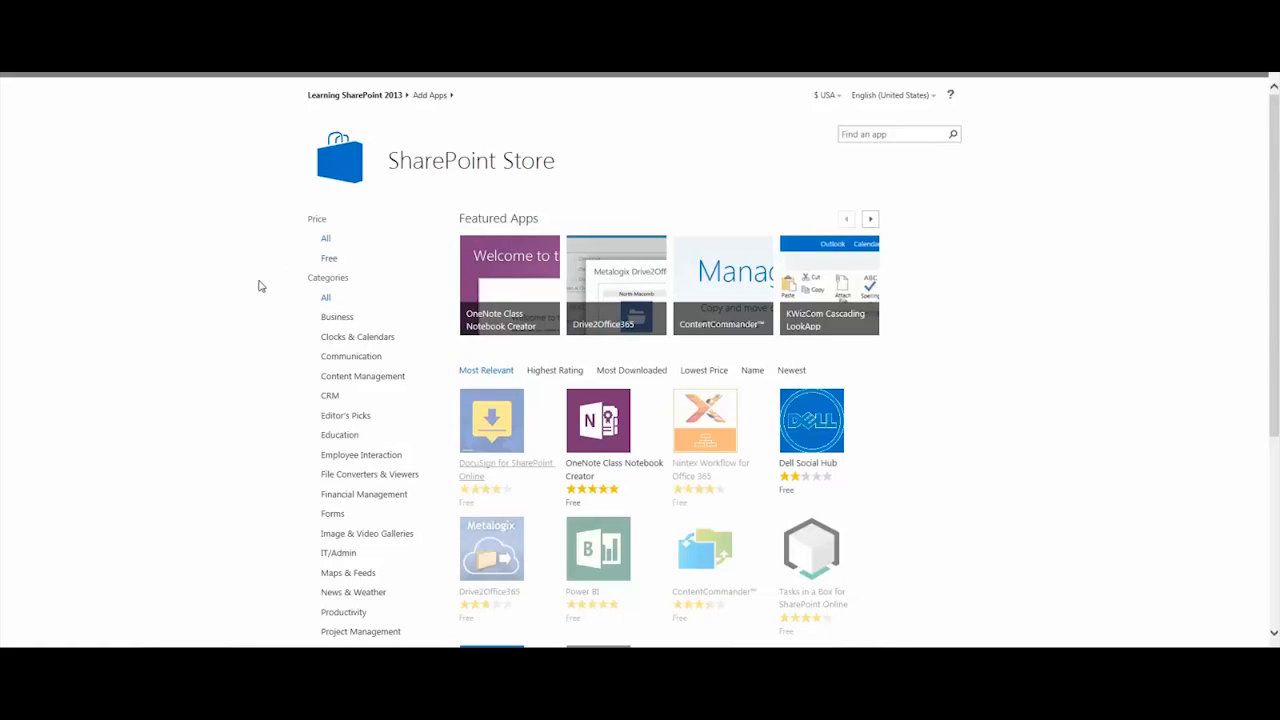
mouse_move(226, 371)
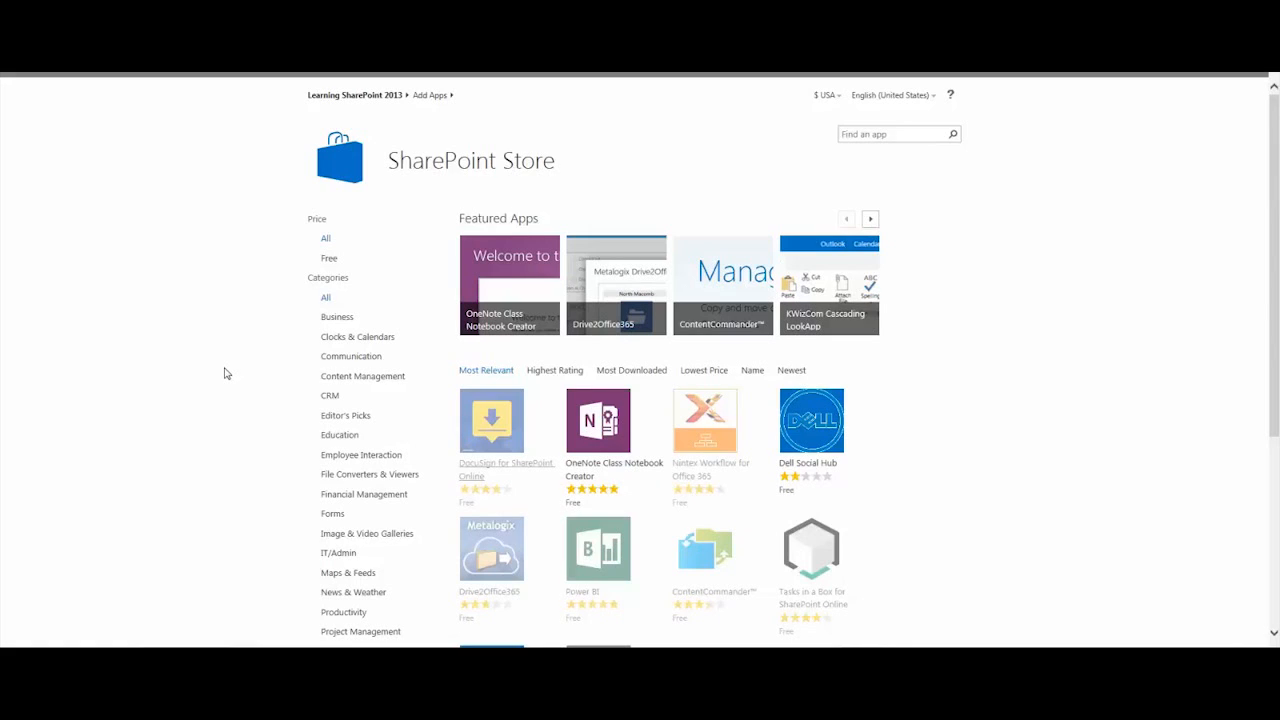
mouse_move(450, 264)
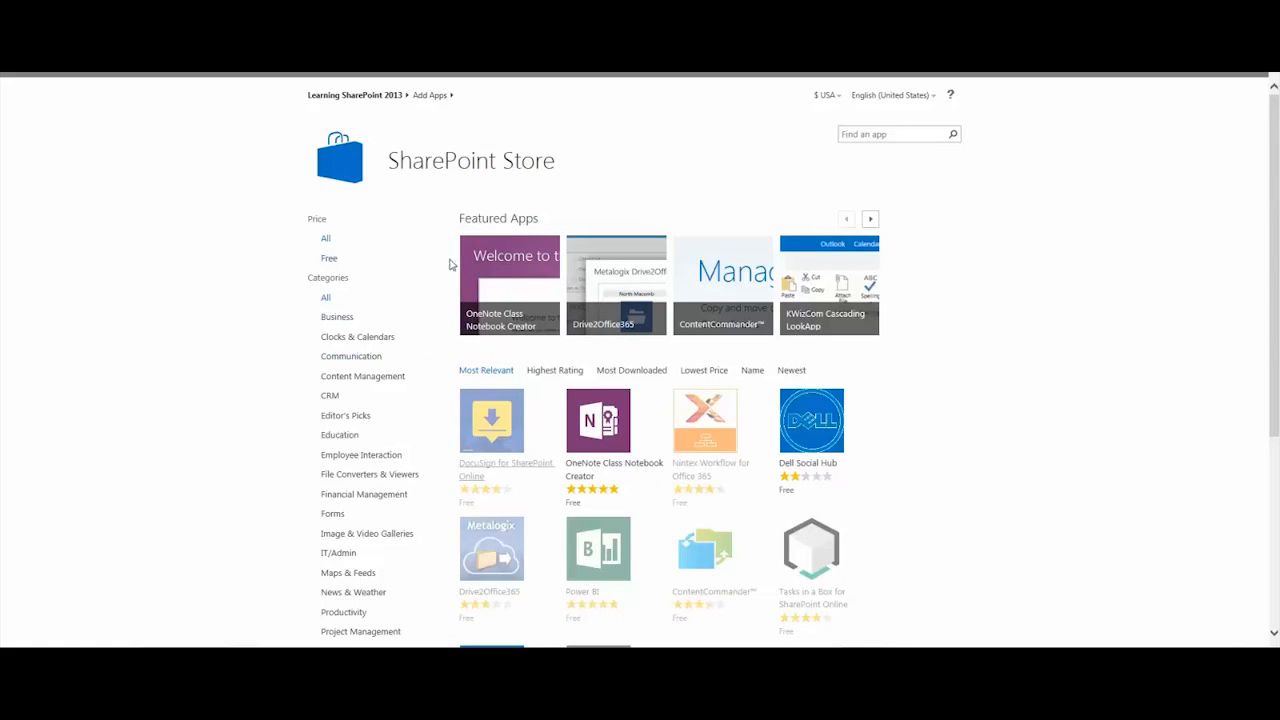
- Search the store for 'bamboo' and open the World Clock and Weather app details
click(895, 134)
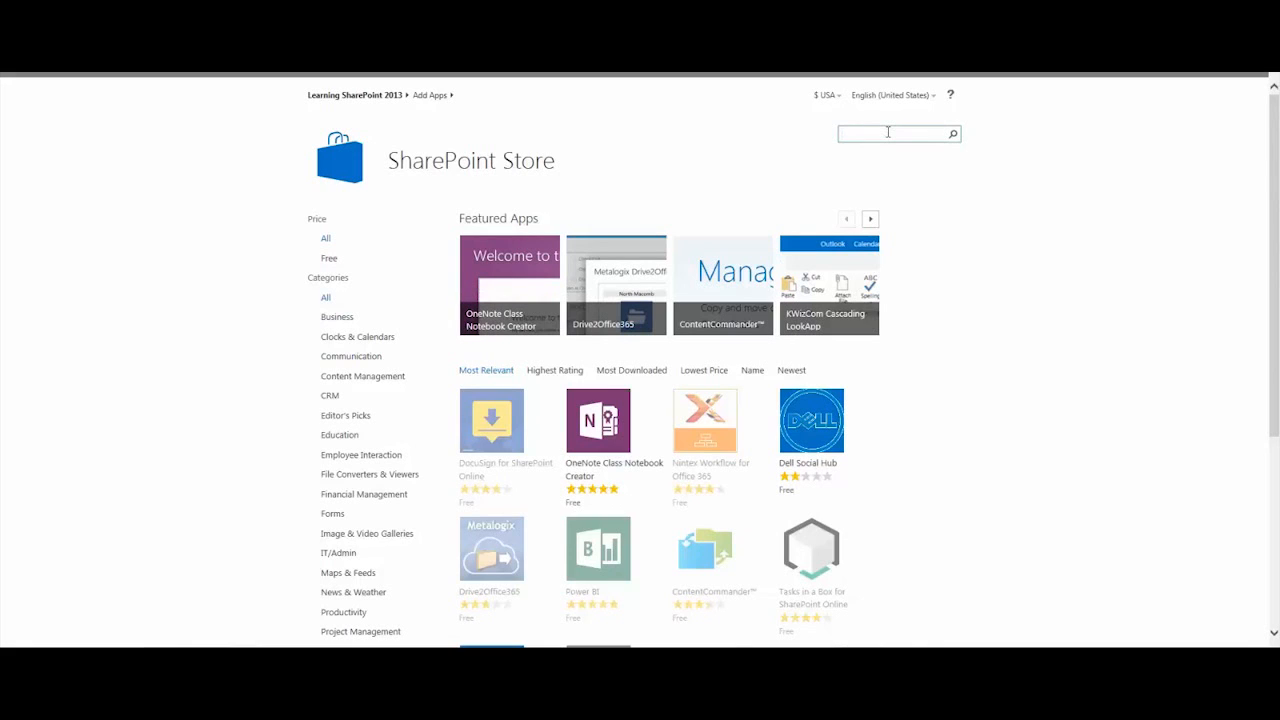
text(bamboo)
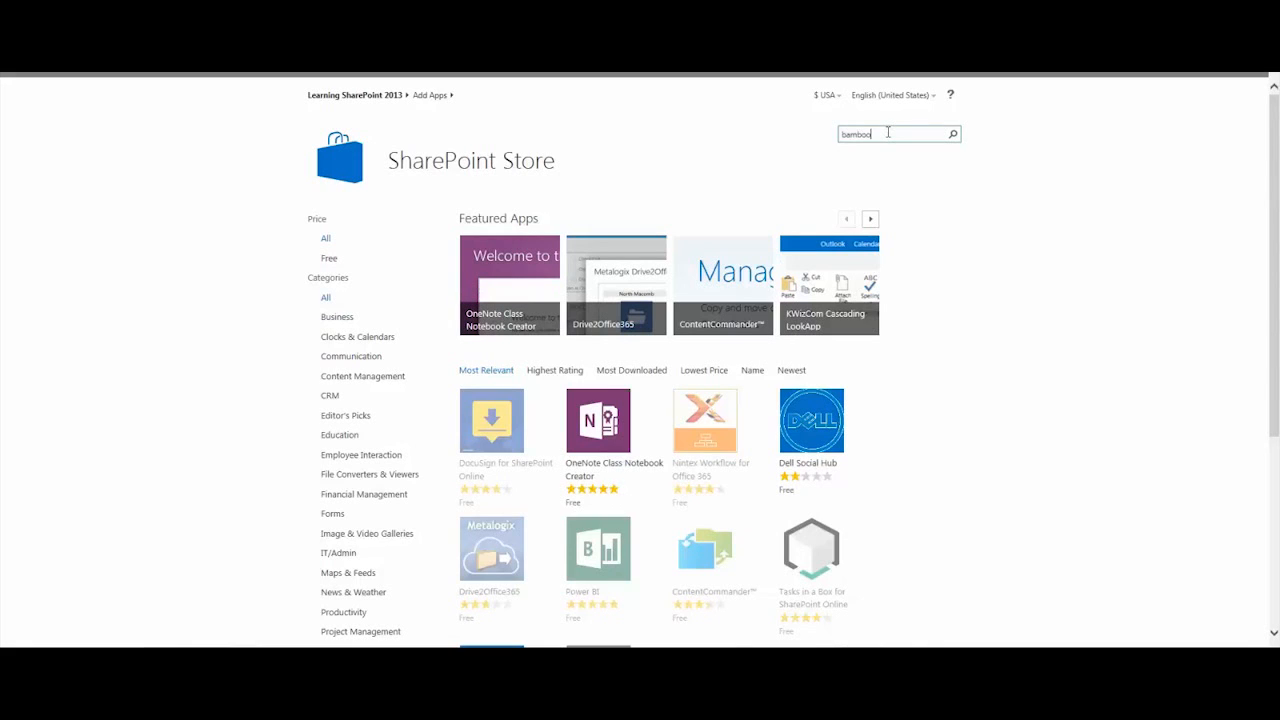
click(951, 134)
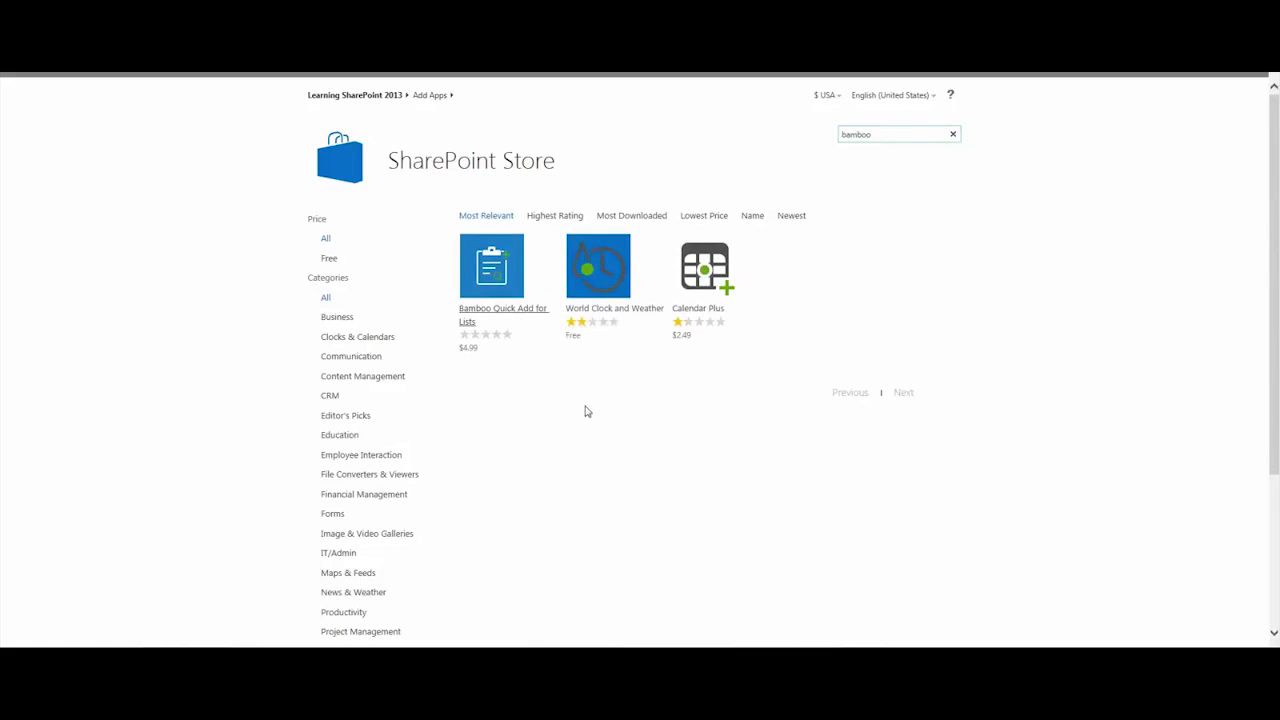
mouse_move(540, 377)
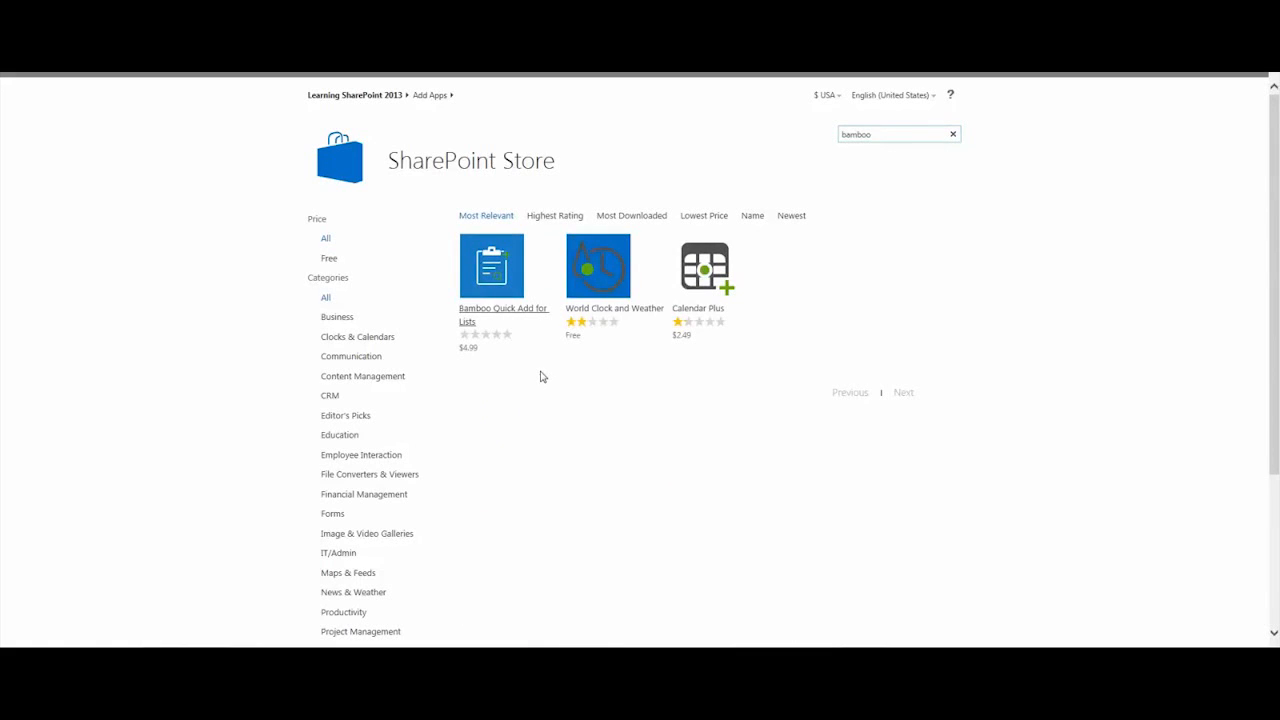
mouse_move(603, 387)
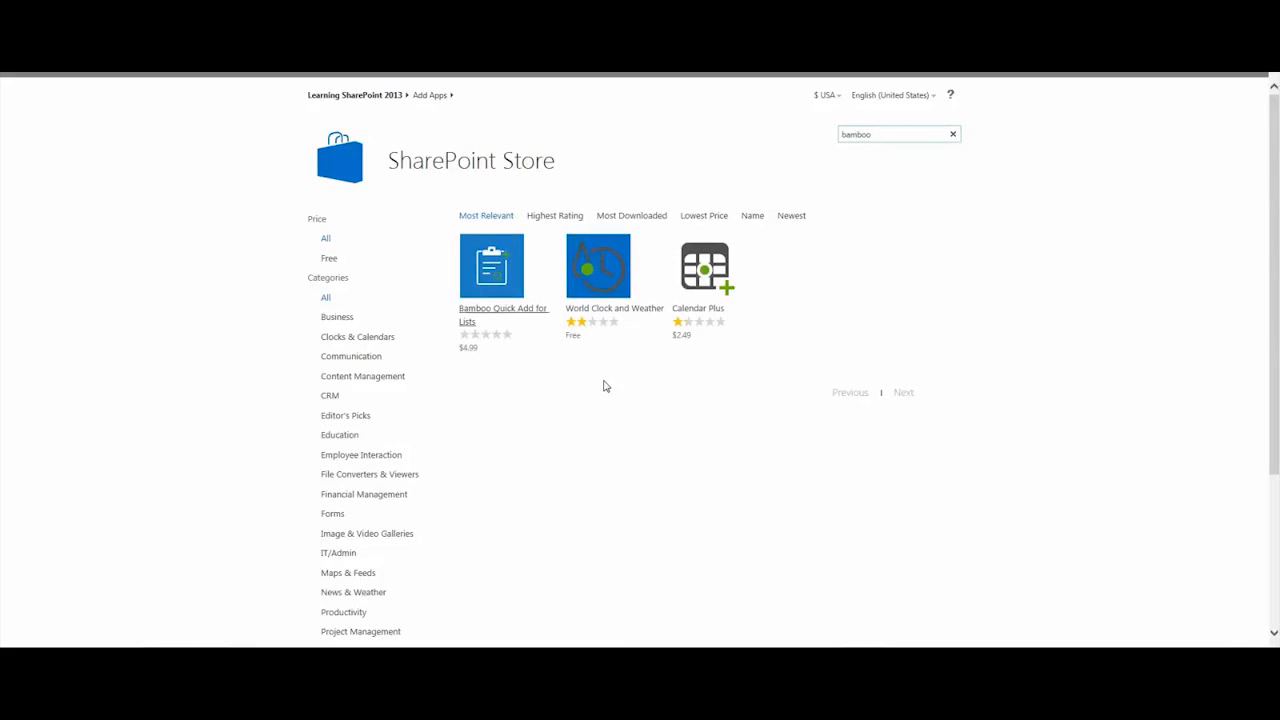
mouse_move(598, 266)
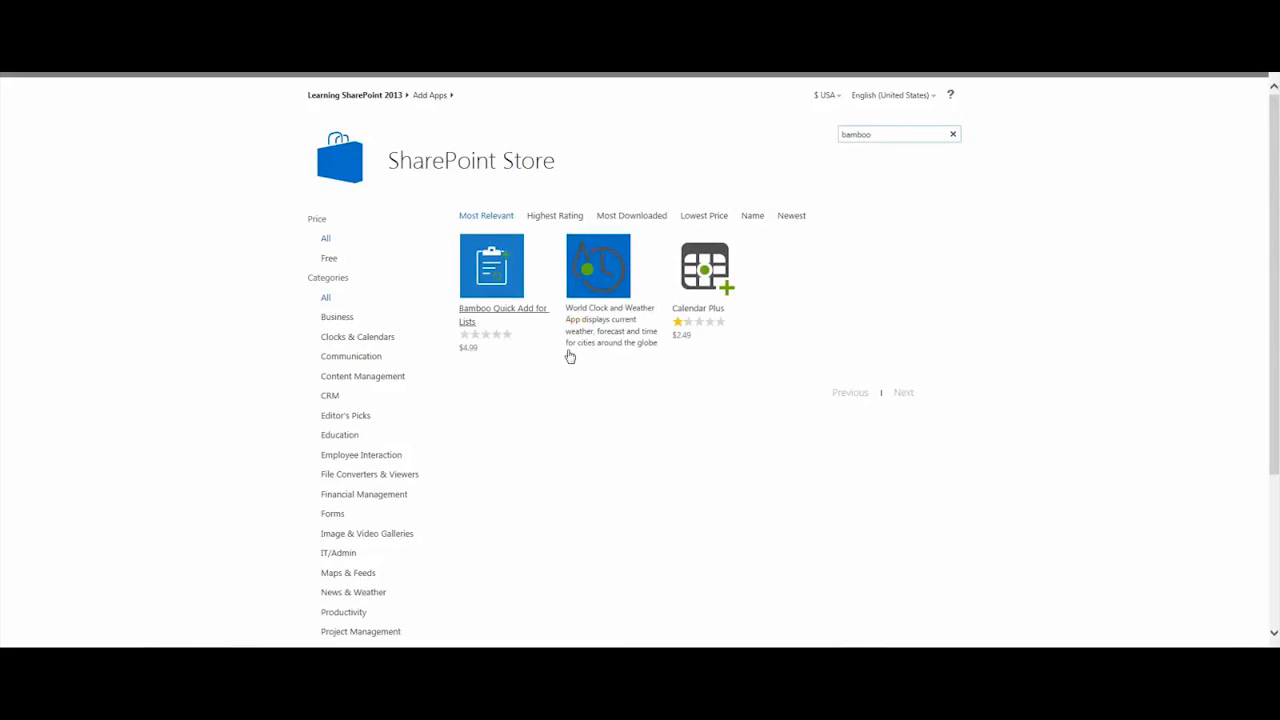
mouse_move(620, 418)
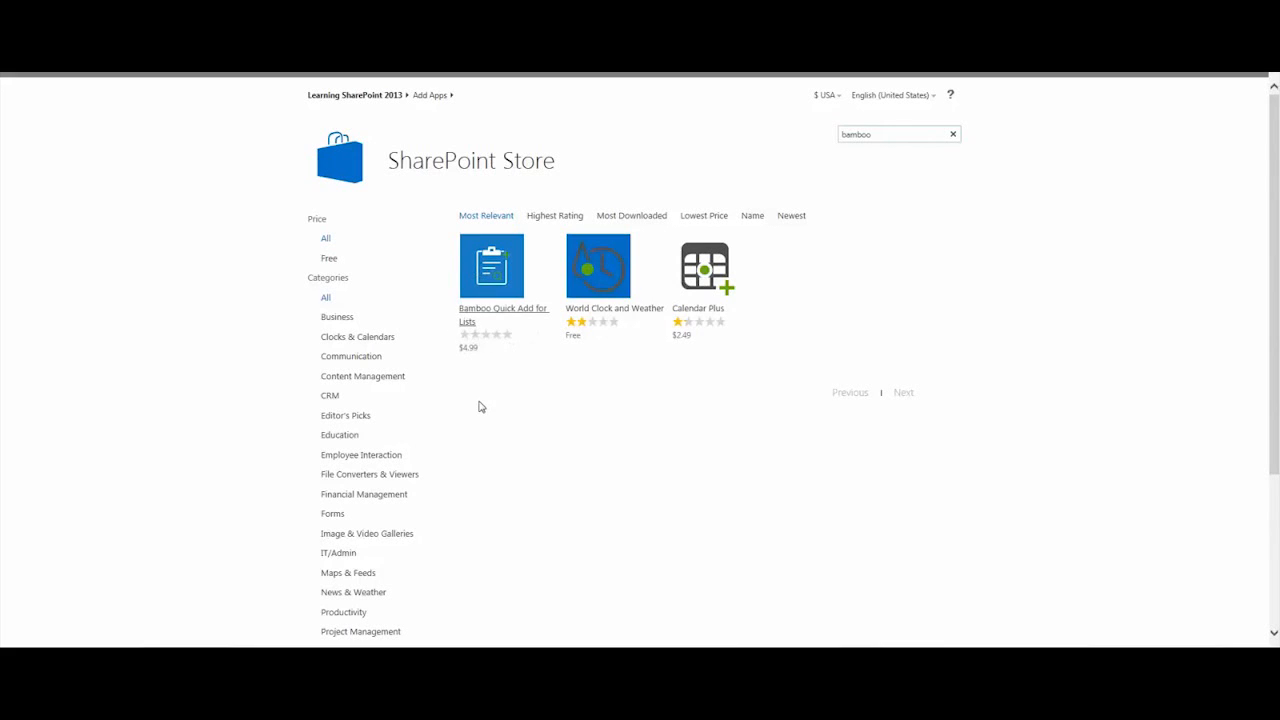
mouse_move(710, 270)
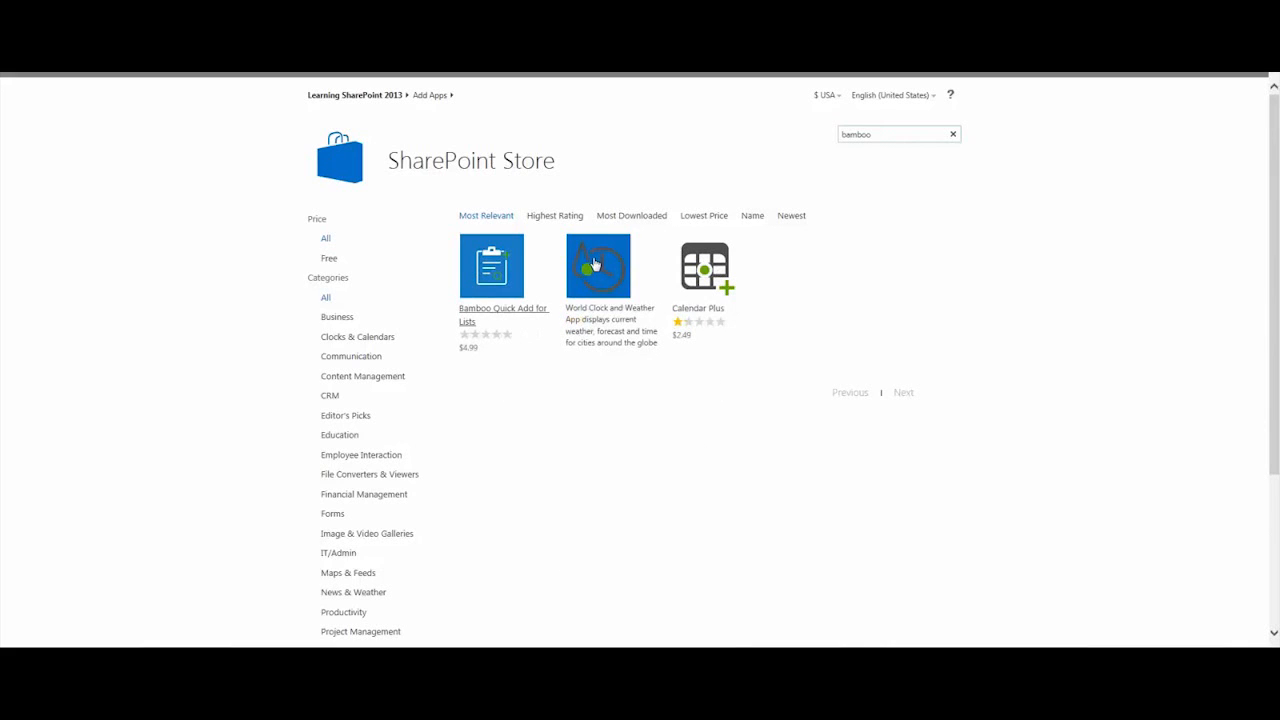
click(597, 265)
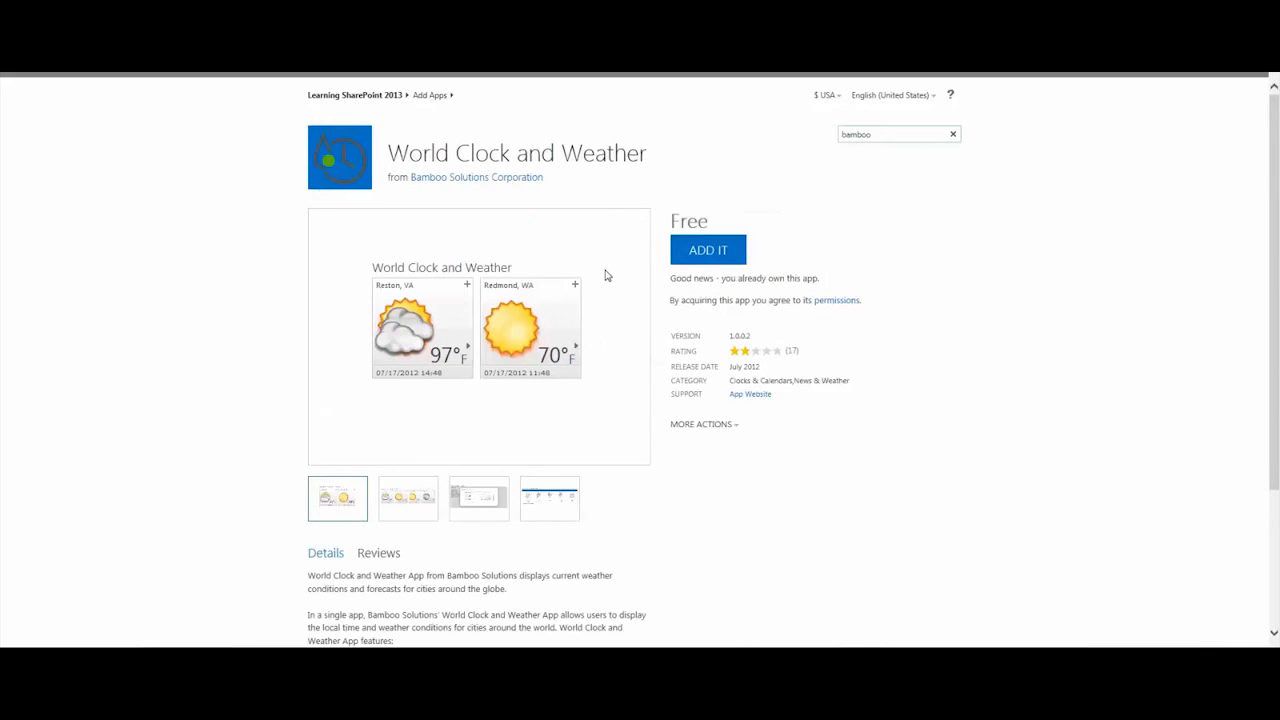
mouse_move(712, 250)
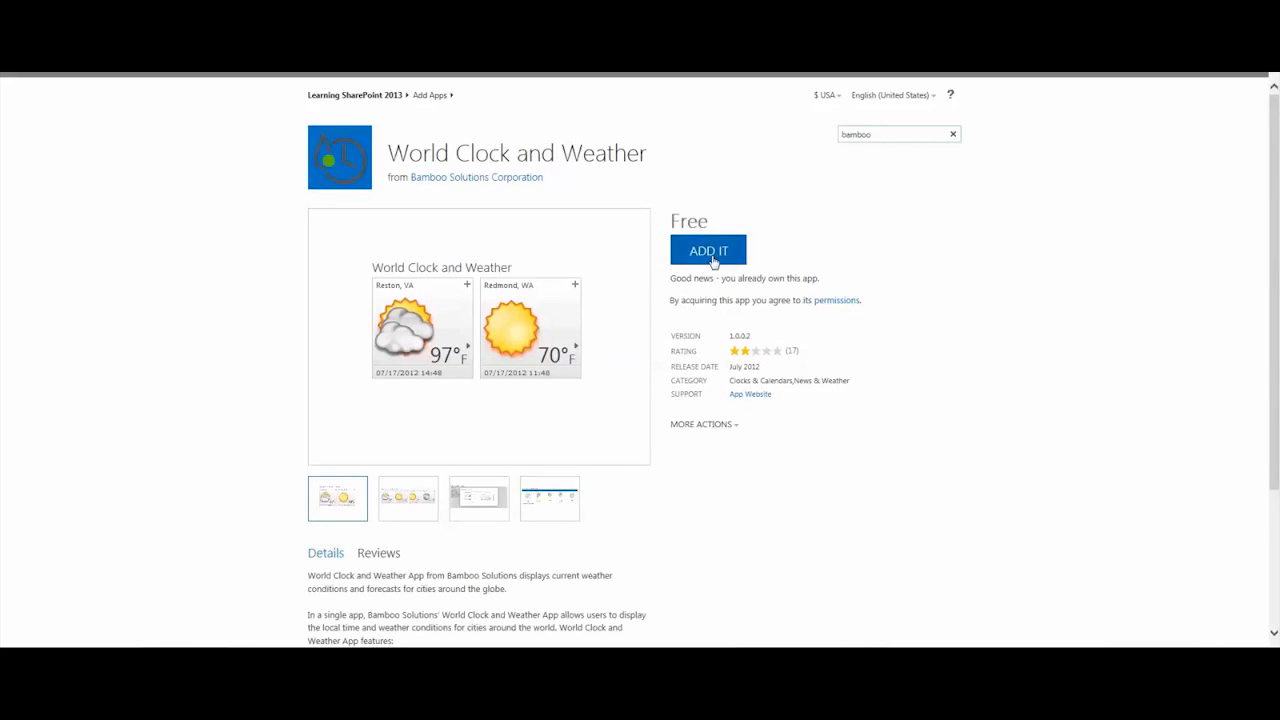
- Choose ADD IT on the World Clock and Weather store page to get the trust prompt
click(708, 250)
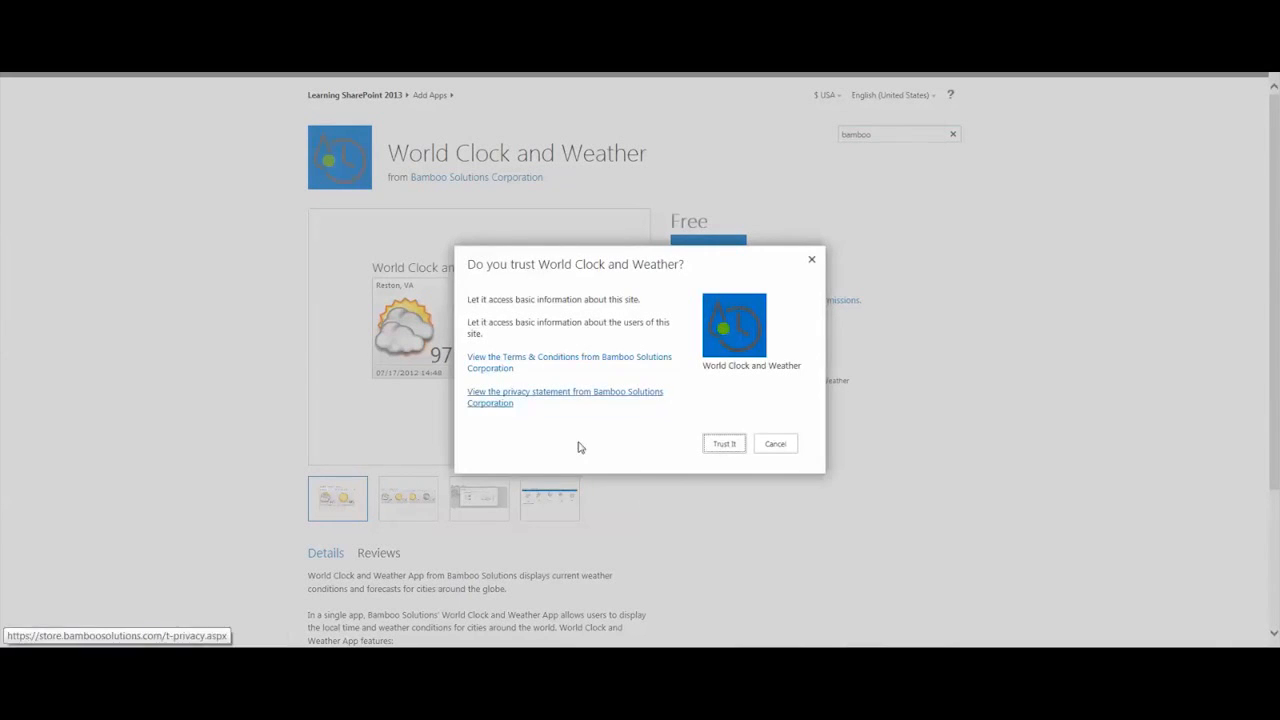
mouse_move(604, 442)
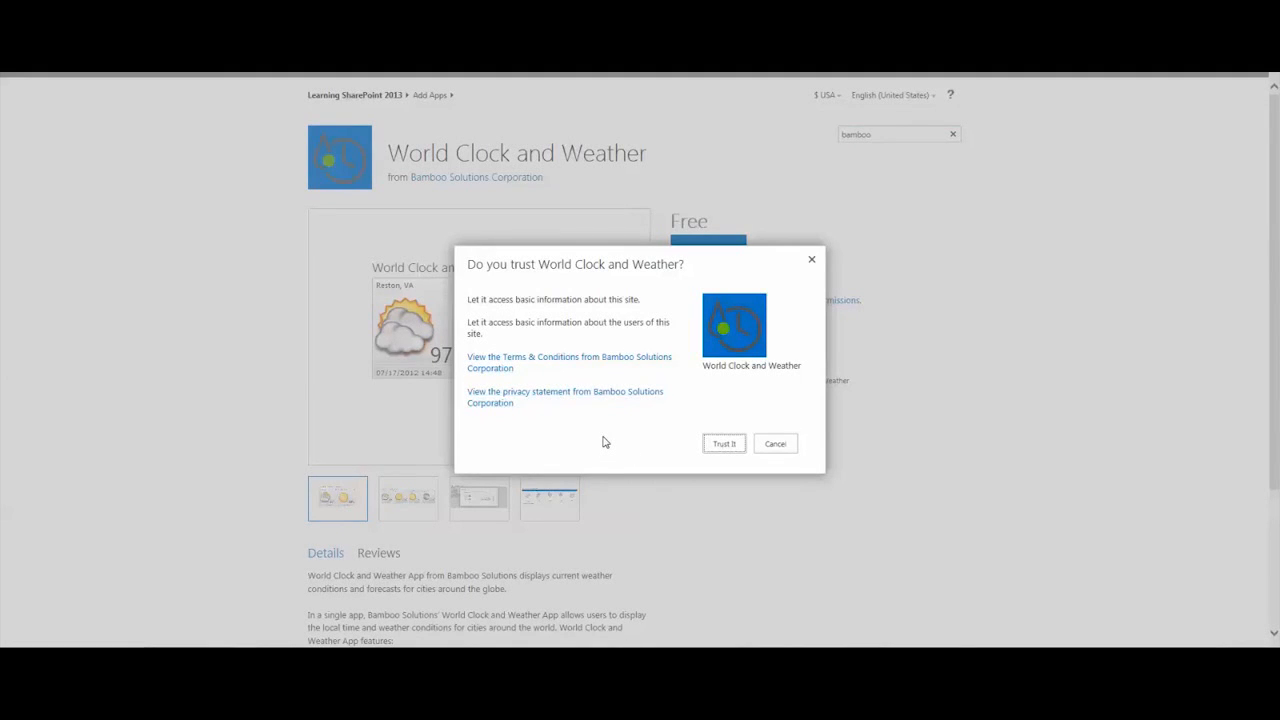
mouse_move(649, 362)
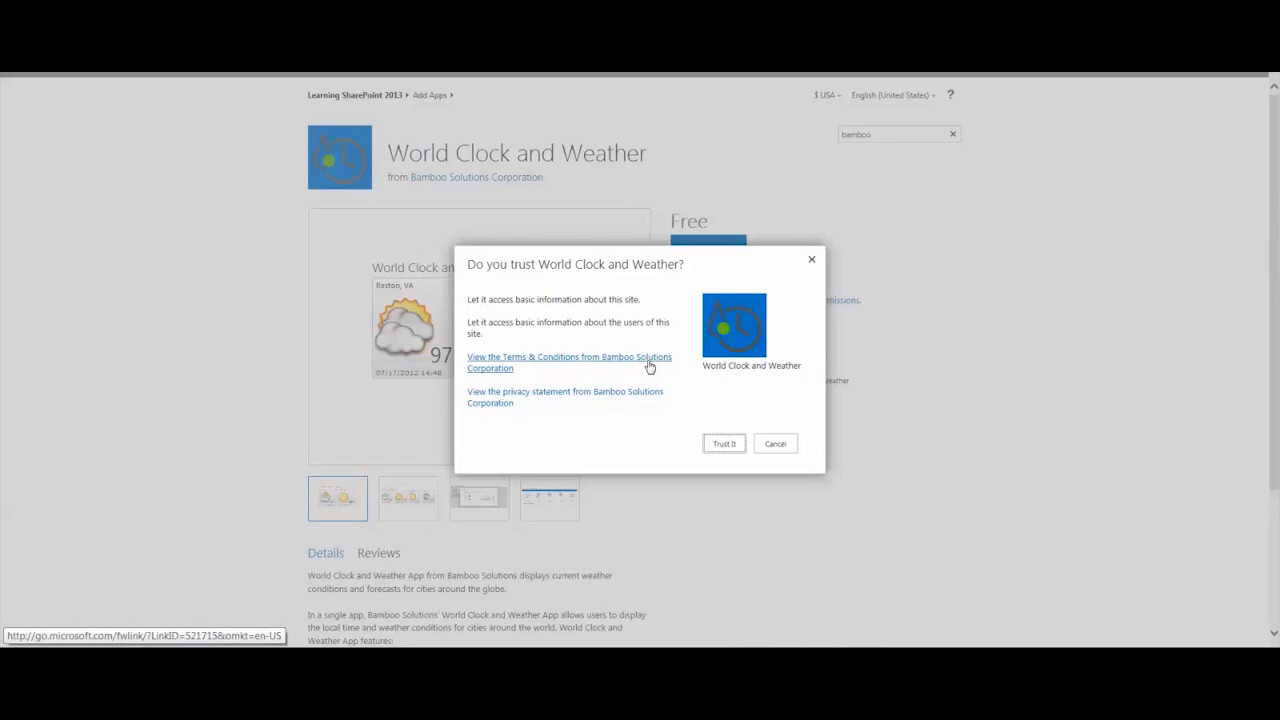
mouse_move(593, 407)
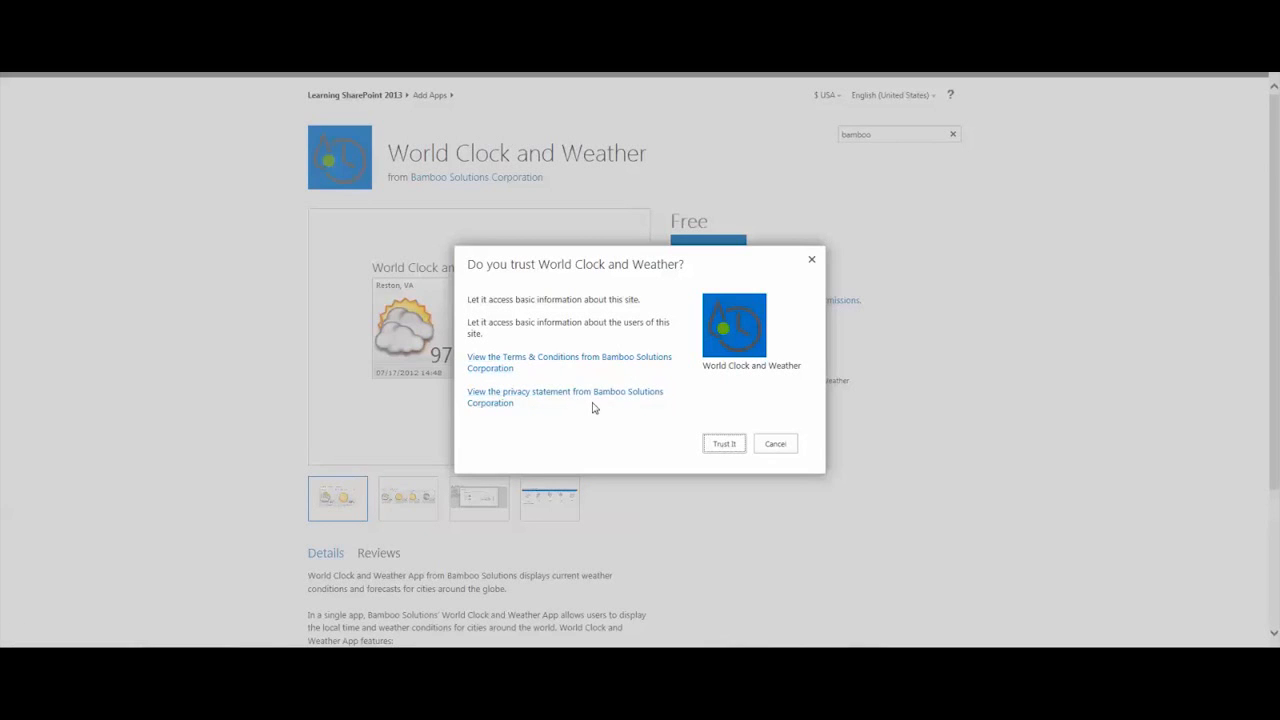
mouse_move(601, 433)
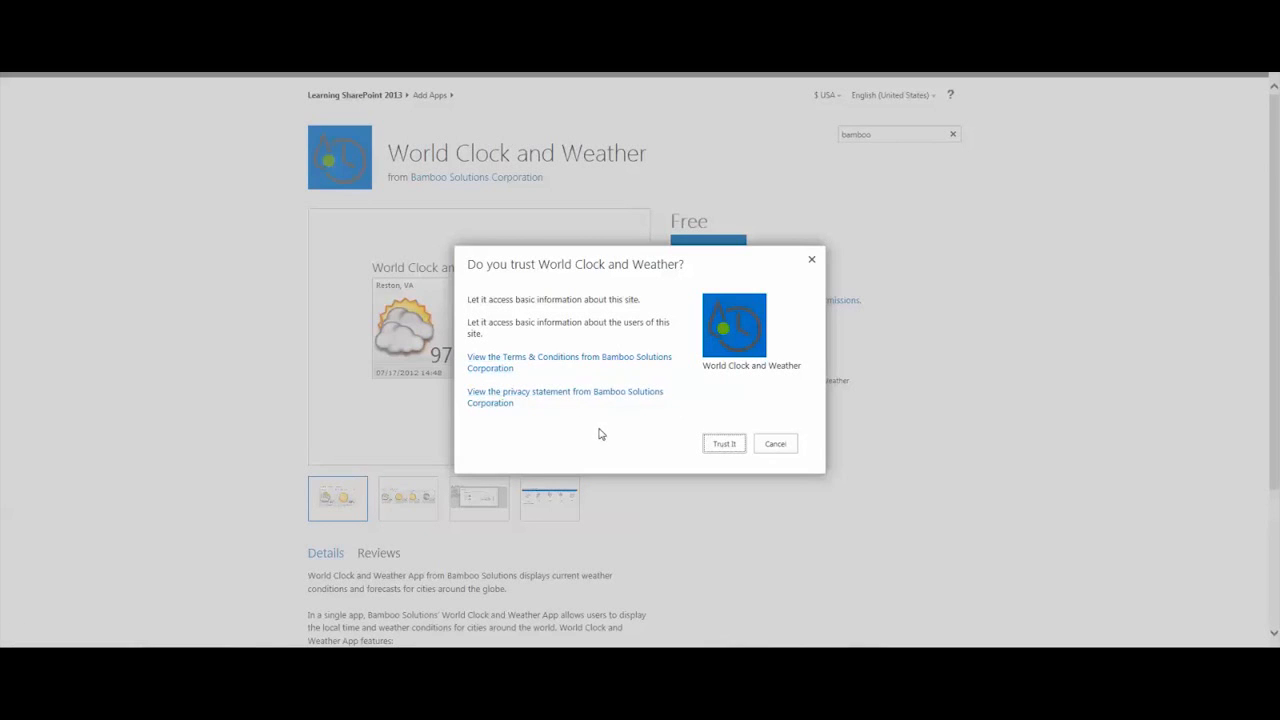
mouse_move(650, 433)
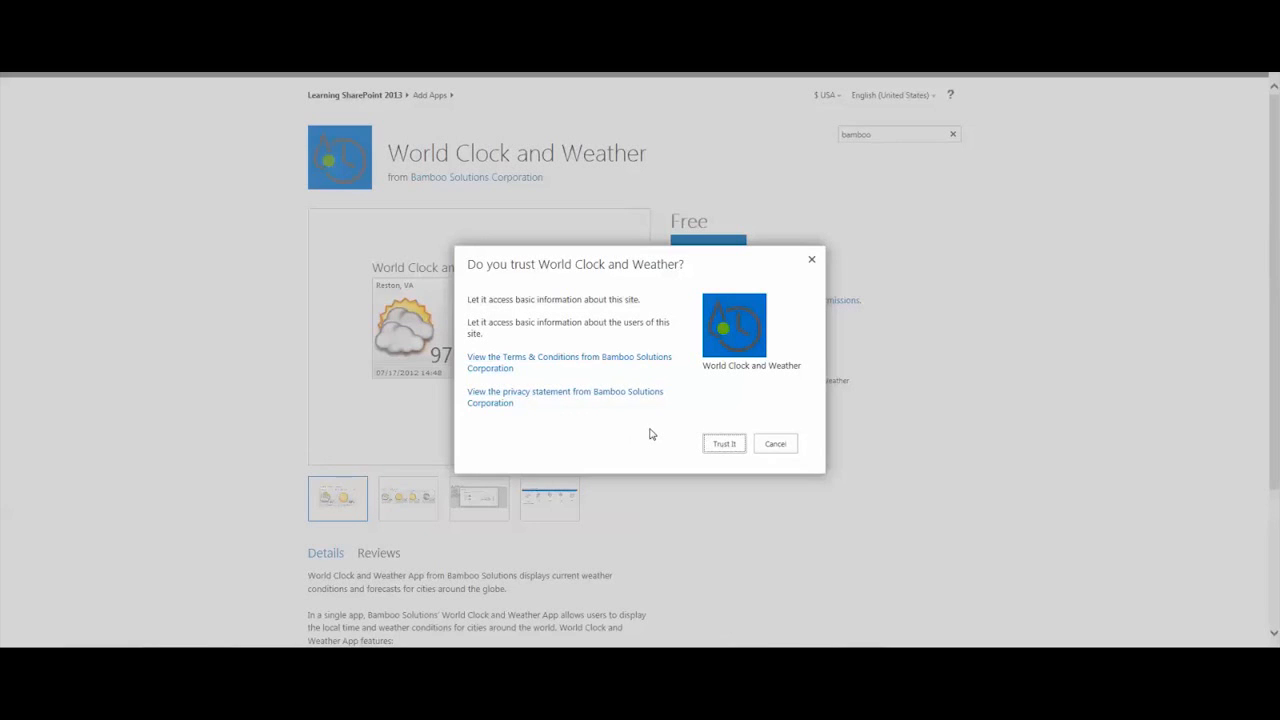
mouse_move(723, 443)
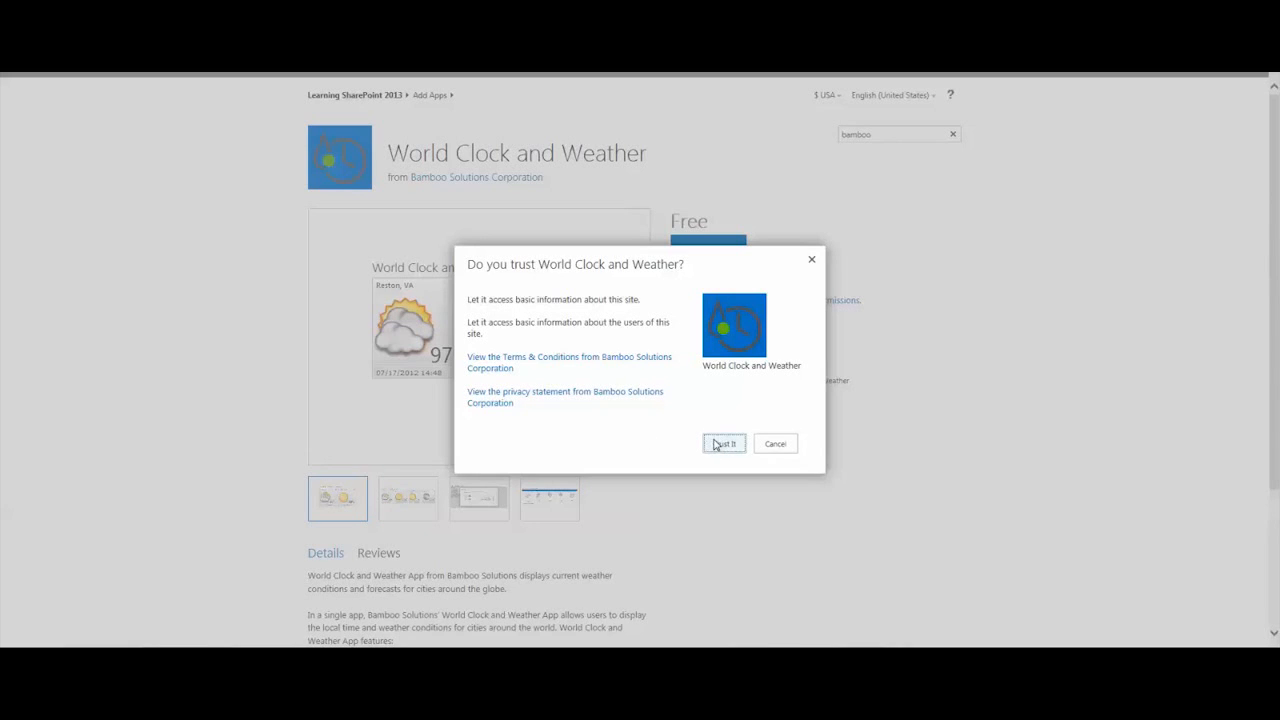
- Trust World Clock and Weather so it downloads into Site Contents
click(723, 443)
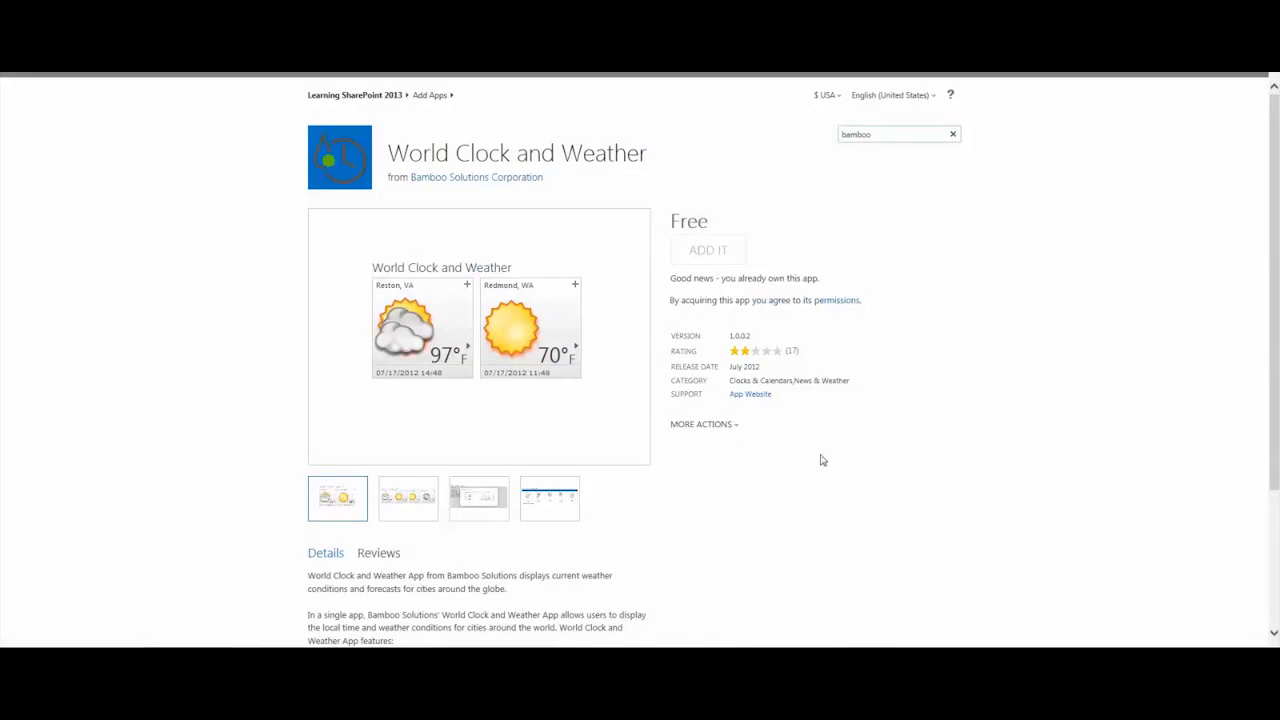
click(707, 250)
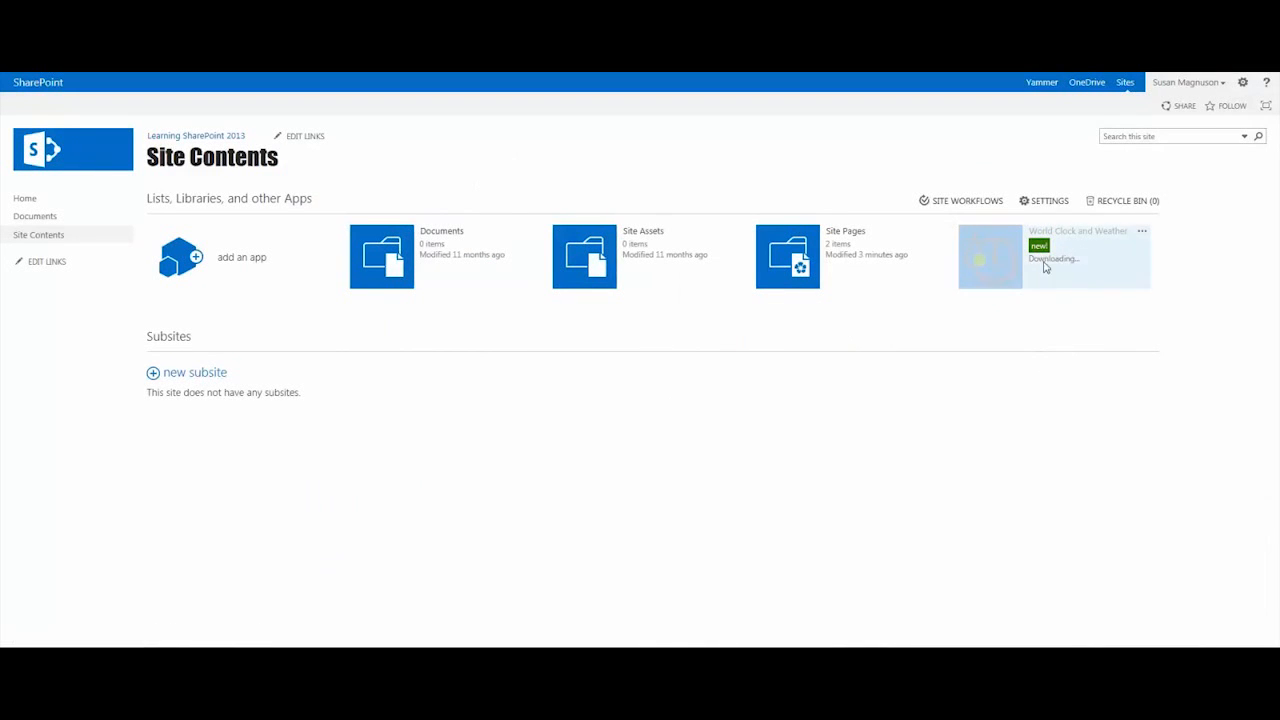
mouse_move(967, 324)
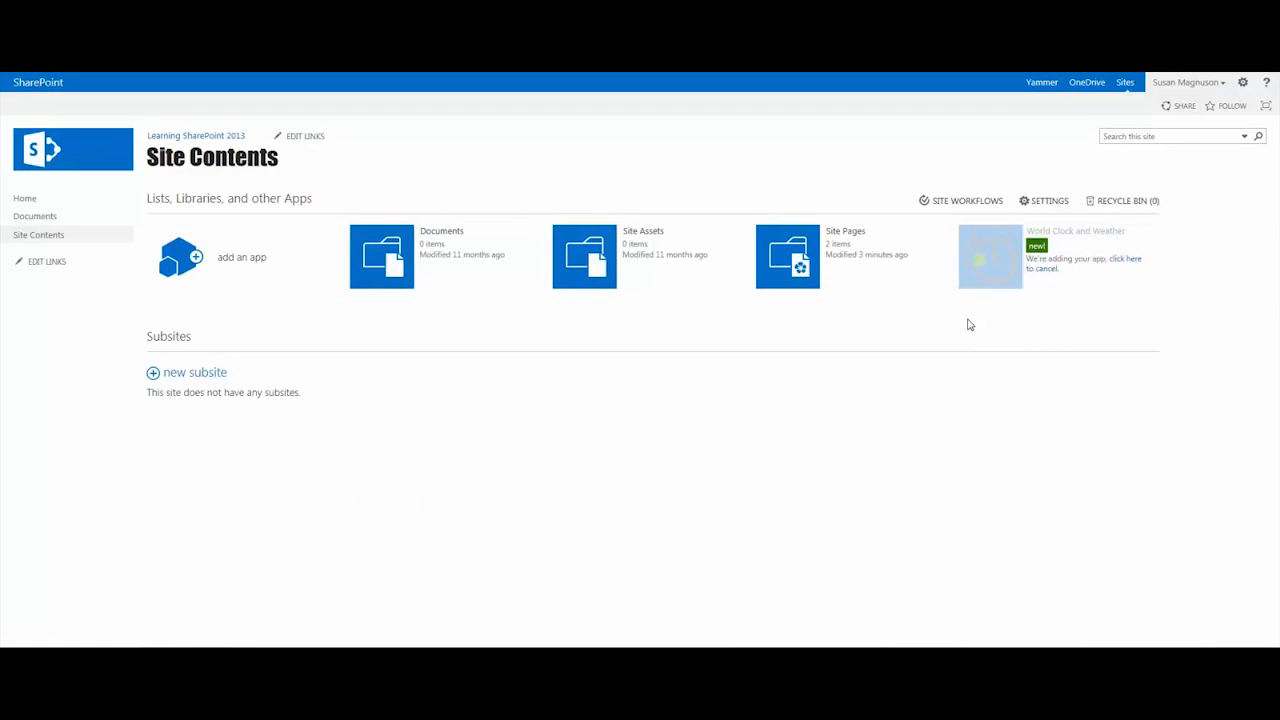
mouse_move(955, 330)
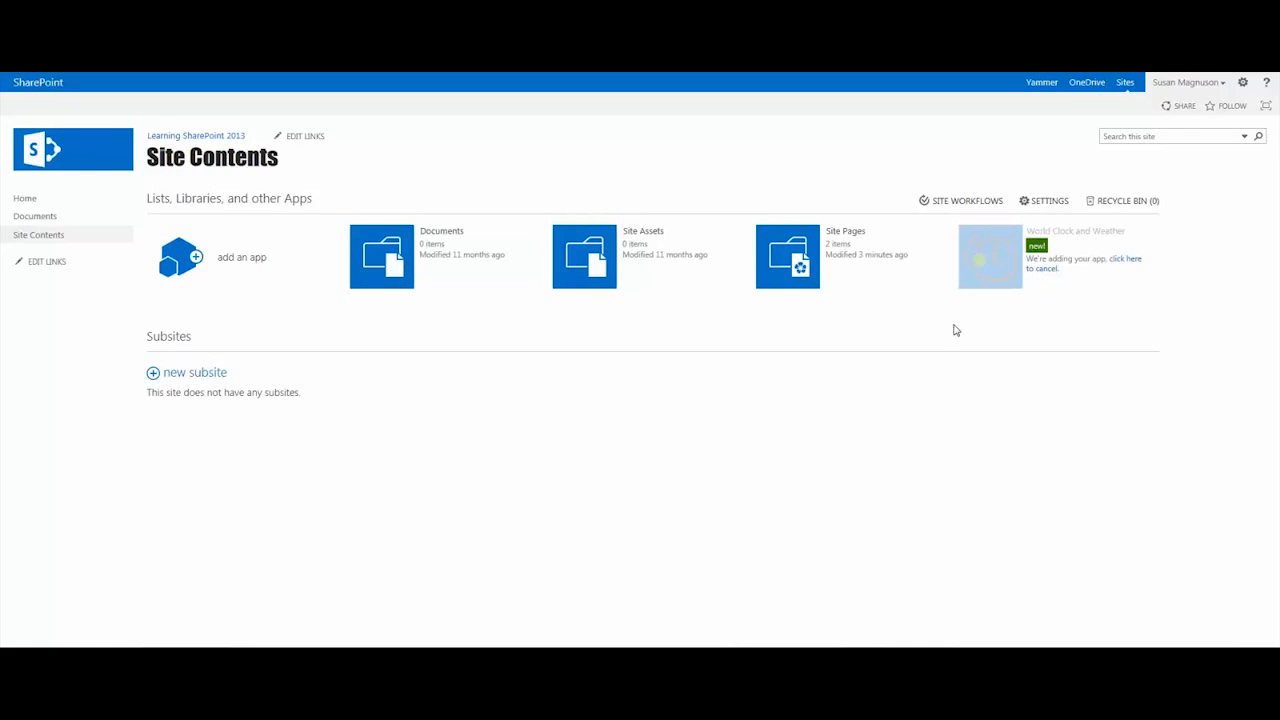
mouse_move(1040, 315)
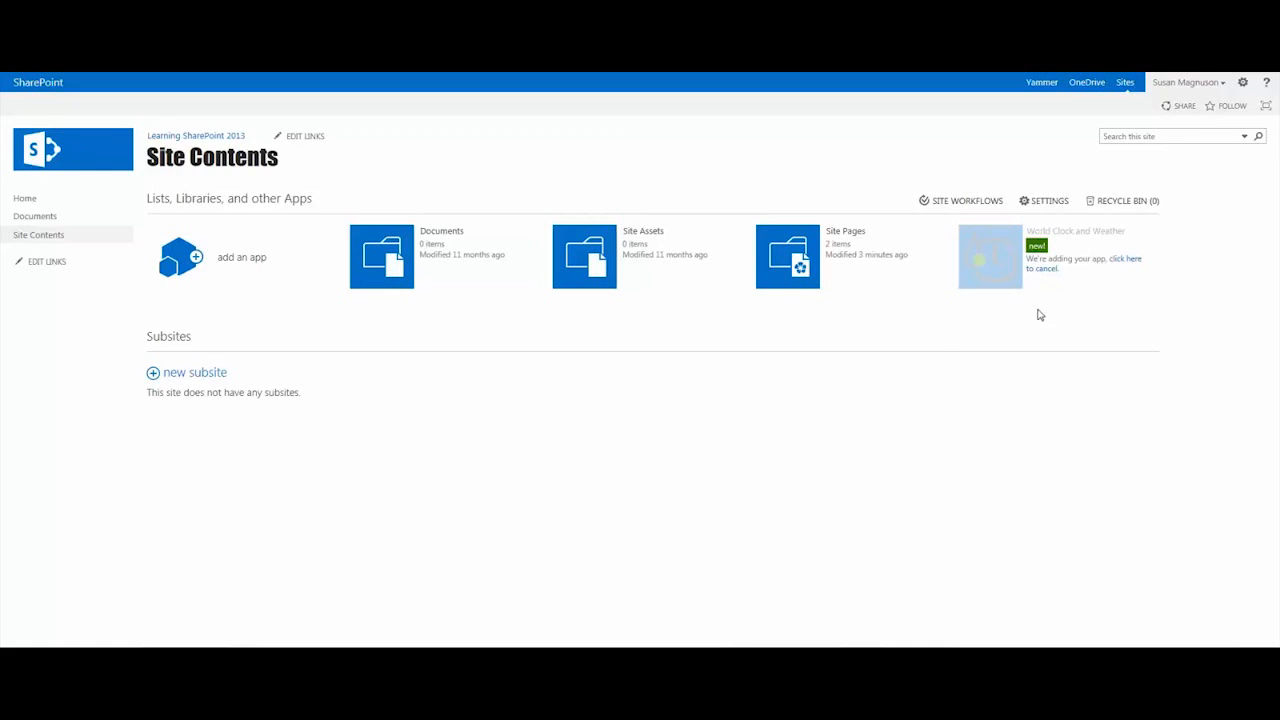
mouse_move(1026, 308)
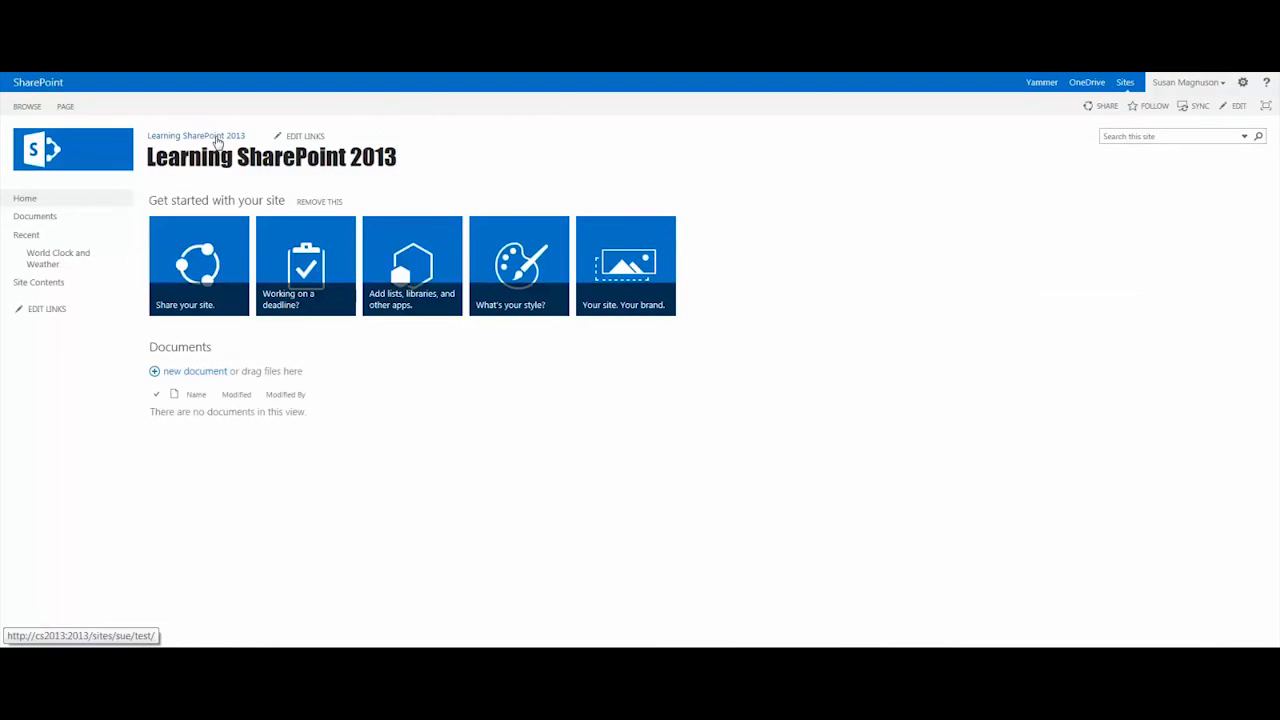
mouse_move(794, 222)
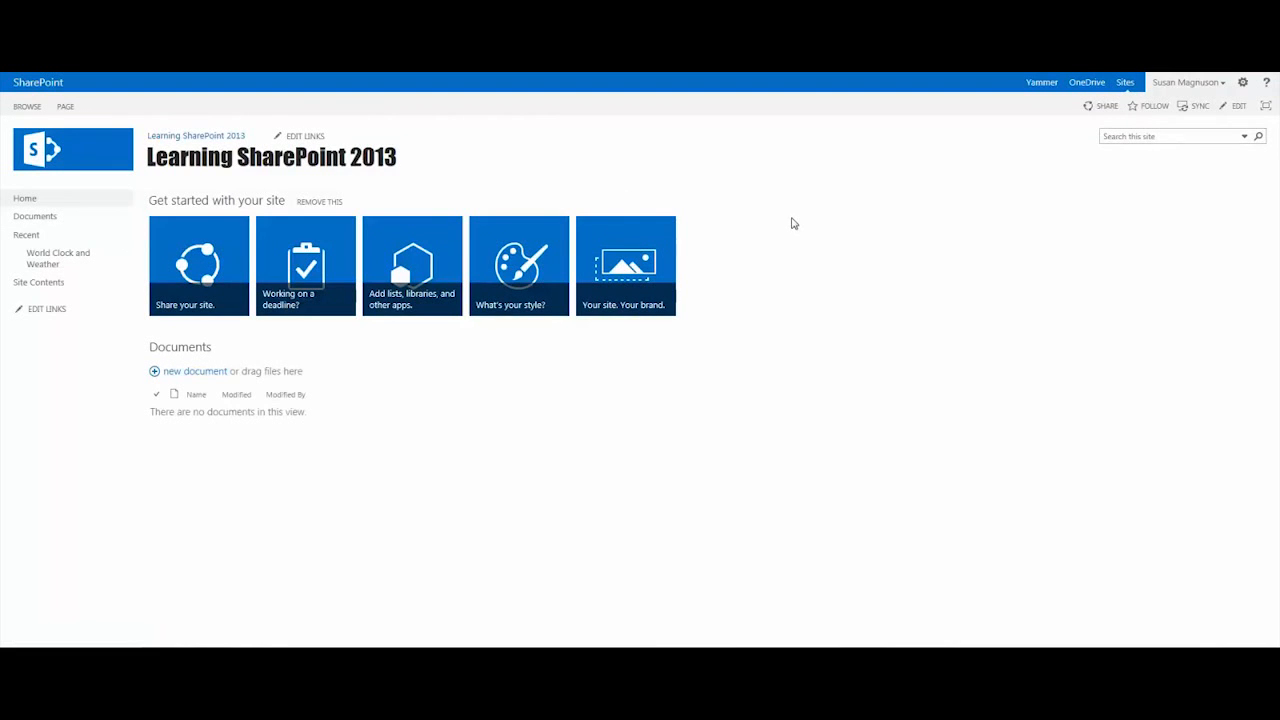
mouse_move(1245, 110)
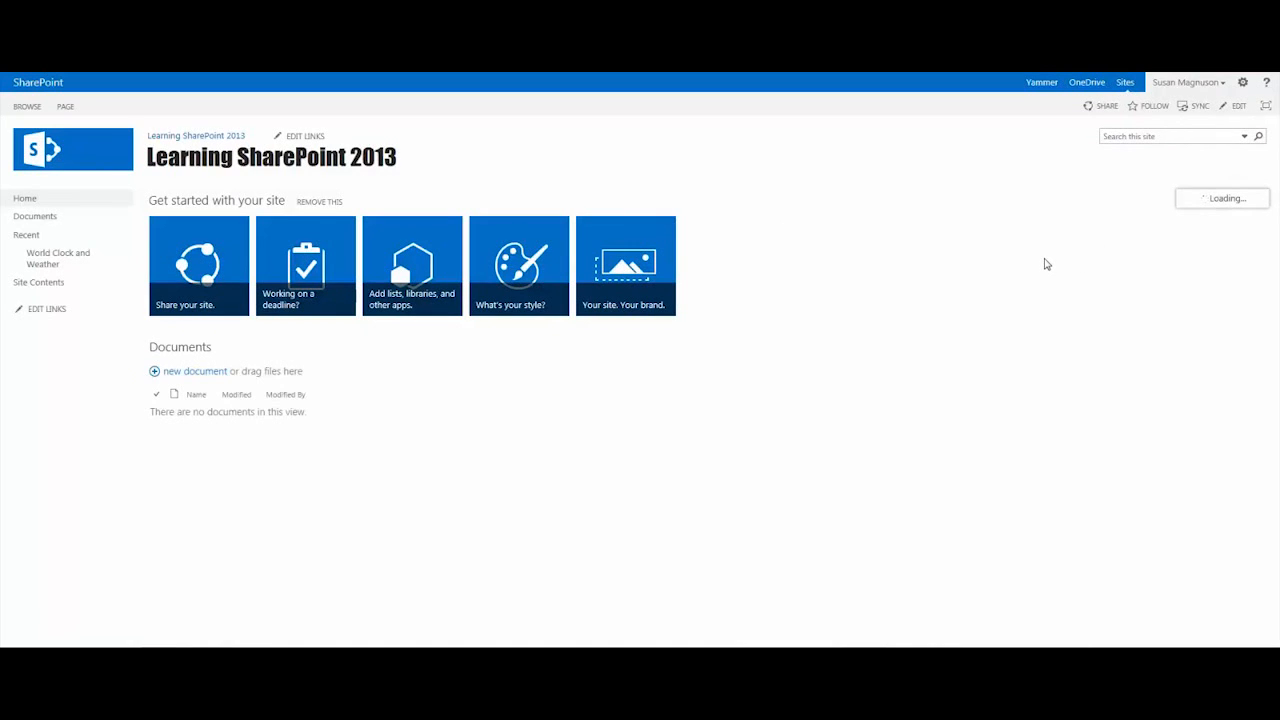
- Edit the homepage and switch its text layout to Two columns
click(1238, 106)
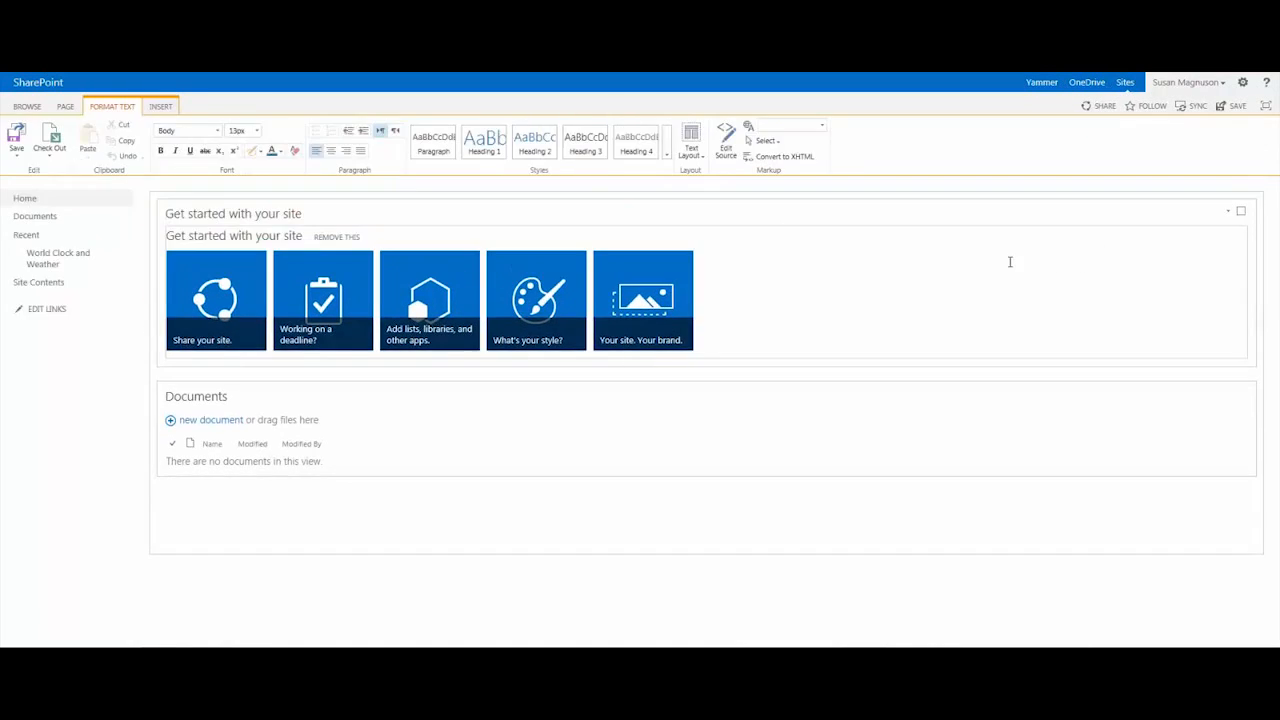
mouse_move(695, 519)
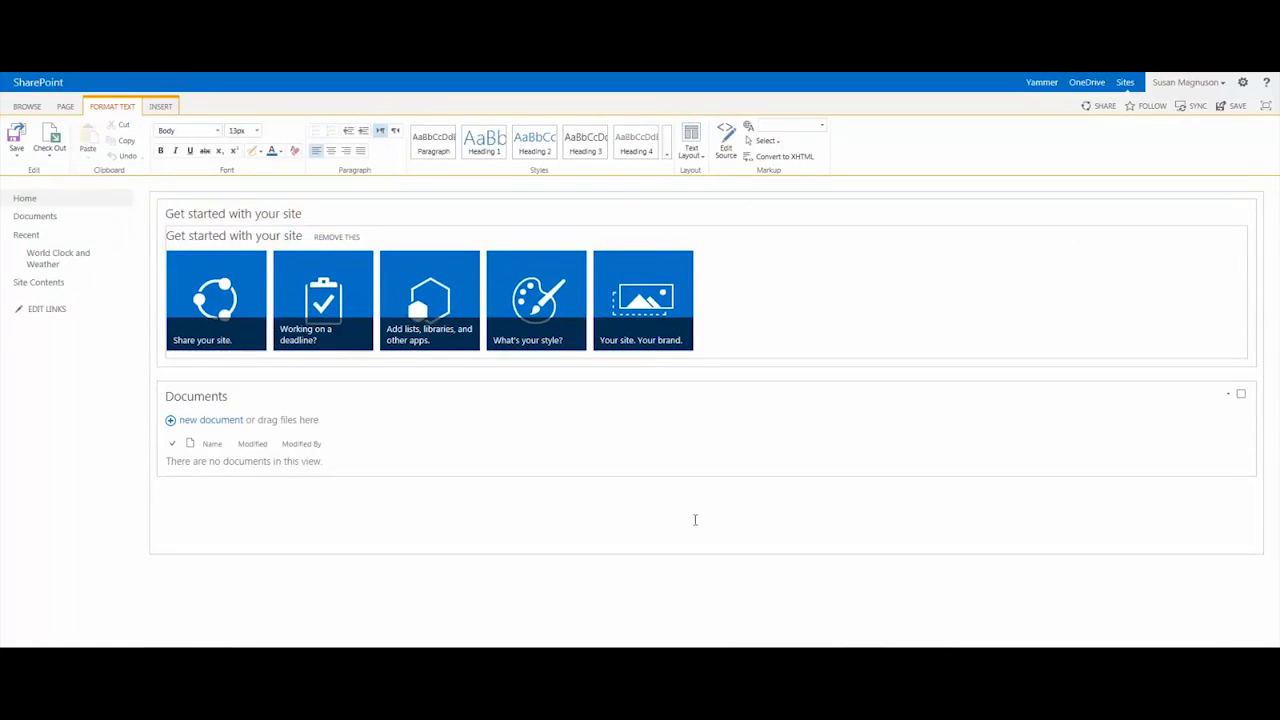
mouse_move(790, 503)
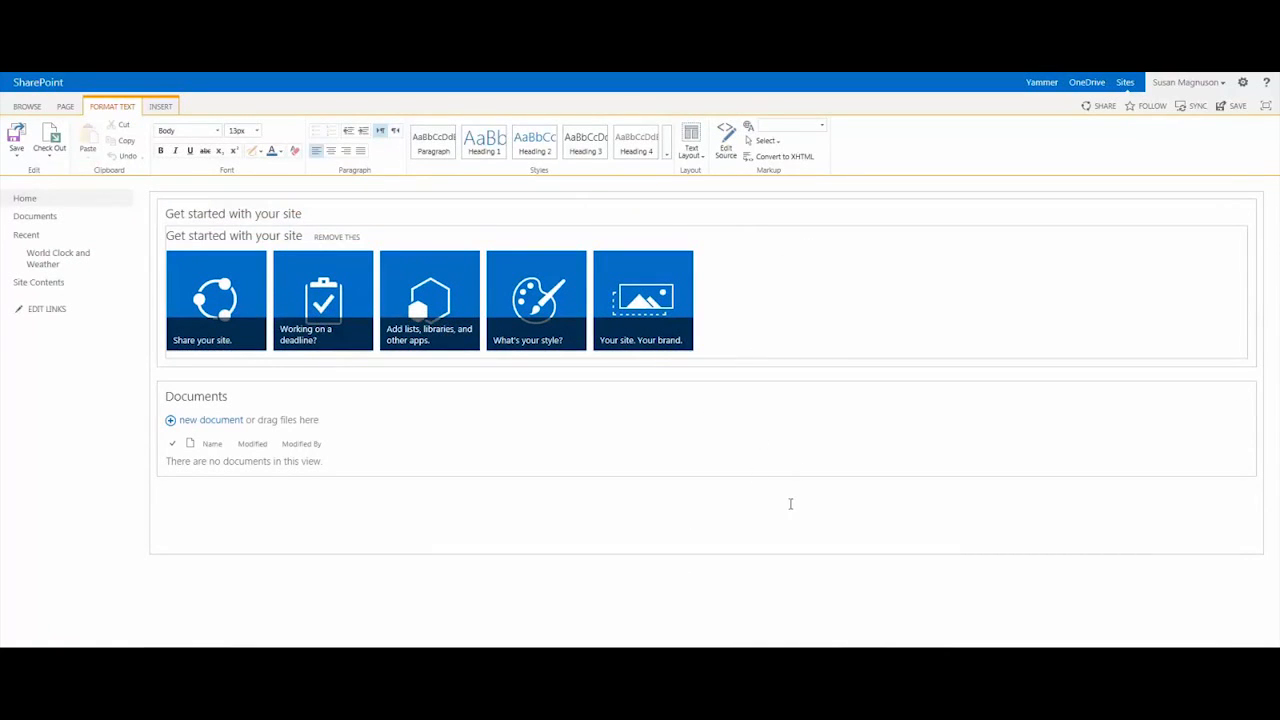
mouse_move(879, 379)
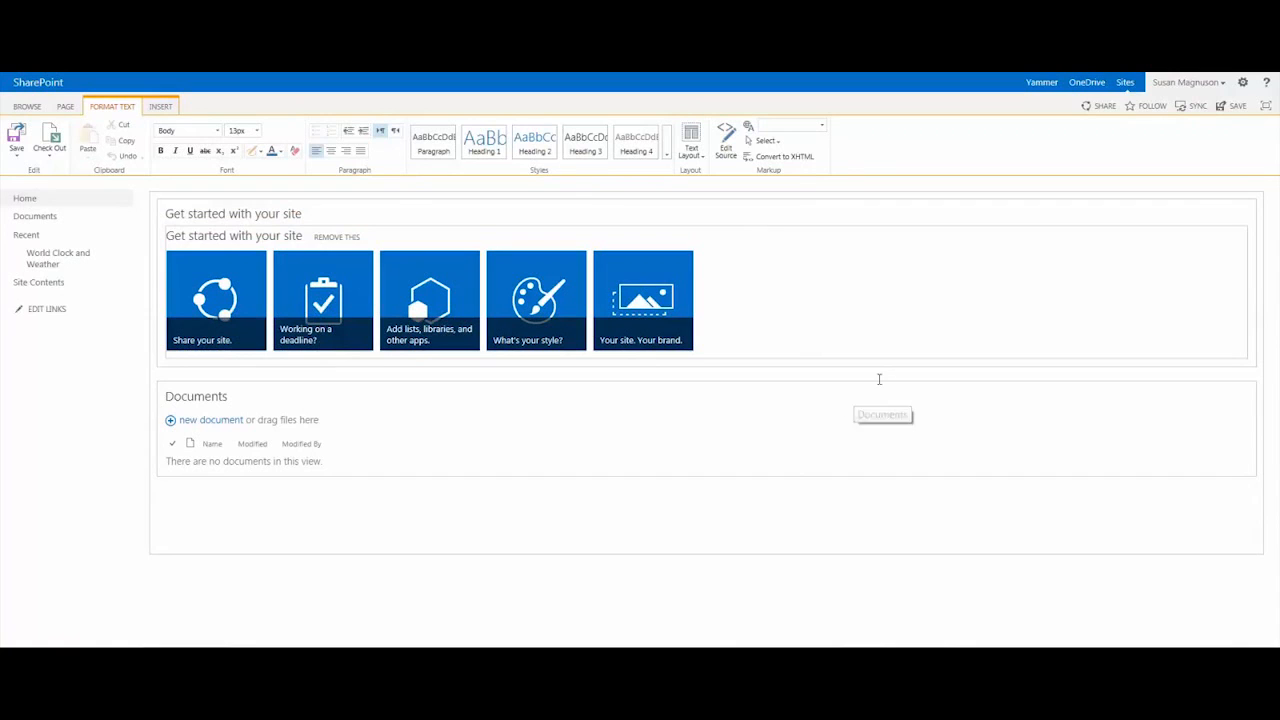
mouse_move(675, 167)
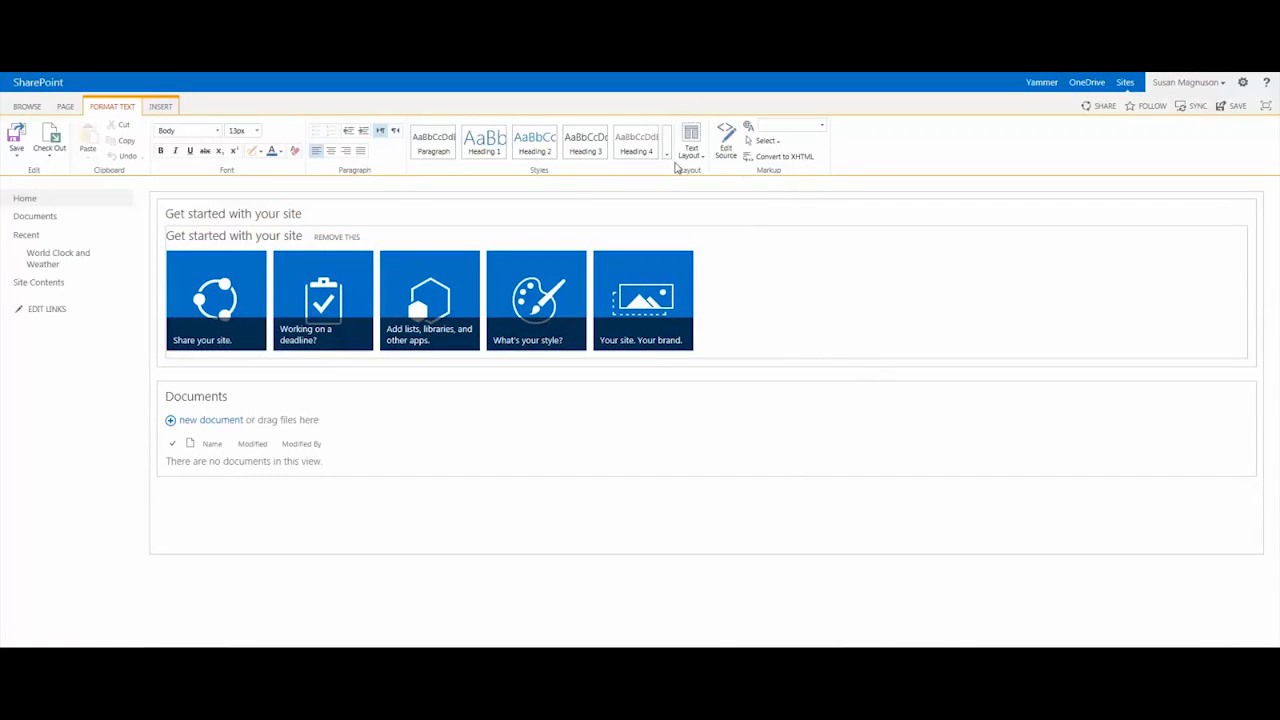
click(690, 138)
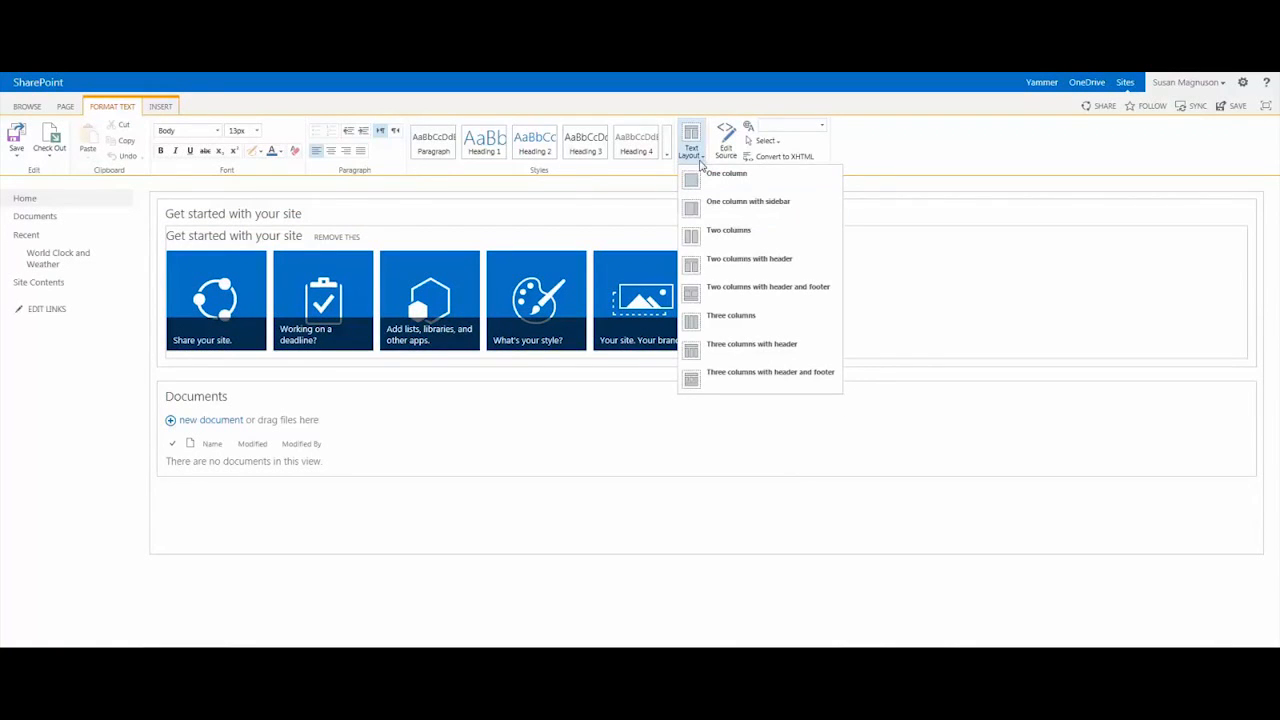
click(748, 201)
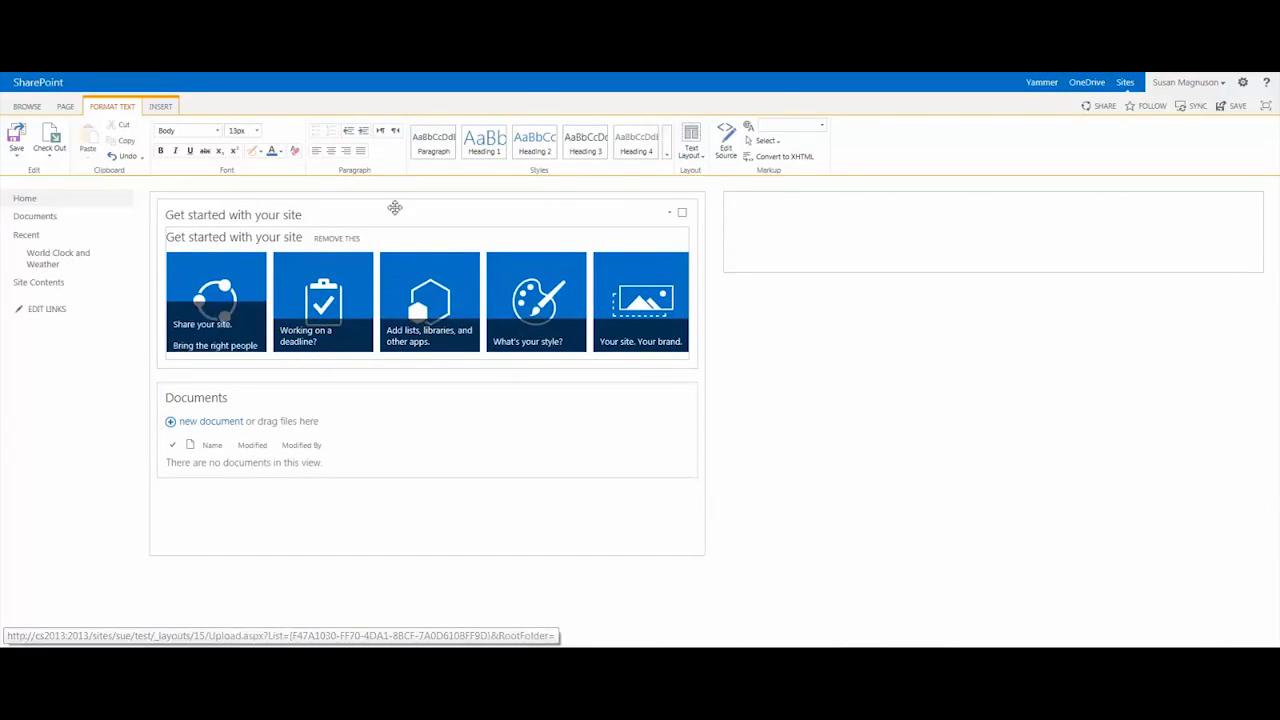
mouse_move(294, 521)
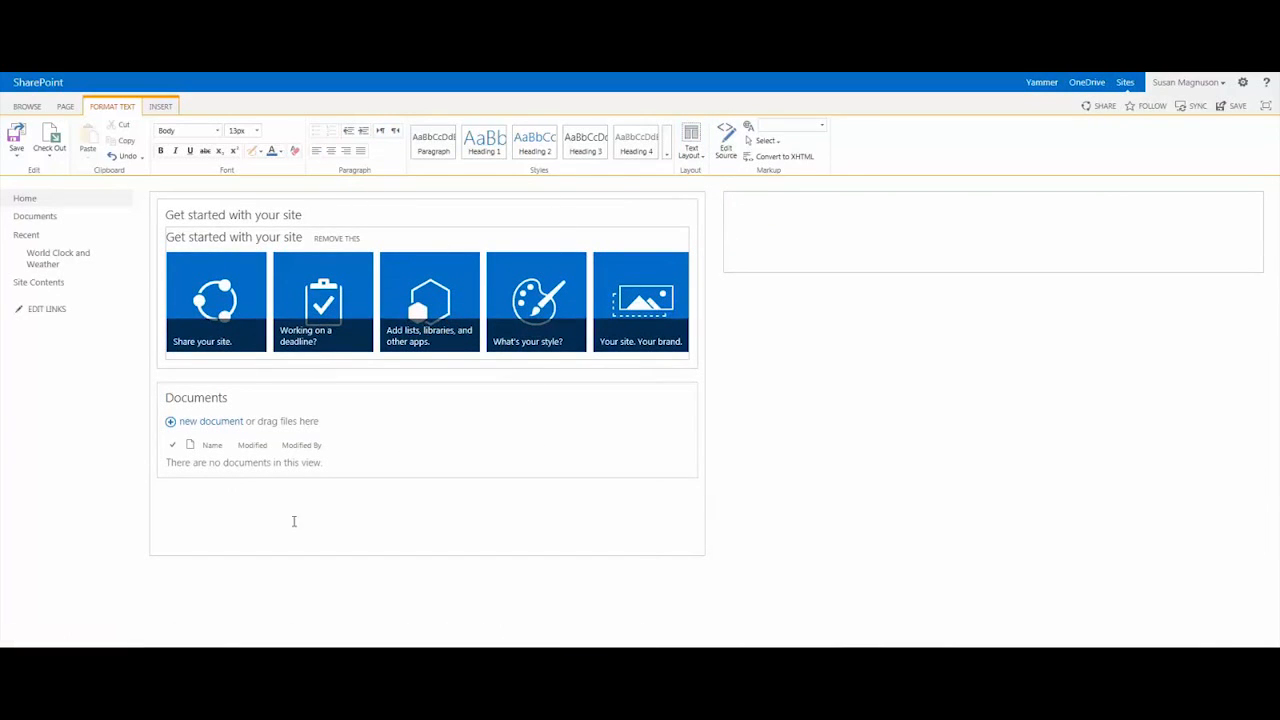
mouse_move(364, 533)
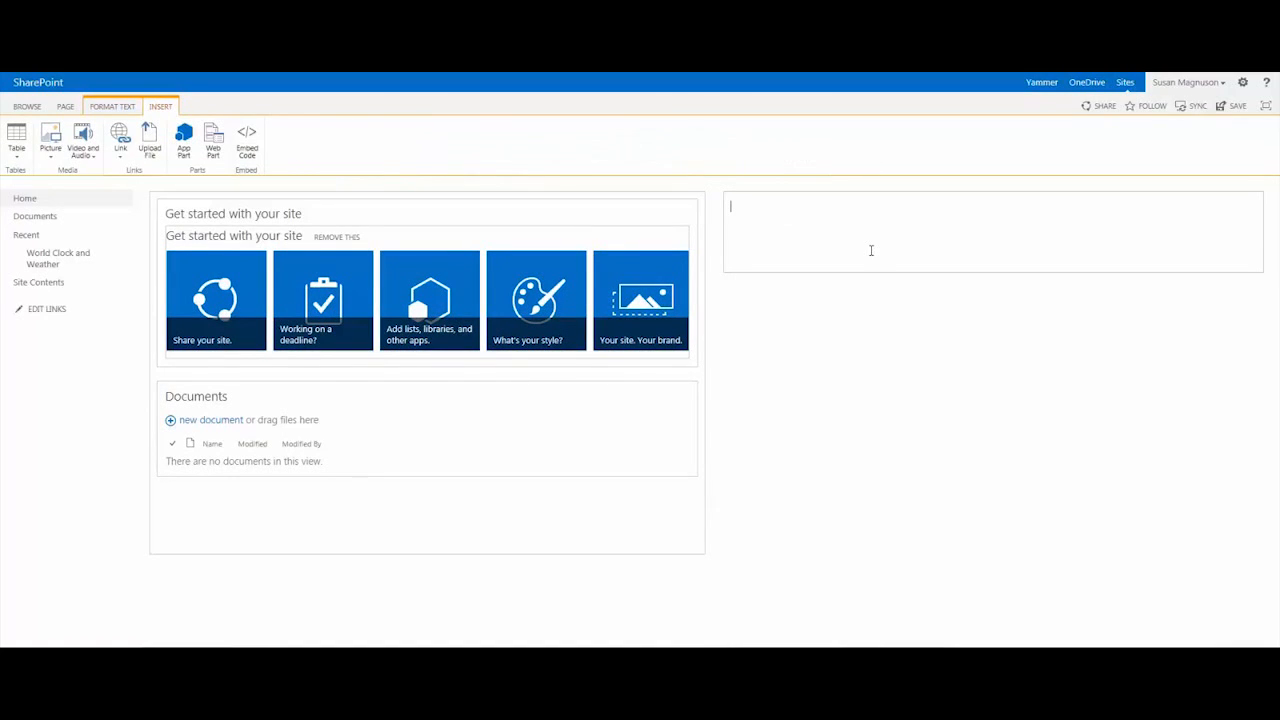
mouse_move(865, 260)
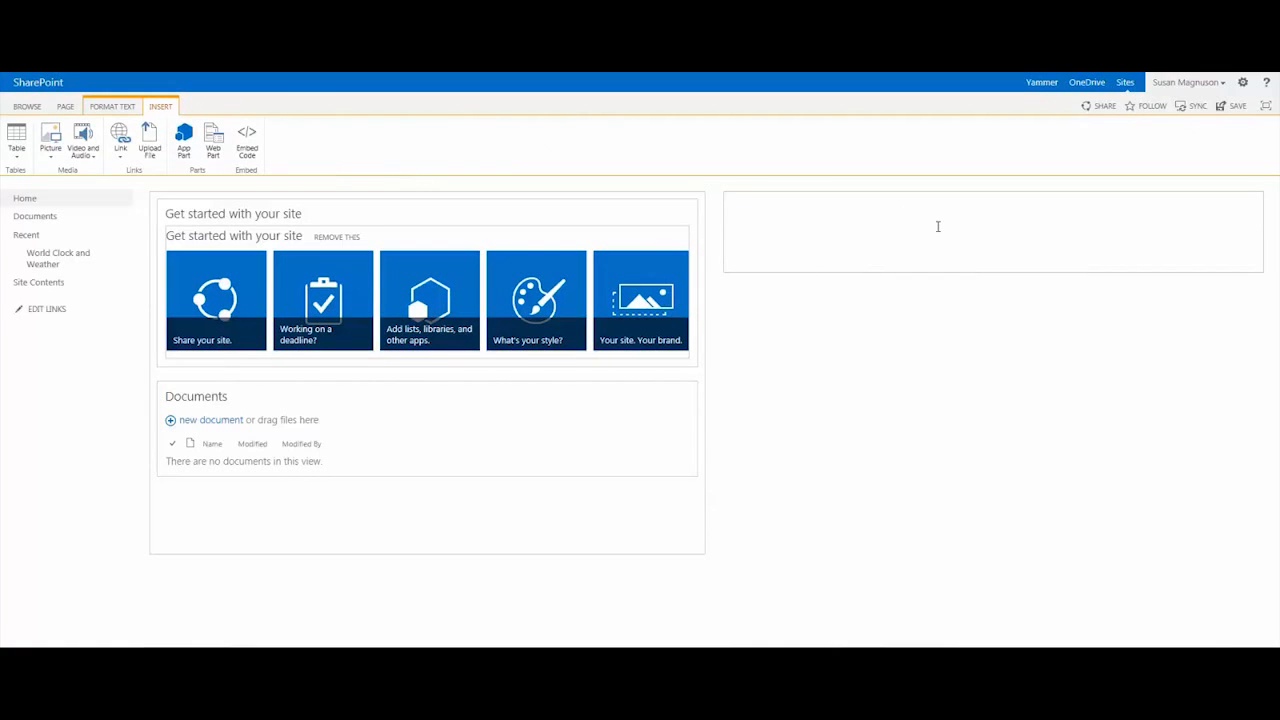
mouse_move(295, 146)
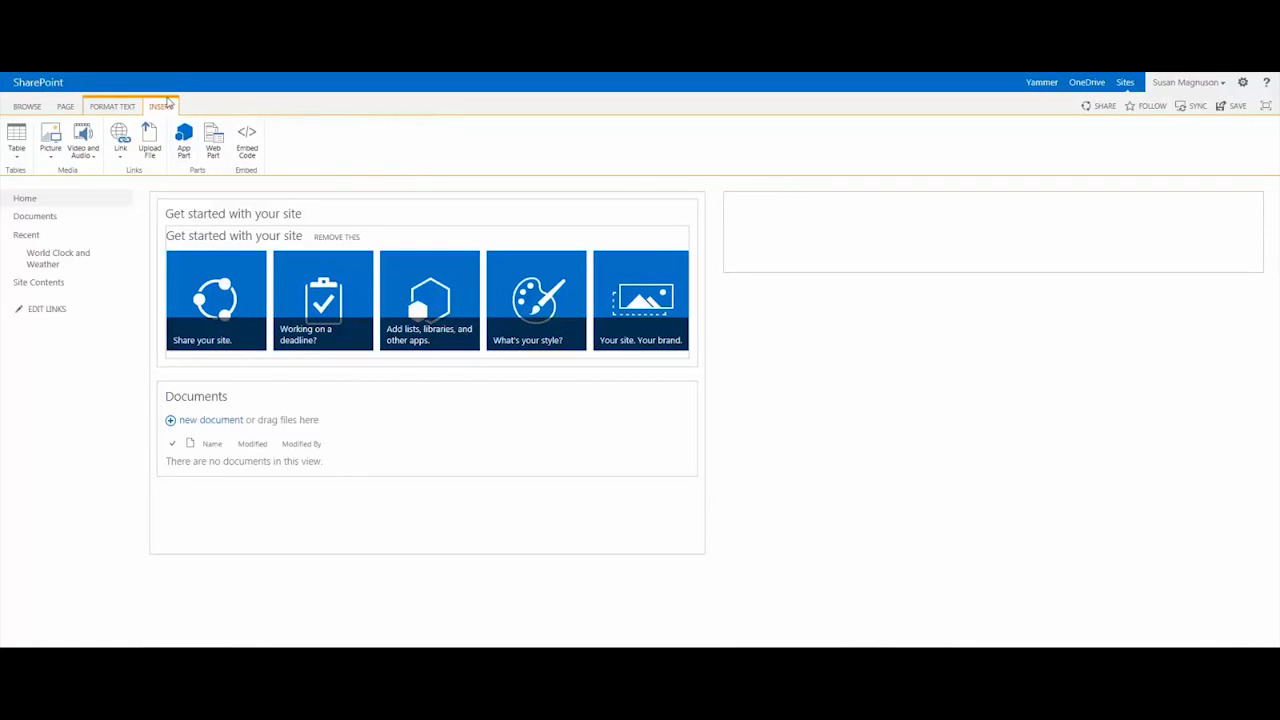
- Insert the World Clock and Weather app part into the right column, dismissing the sign-in prompt
click(183, 143)
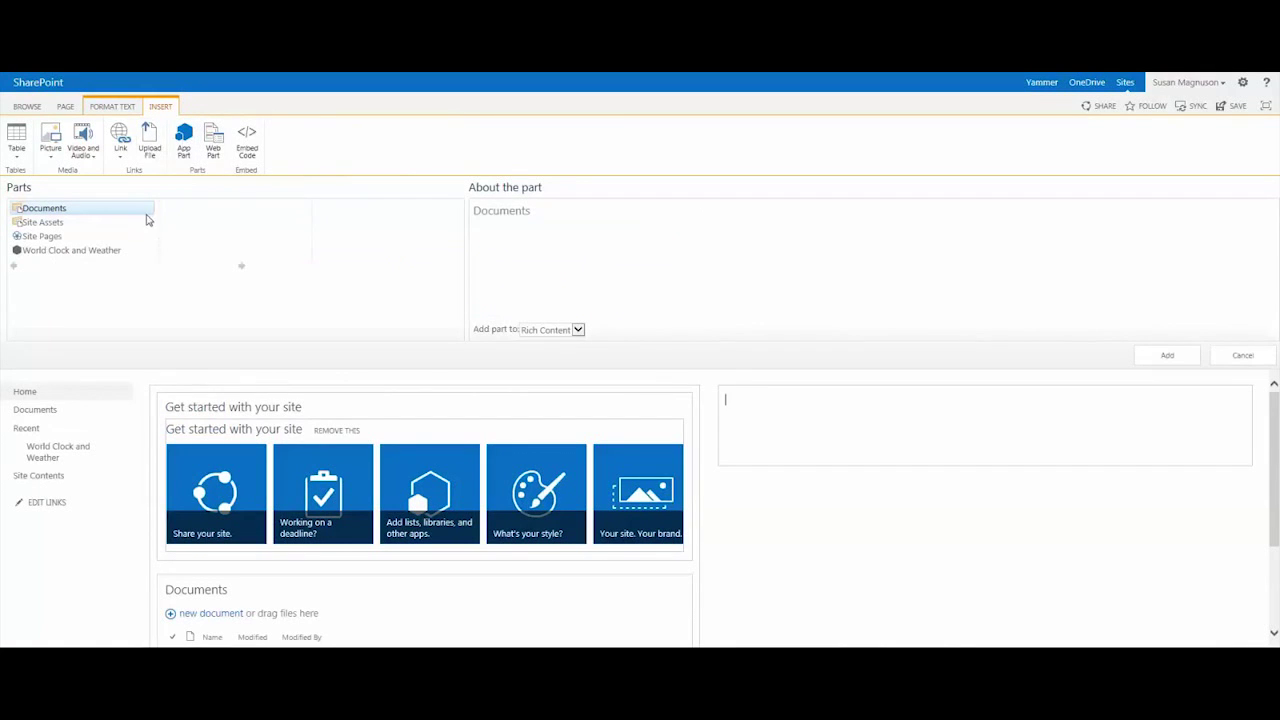
click(71, 250)
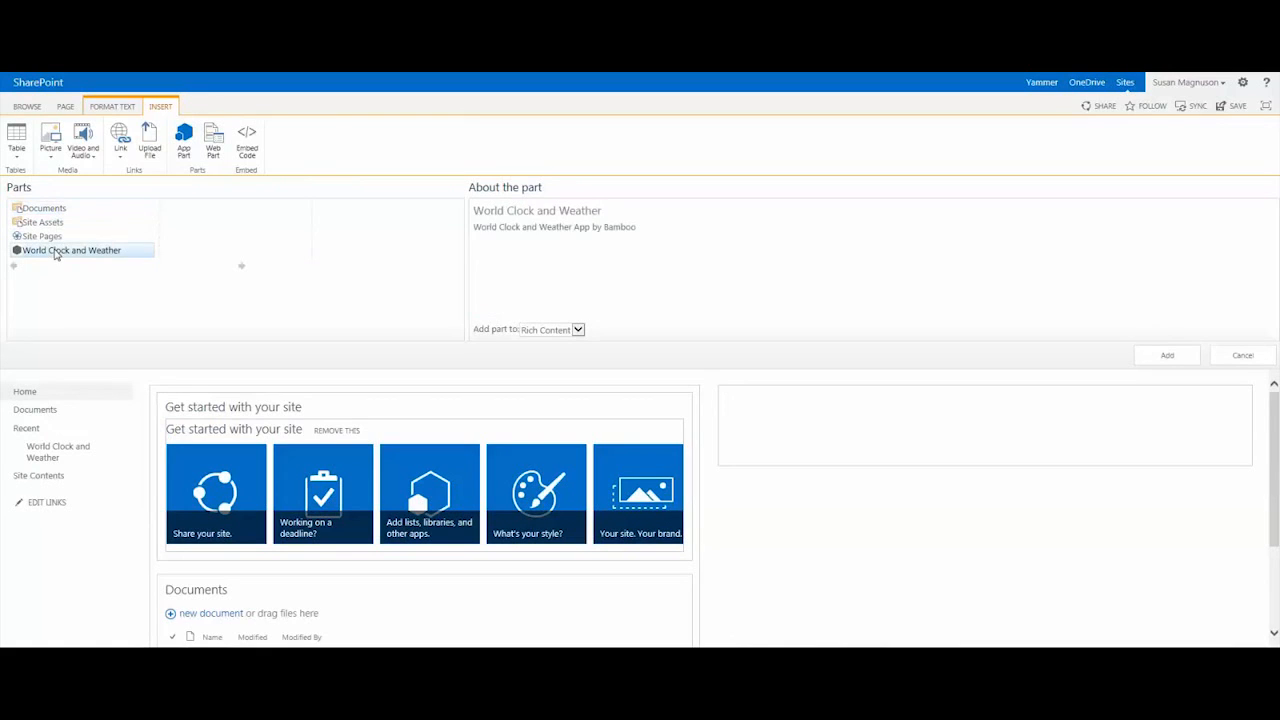
mouse_move(567, 272)
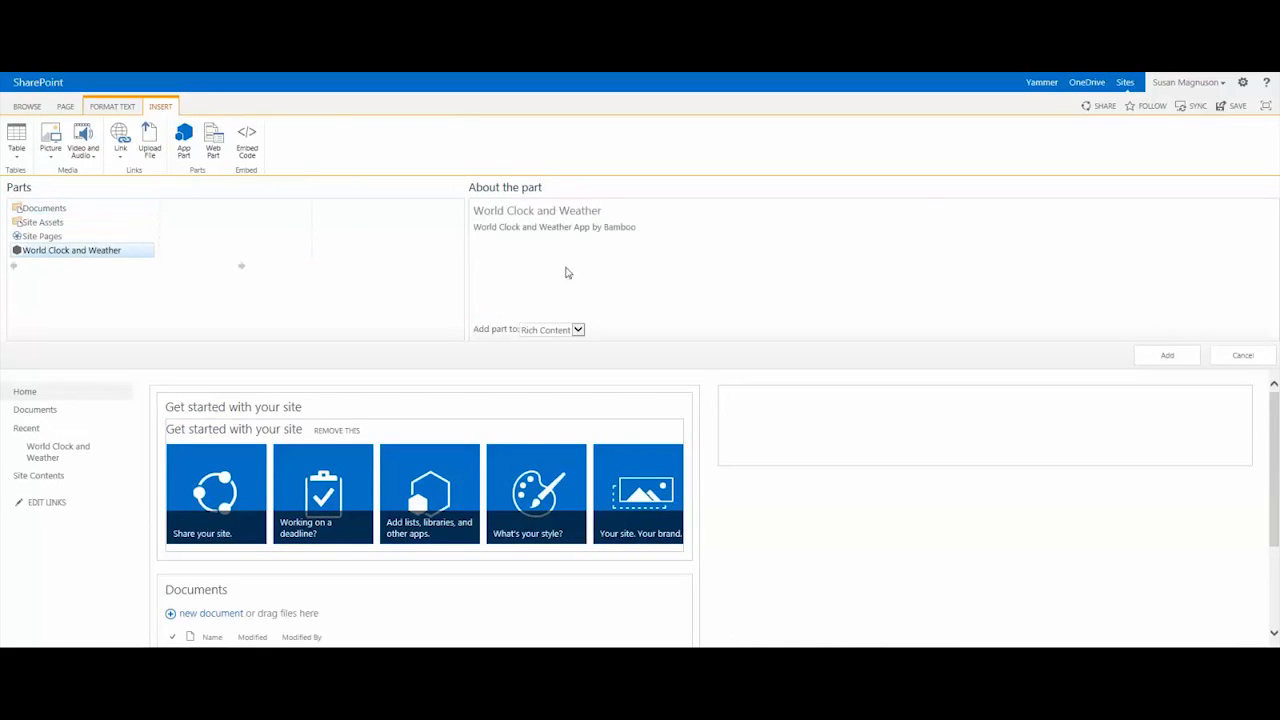
mouse_move(1110, 354)
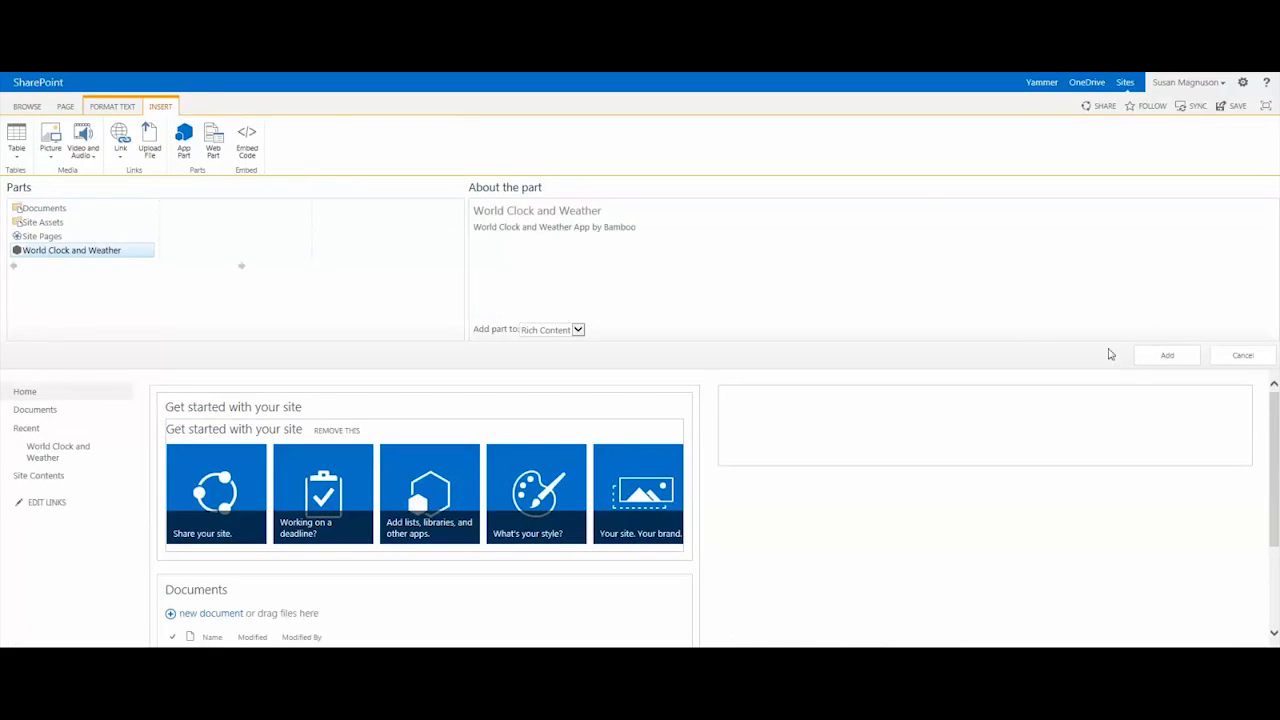
click(1166, 355)
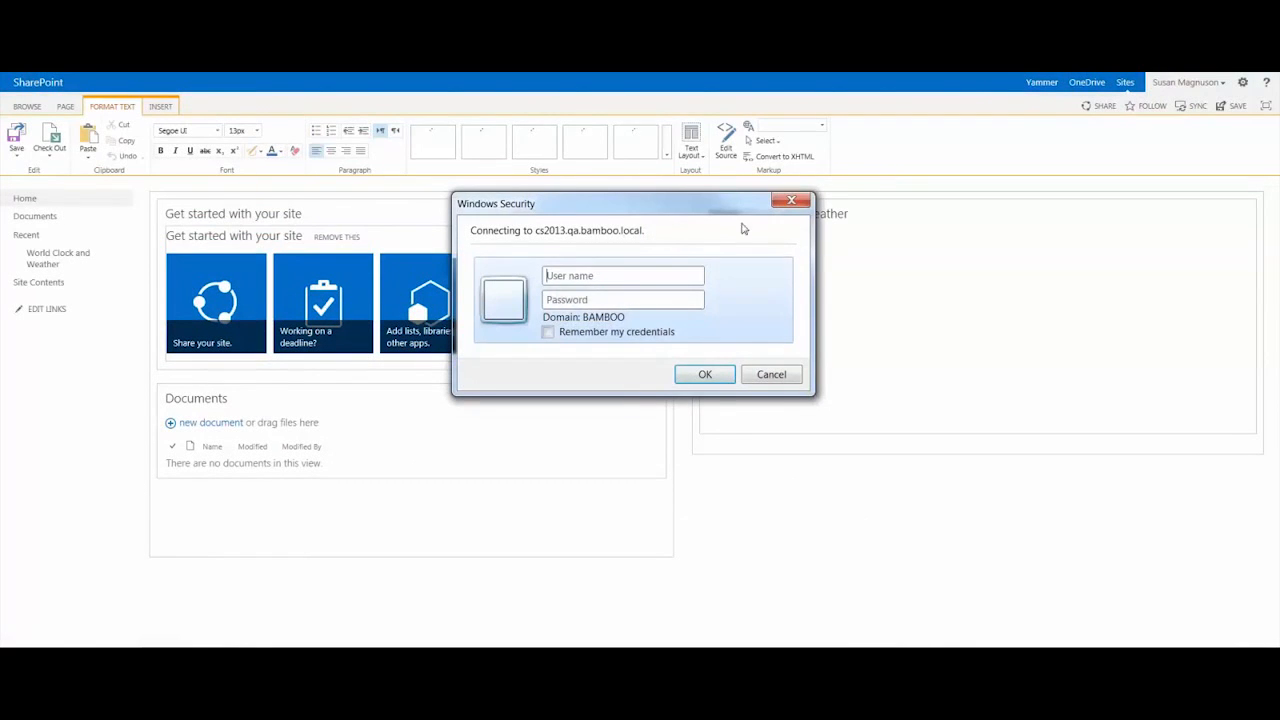
click(771, 374)
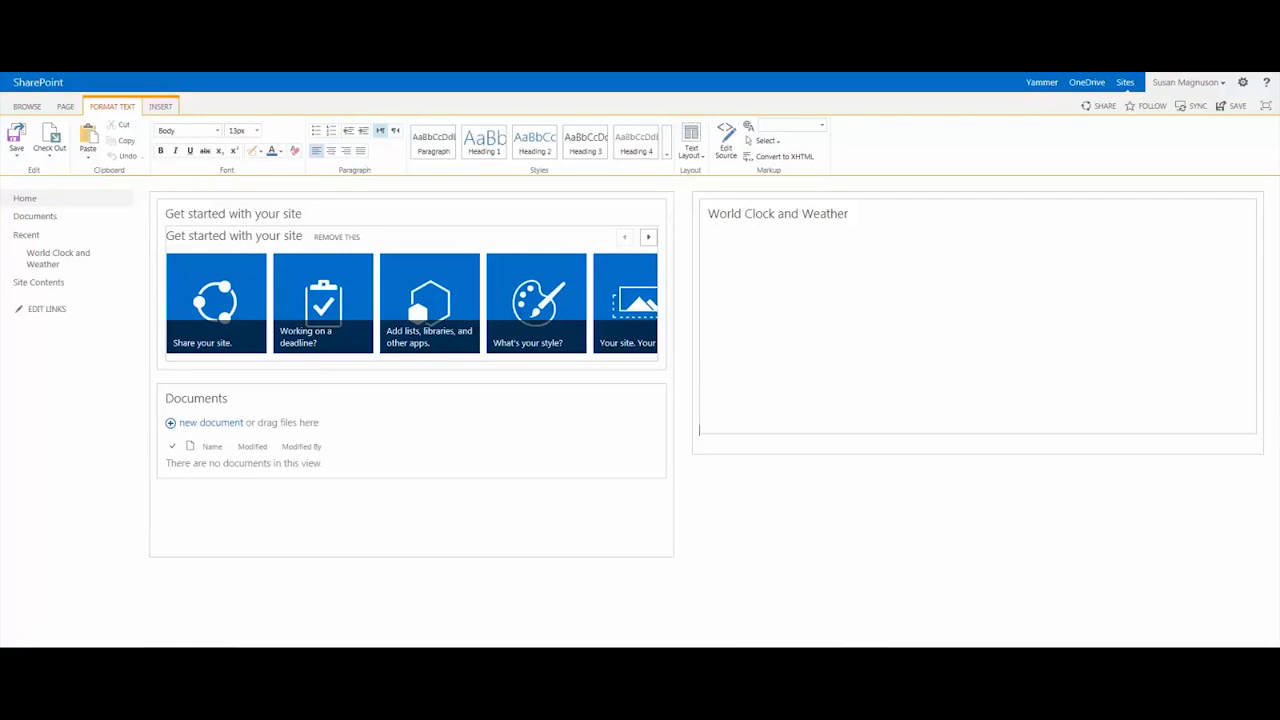
mouse_move(829, 290)
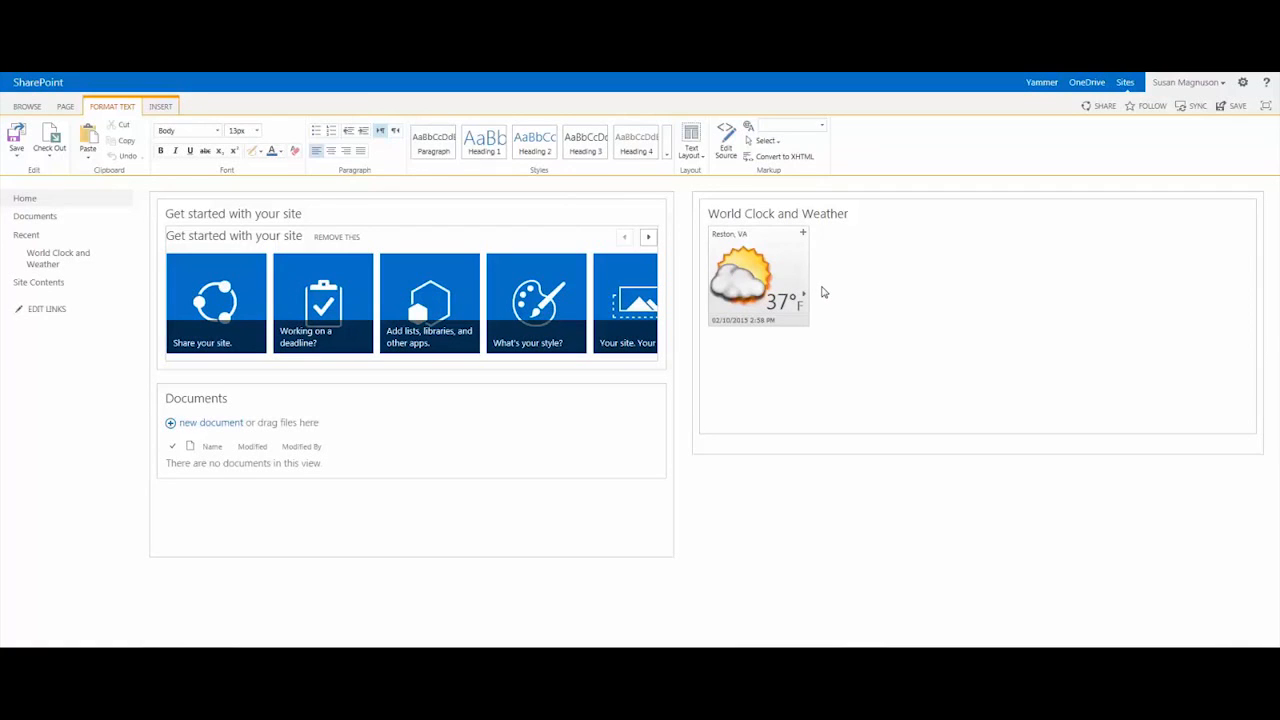
mouse_move(1077, 287)
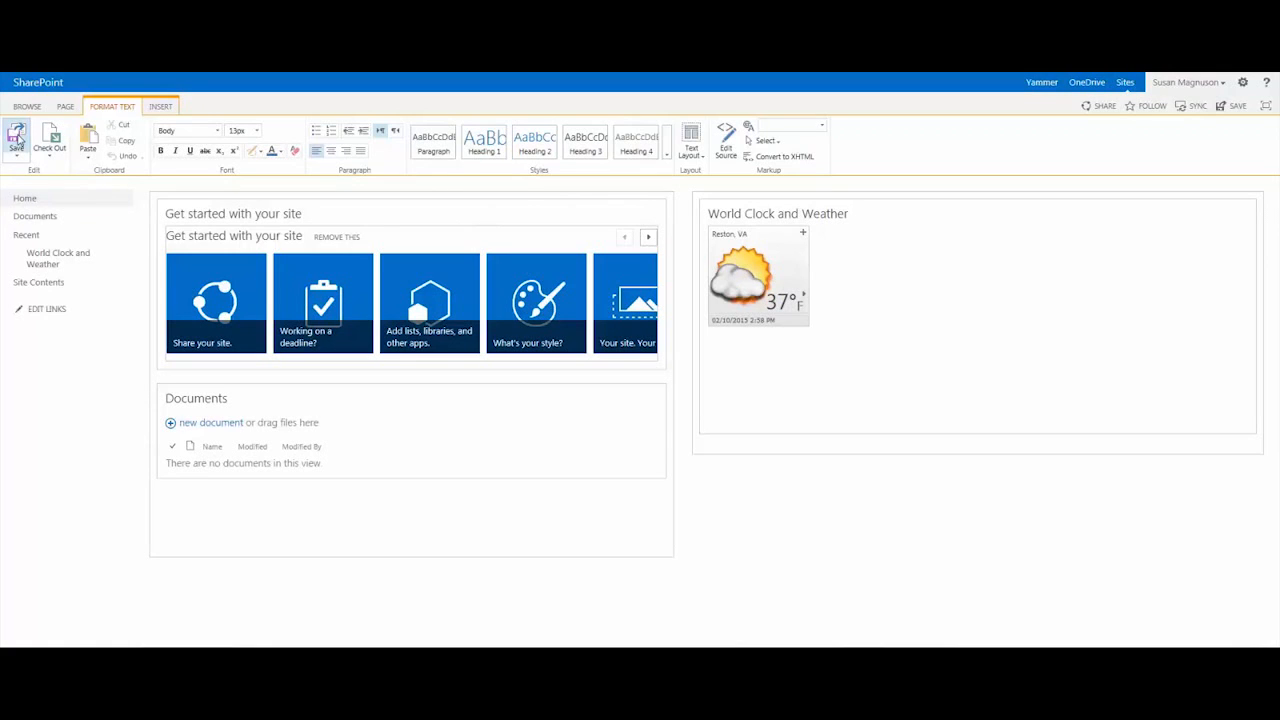
- Save the homepage edits and leave edit mode
click(16, 135)
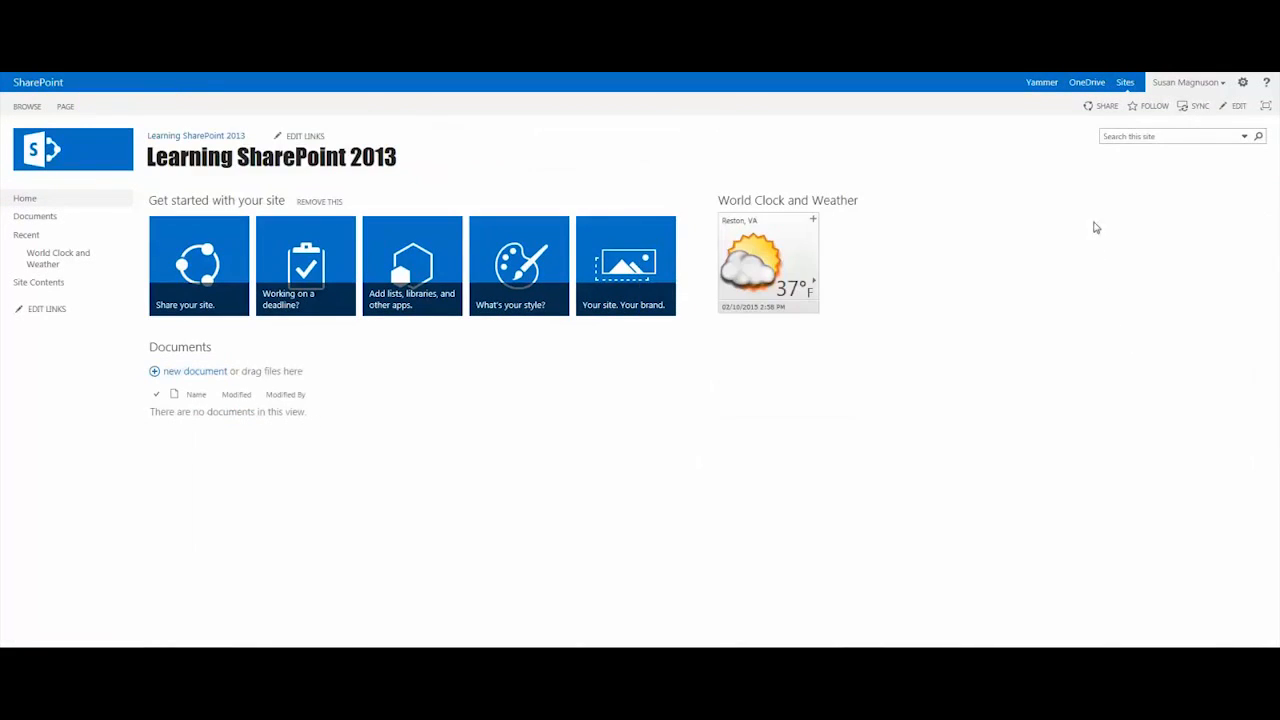
mouse_move(813, 219)
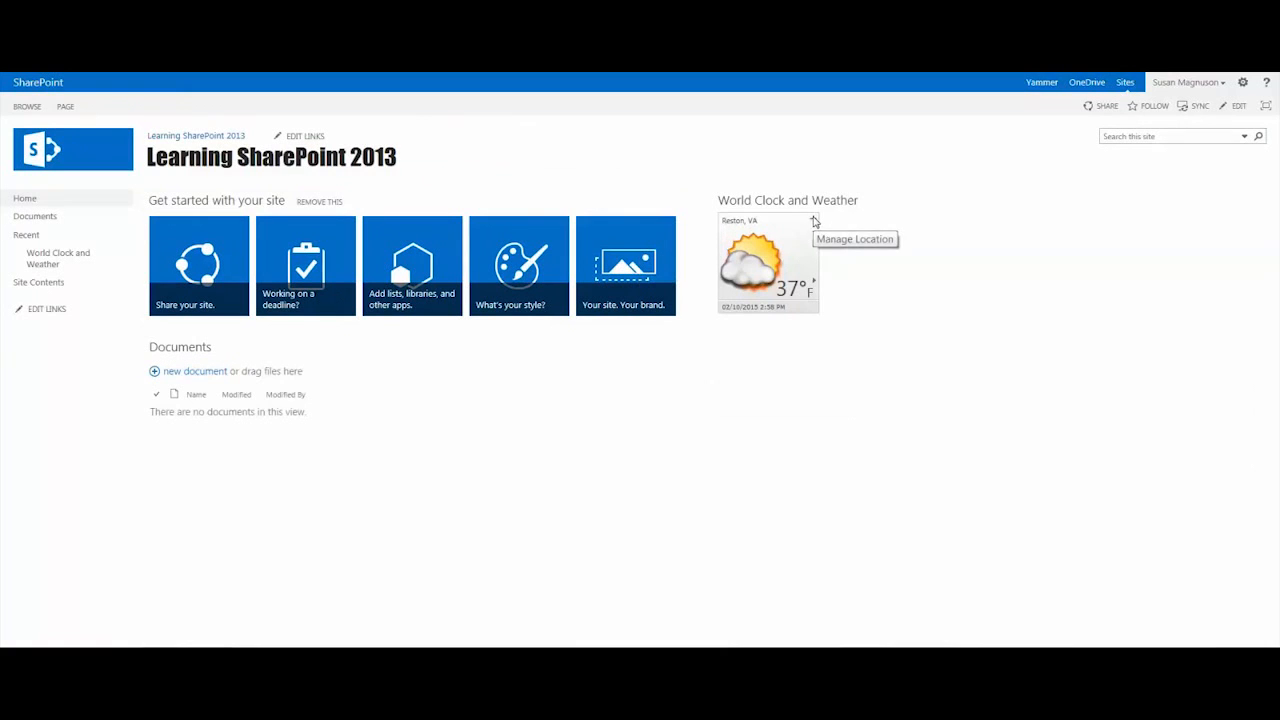
mouse_move(733, 218)
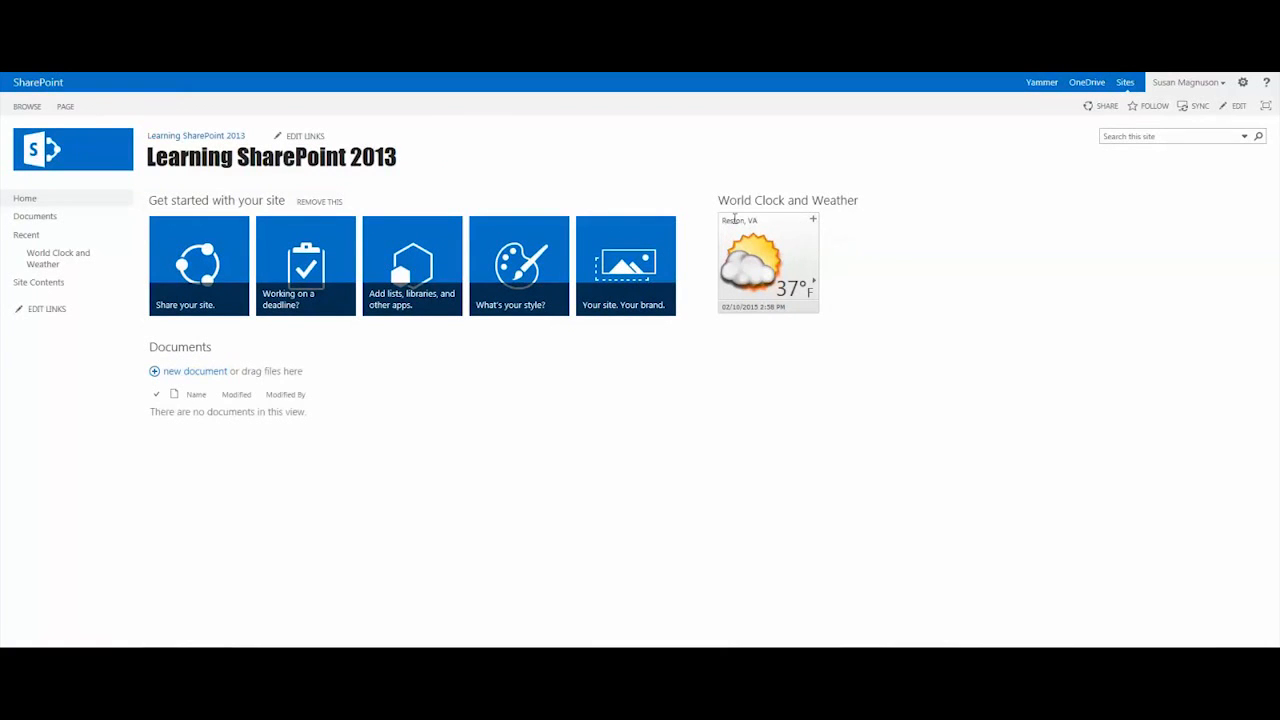
mouse_move(813, 222)
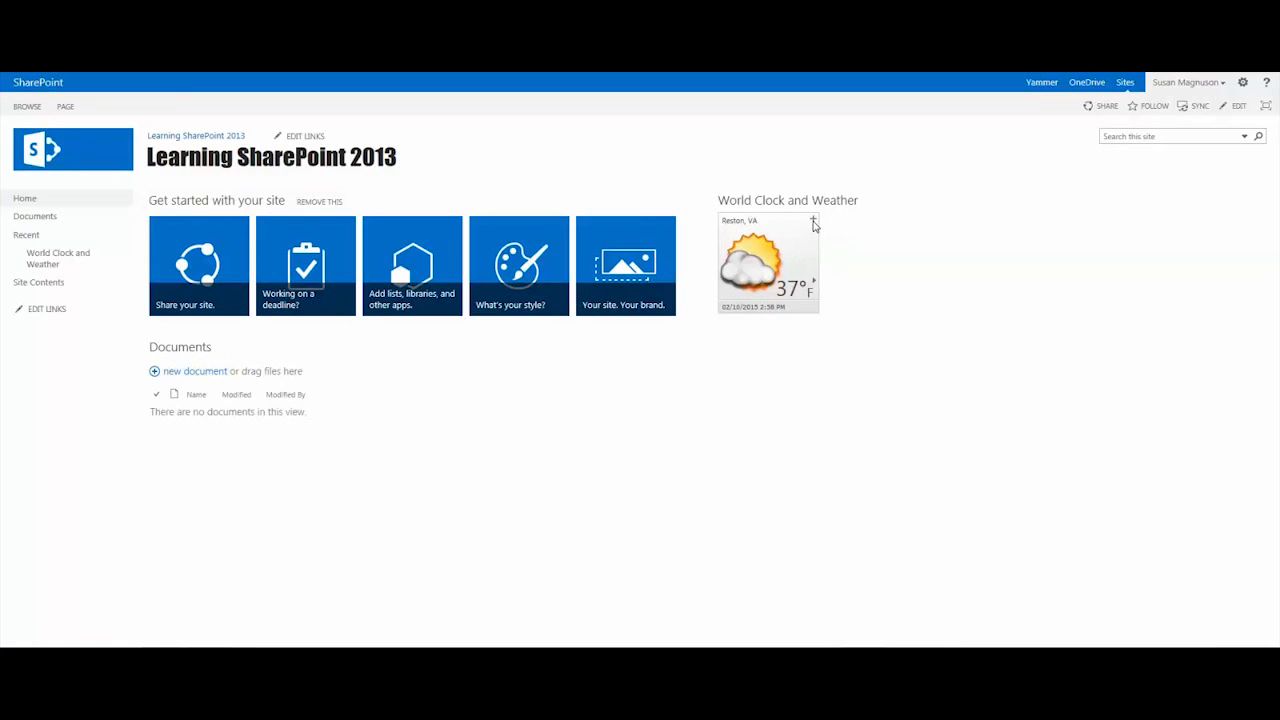
- Remove Reston, VA and add Seattle, WA to the weather locations
click(813, 222)
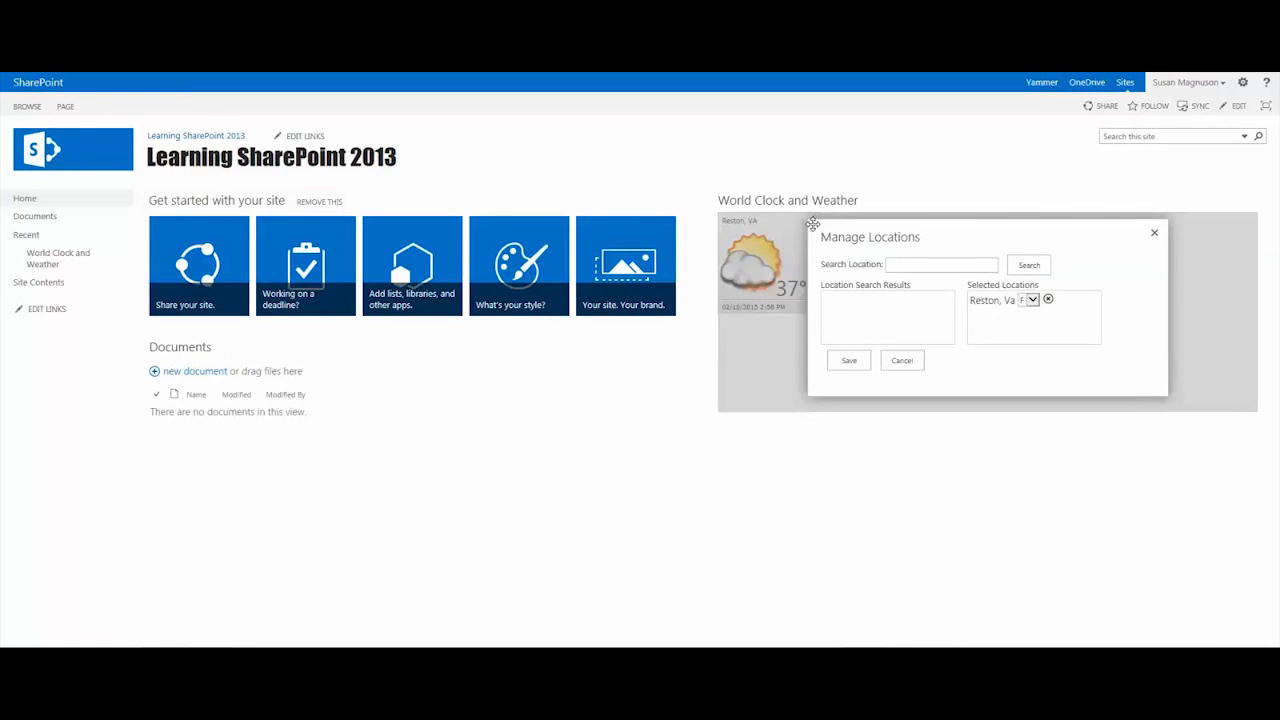
mouse_move(1048, 300)
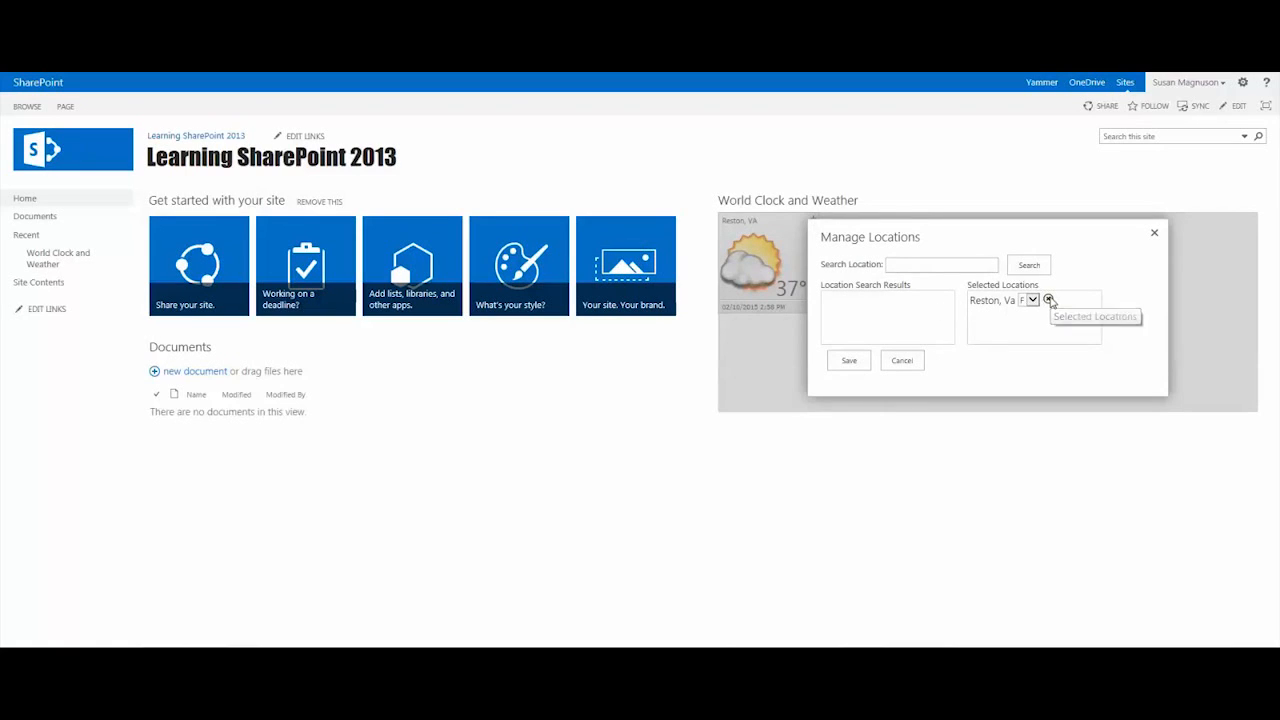
click(1049, 300)
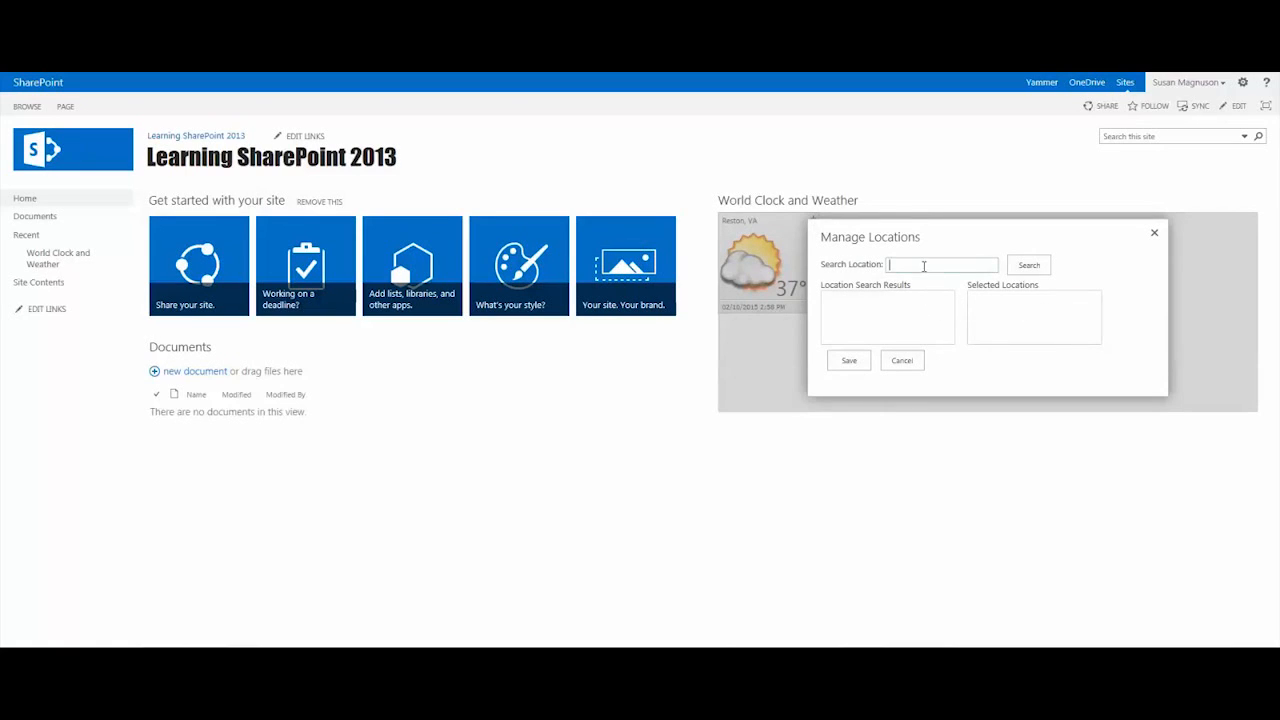
text(Seattl)
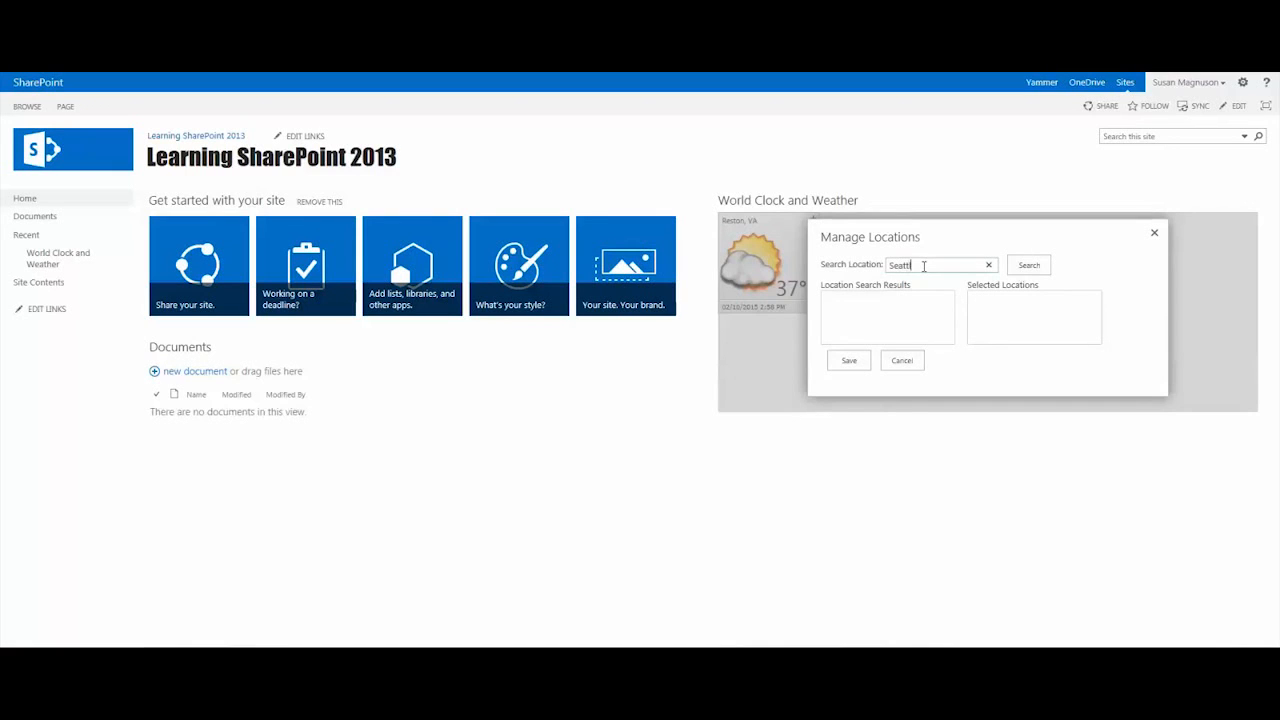
text(e,)
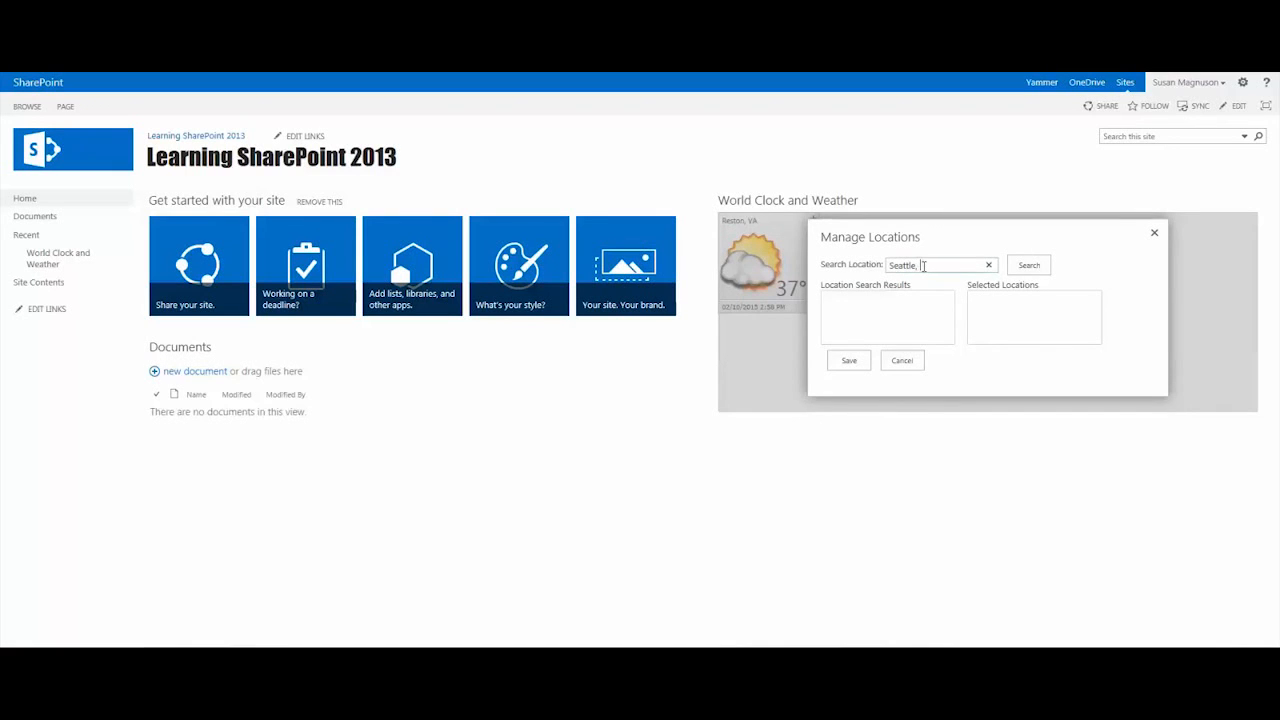
text(WA)
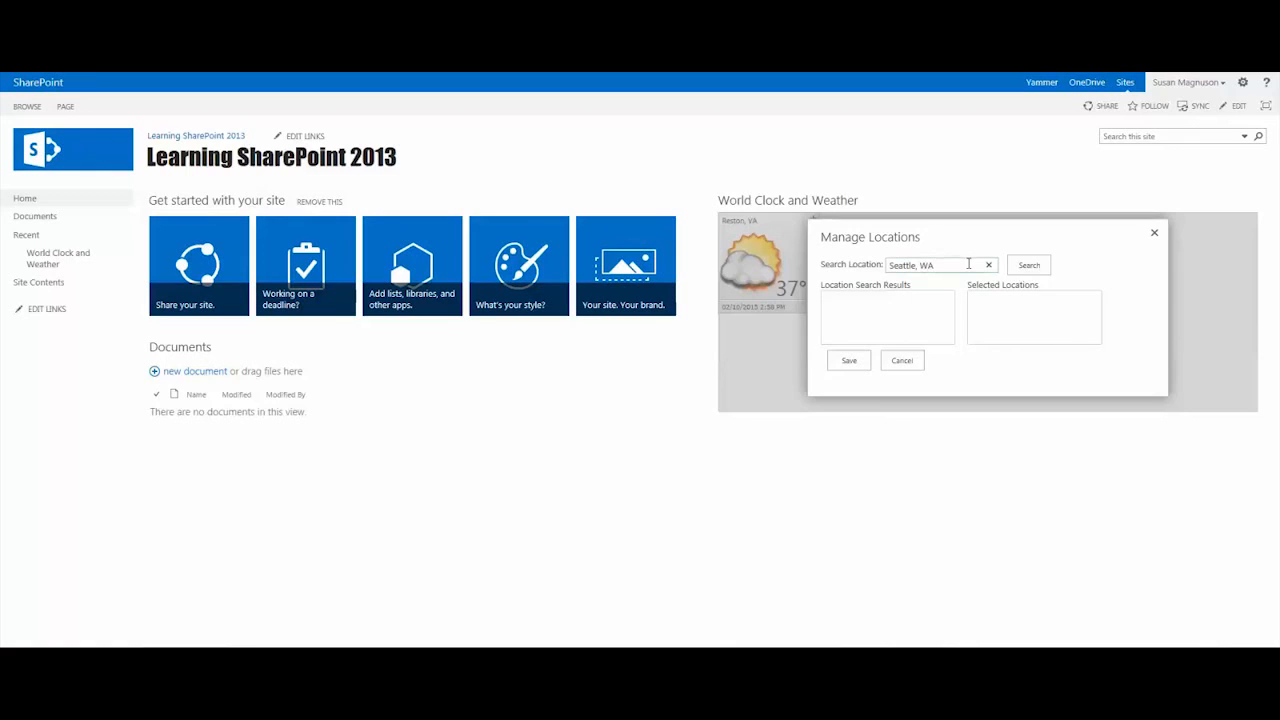
click(1028, 264)
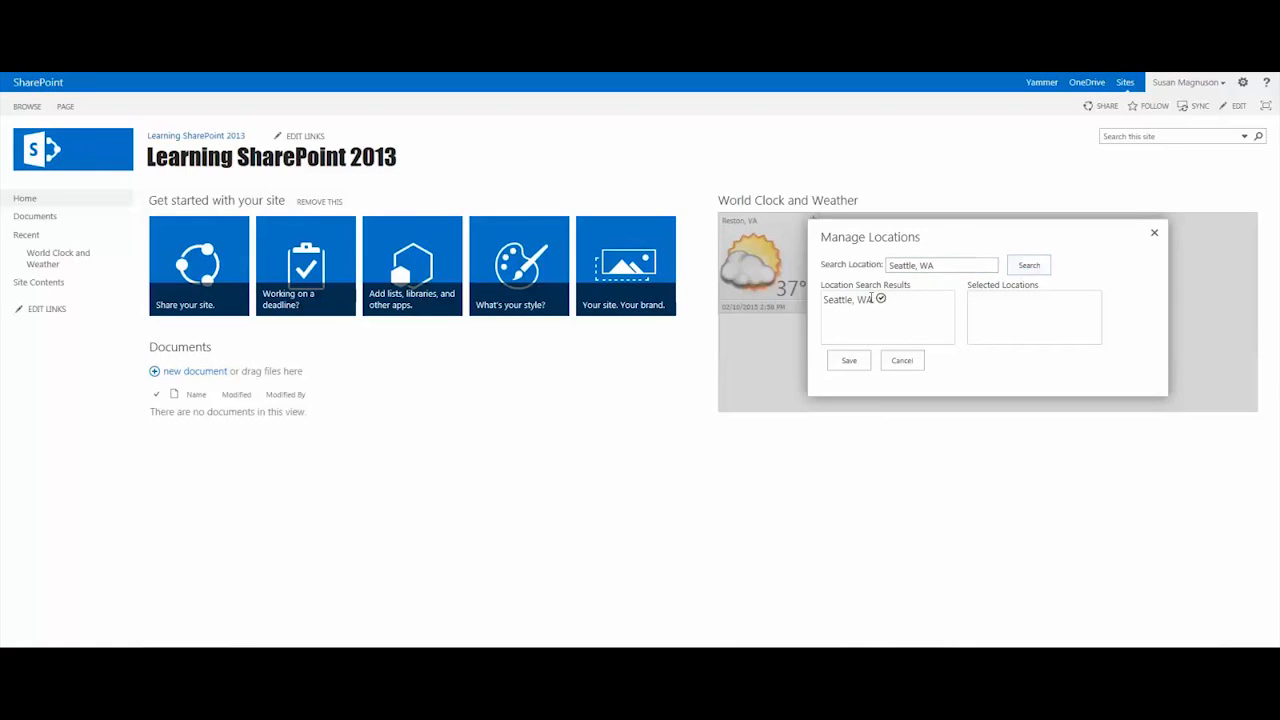
mouse_move(880, 299)
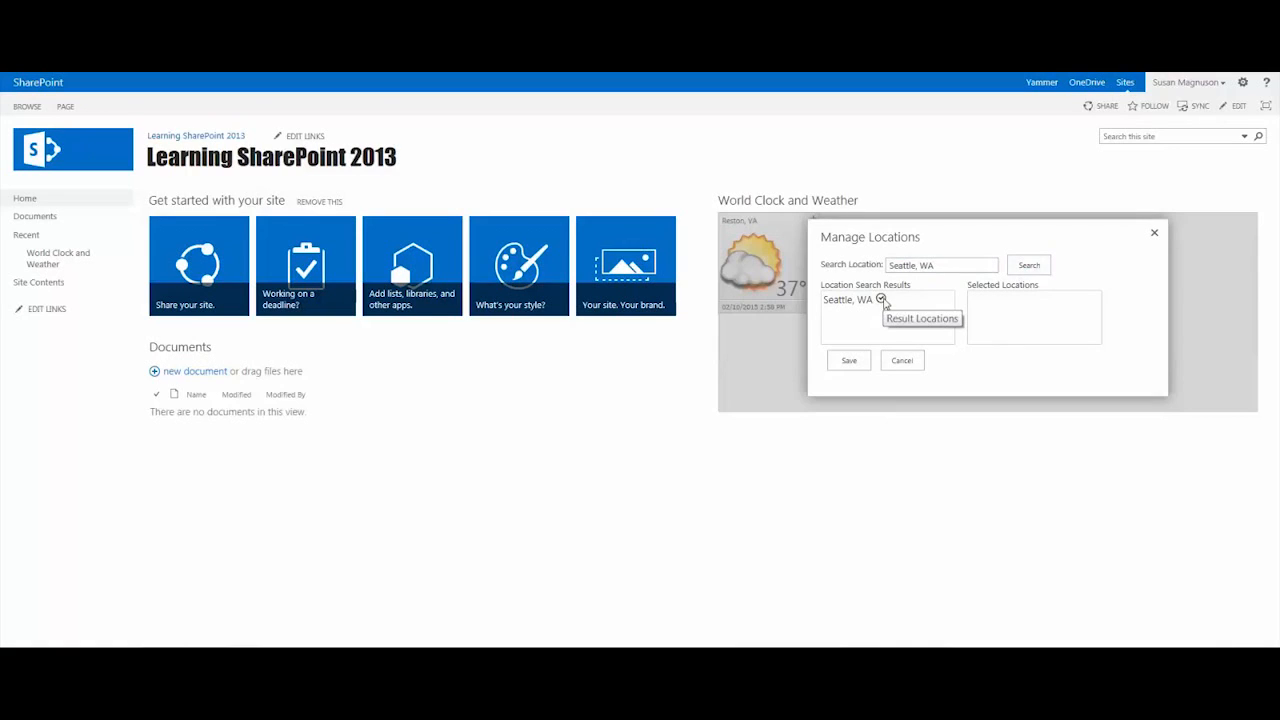
click(881, 300)
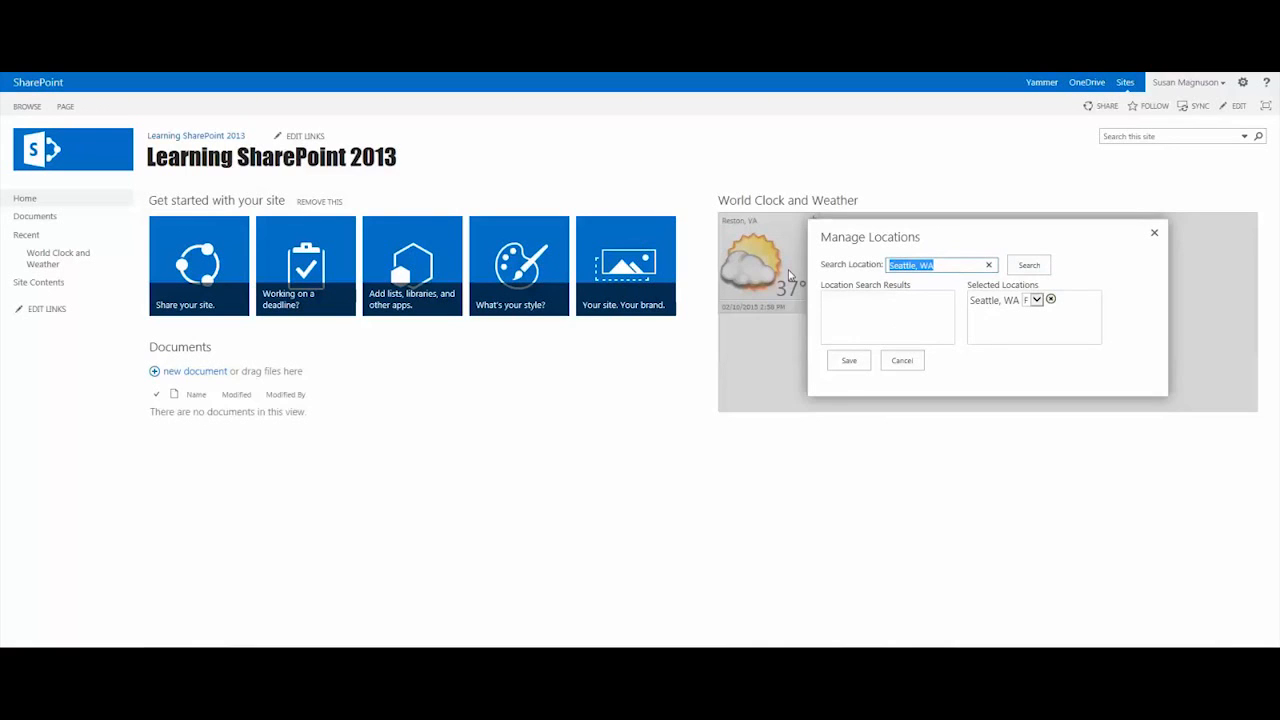
- Add Miami, FL and Paris, FRA, then save the weather locations
text(Miami, FL)
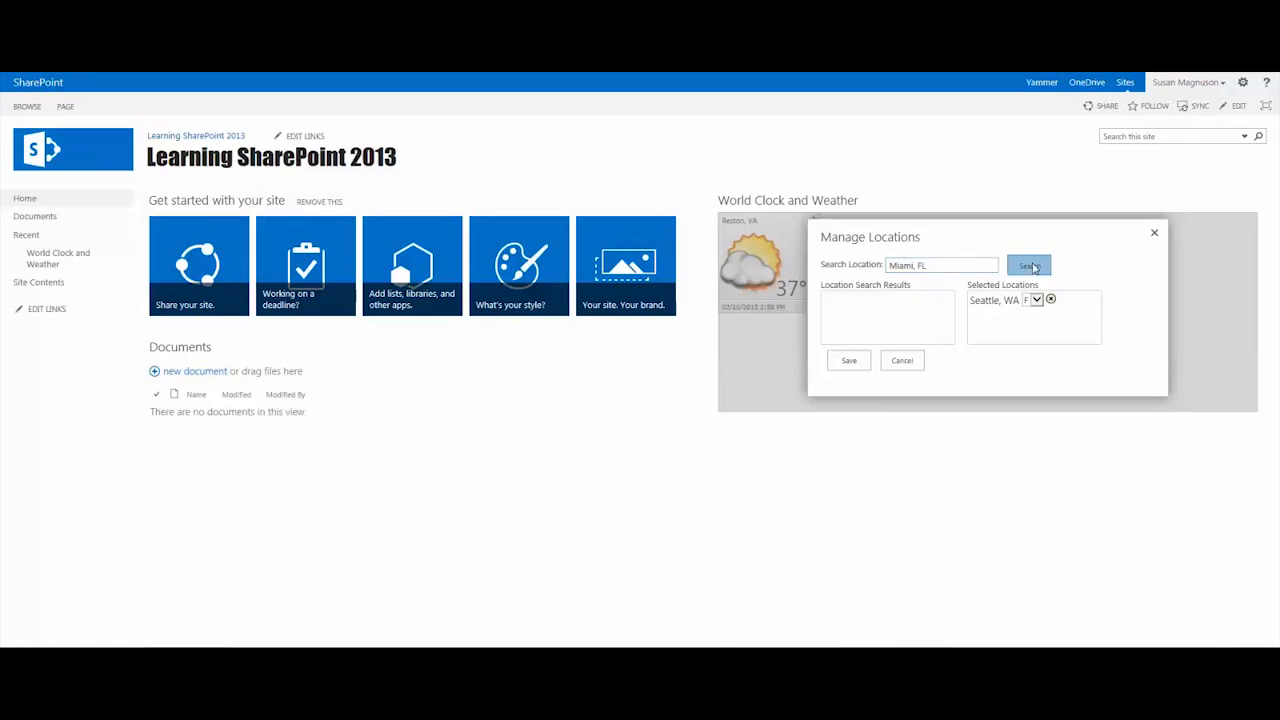
click(1029, 265)
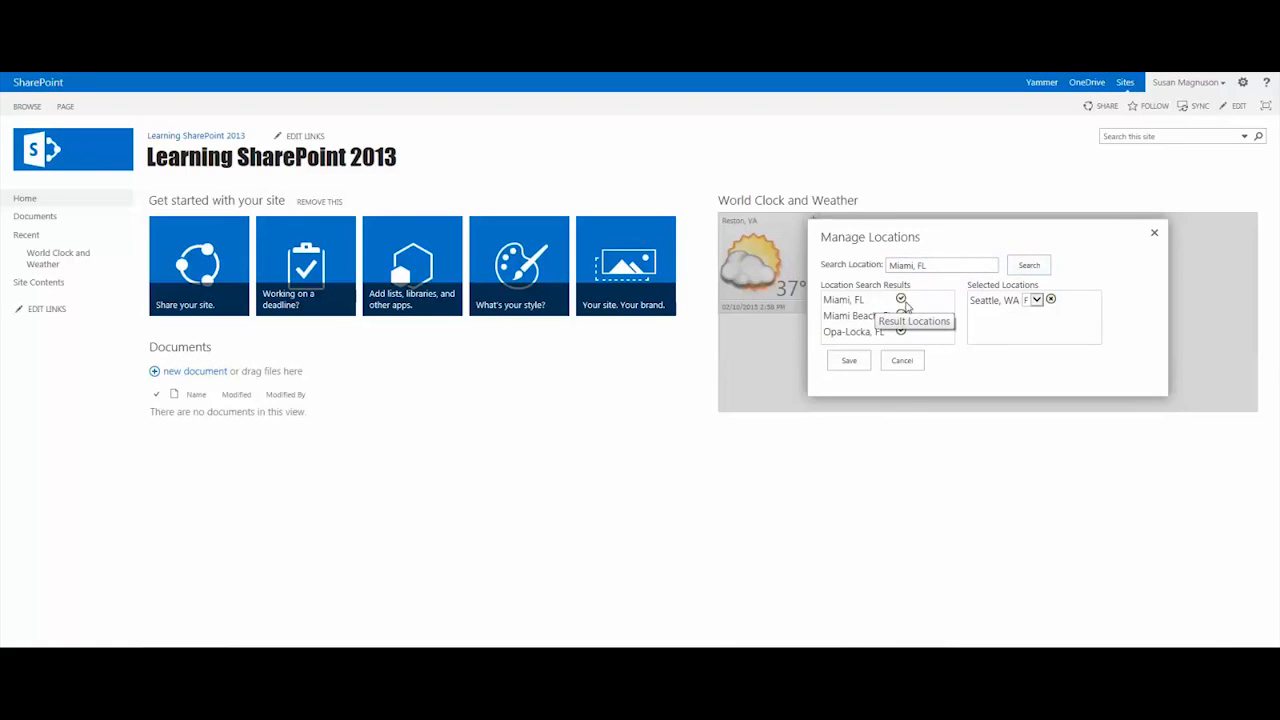
click(901, 299)
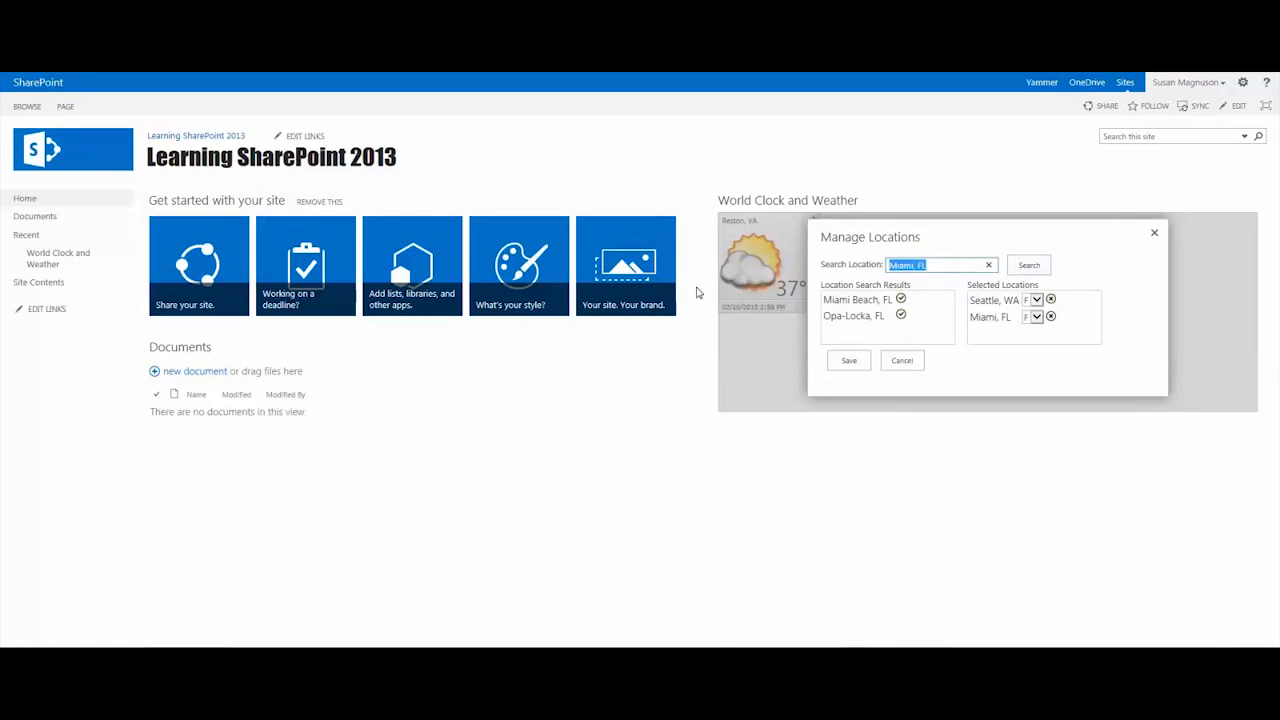
text(Par)
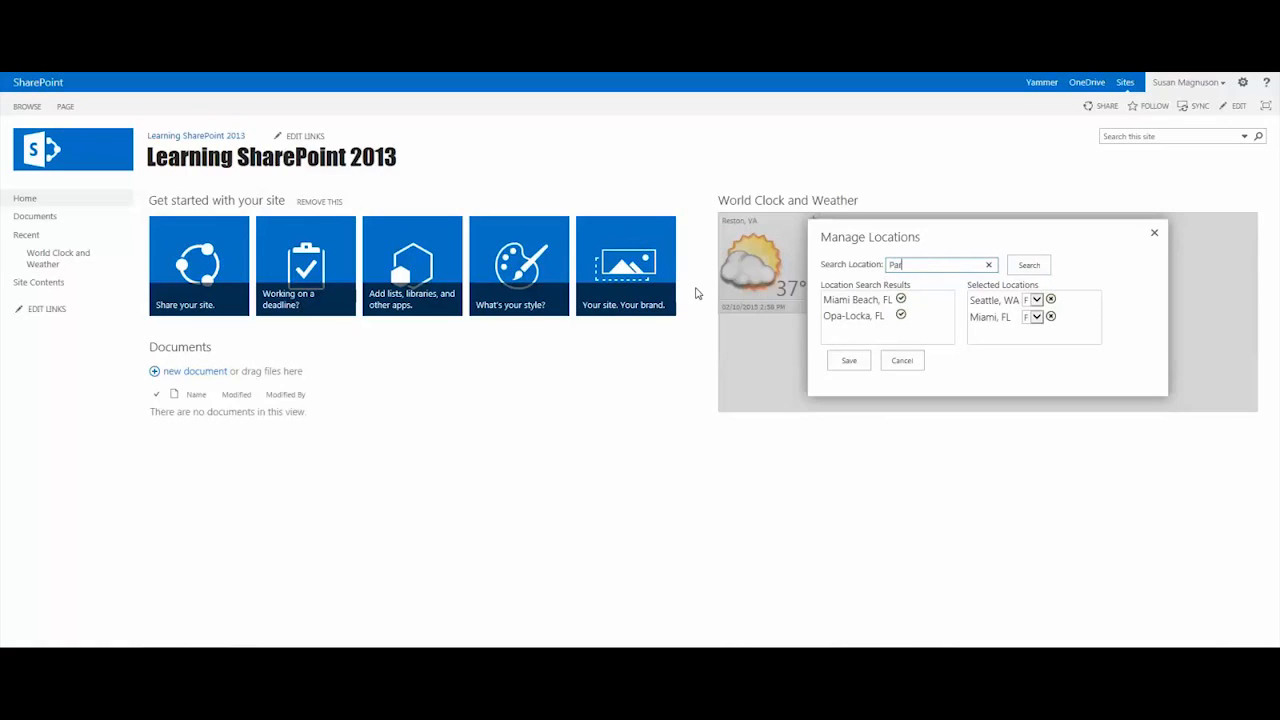
text(ris, FRA)
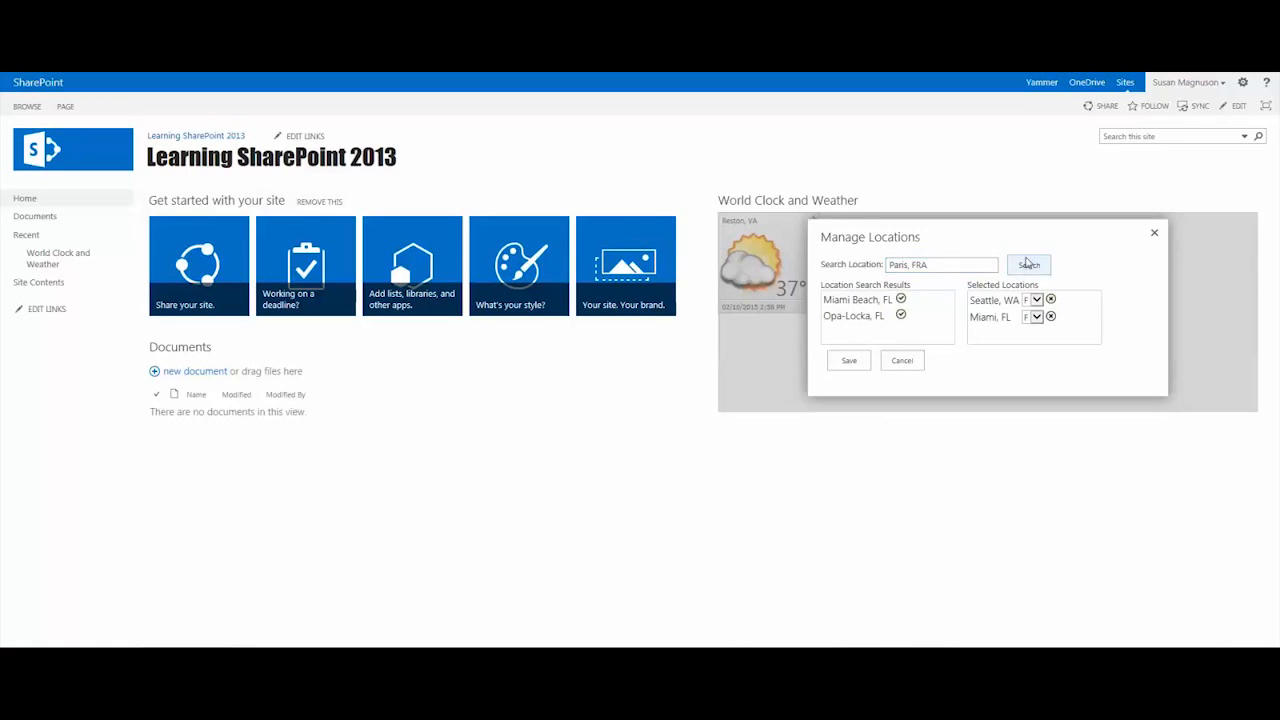
click(1028, 264)
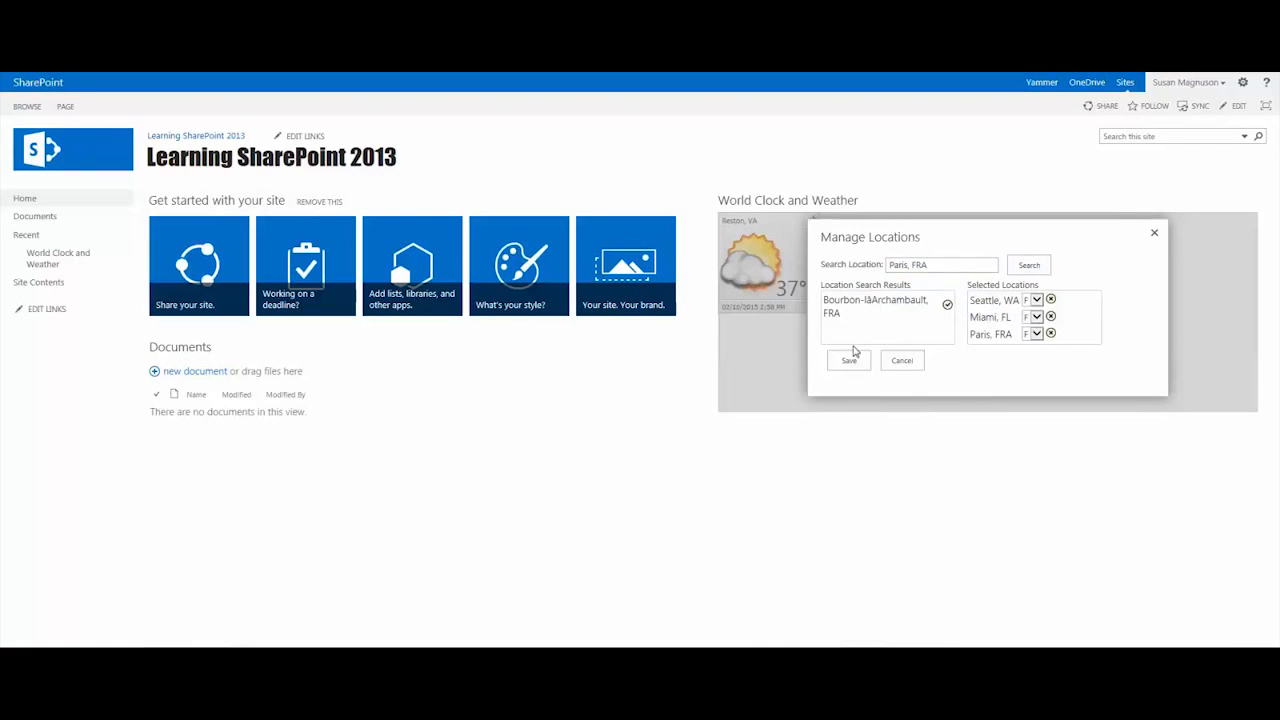
click(848, 360)
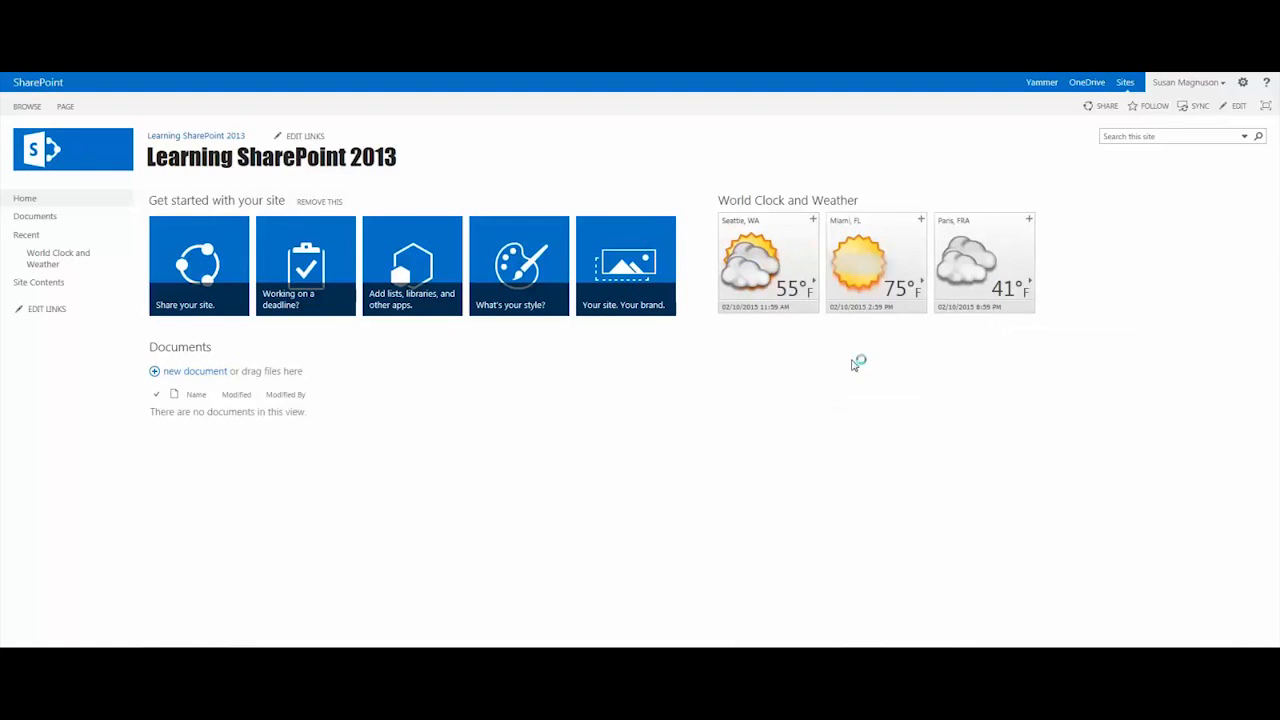
mouse_move(997, 318)
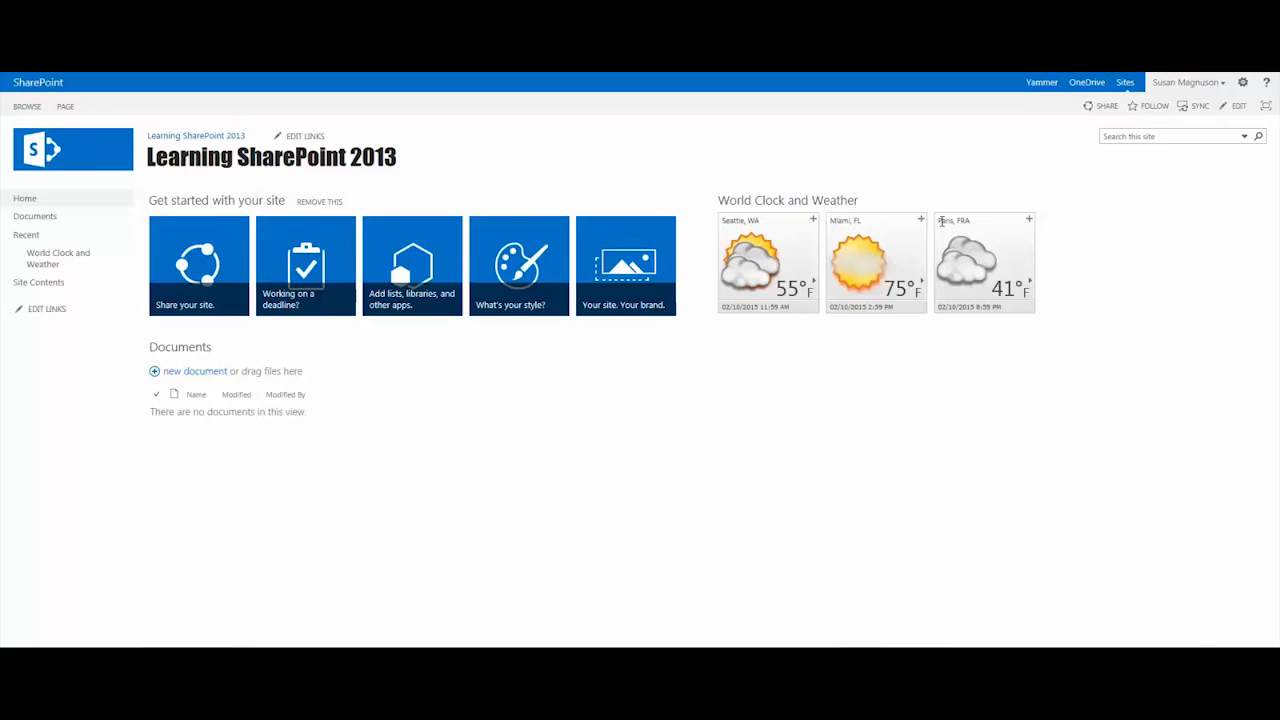
mouse_move(770, 289)
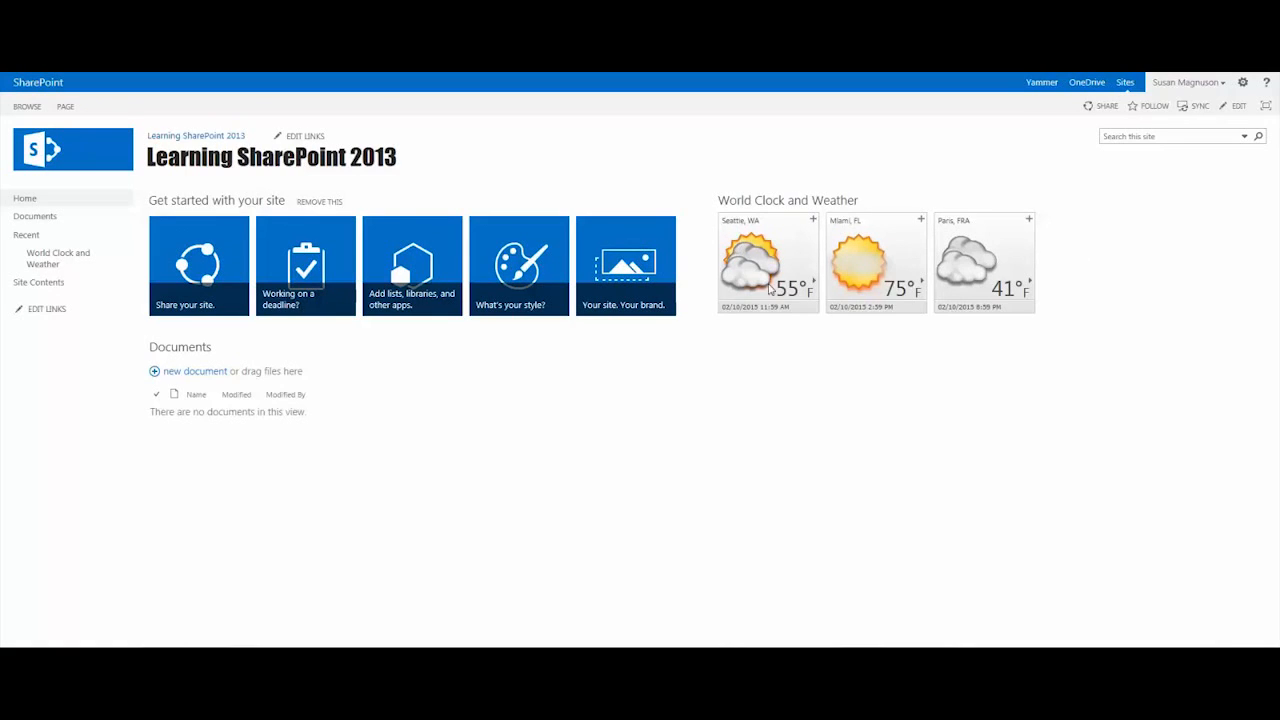
mouse_move(775, 305)
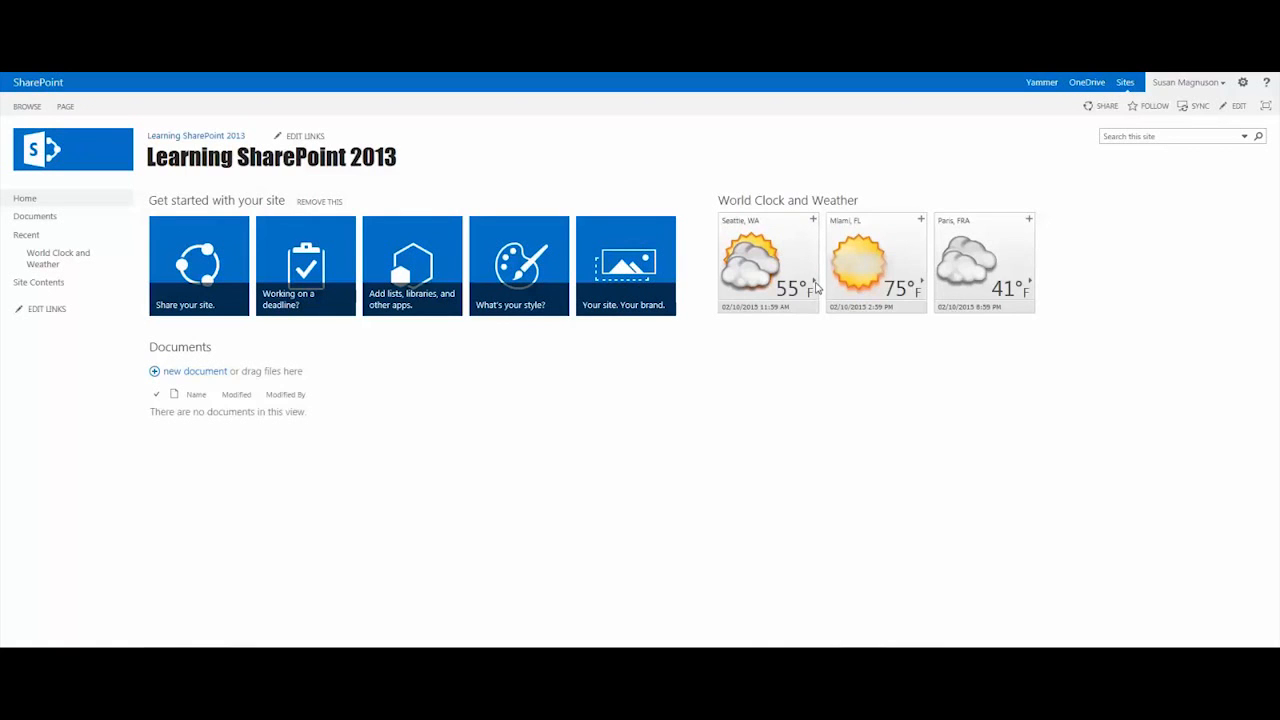
click(768, 262)
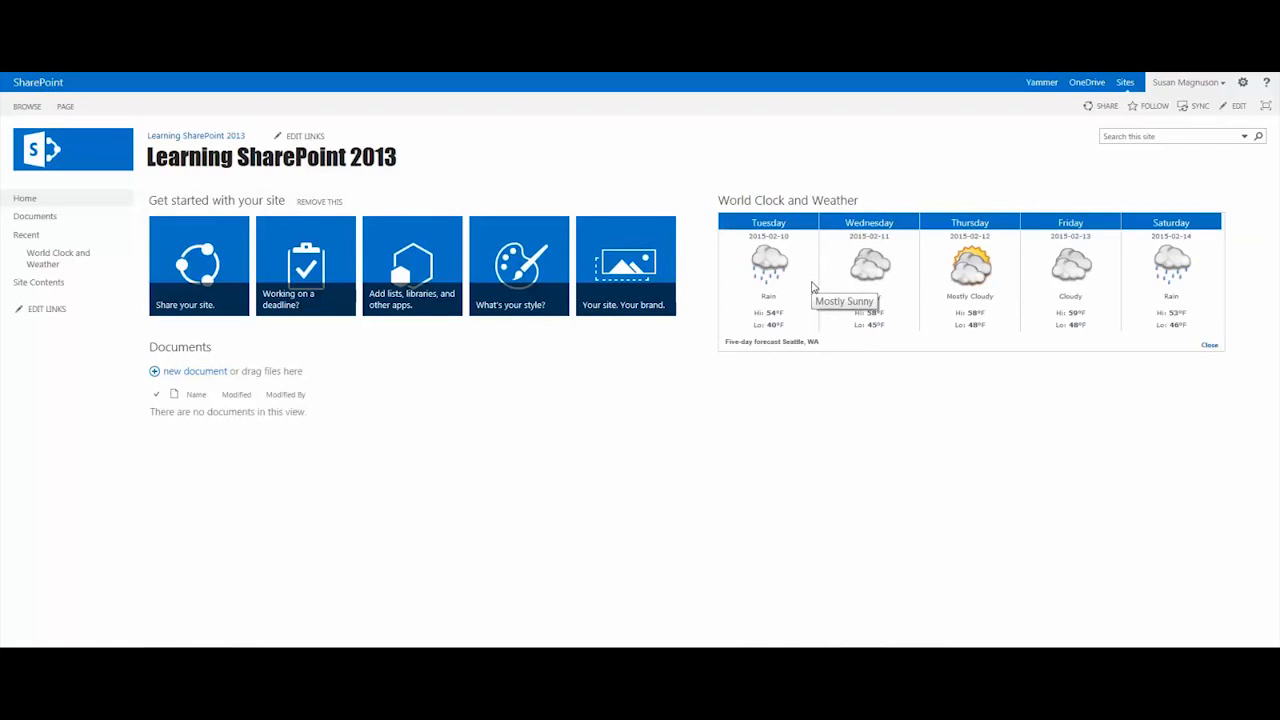
mouse_move(815, 361)
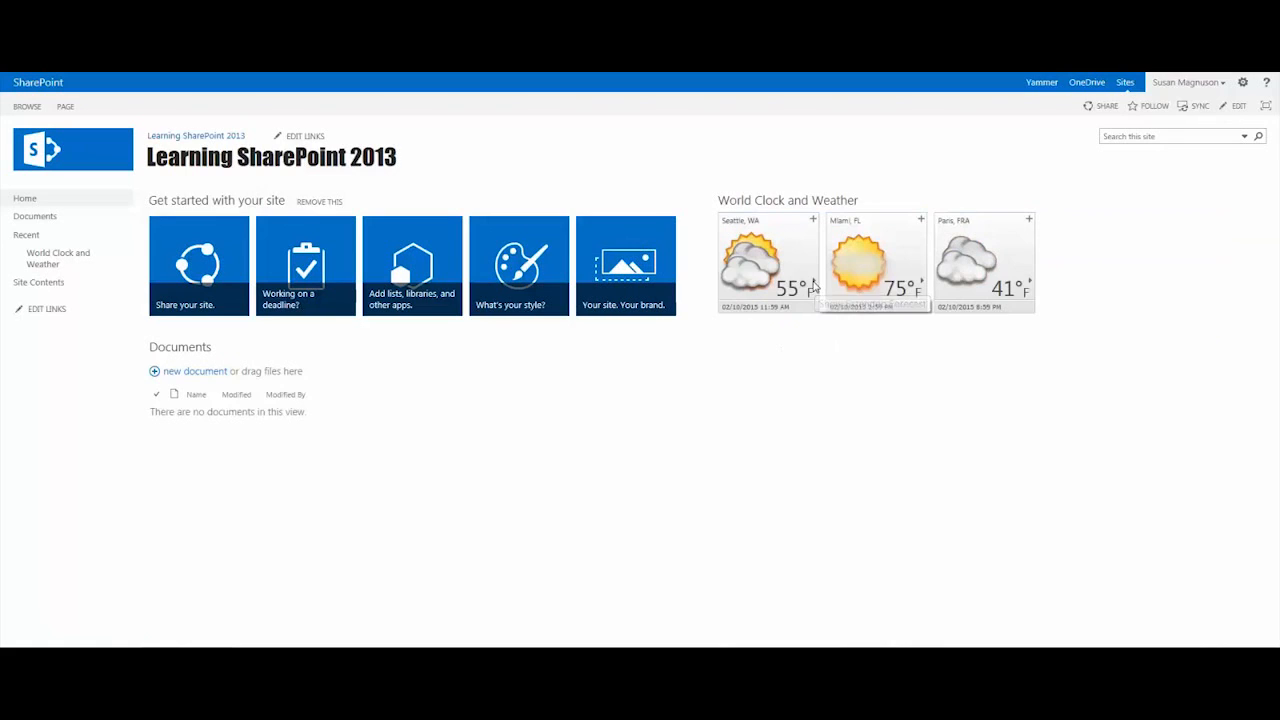
click(768, 265)
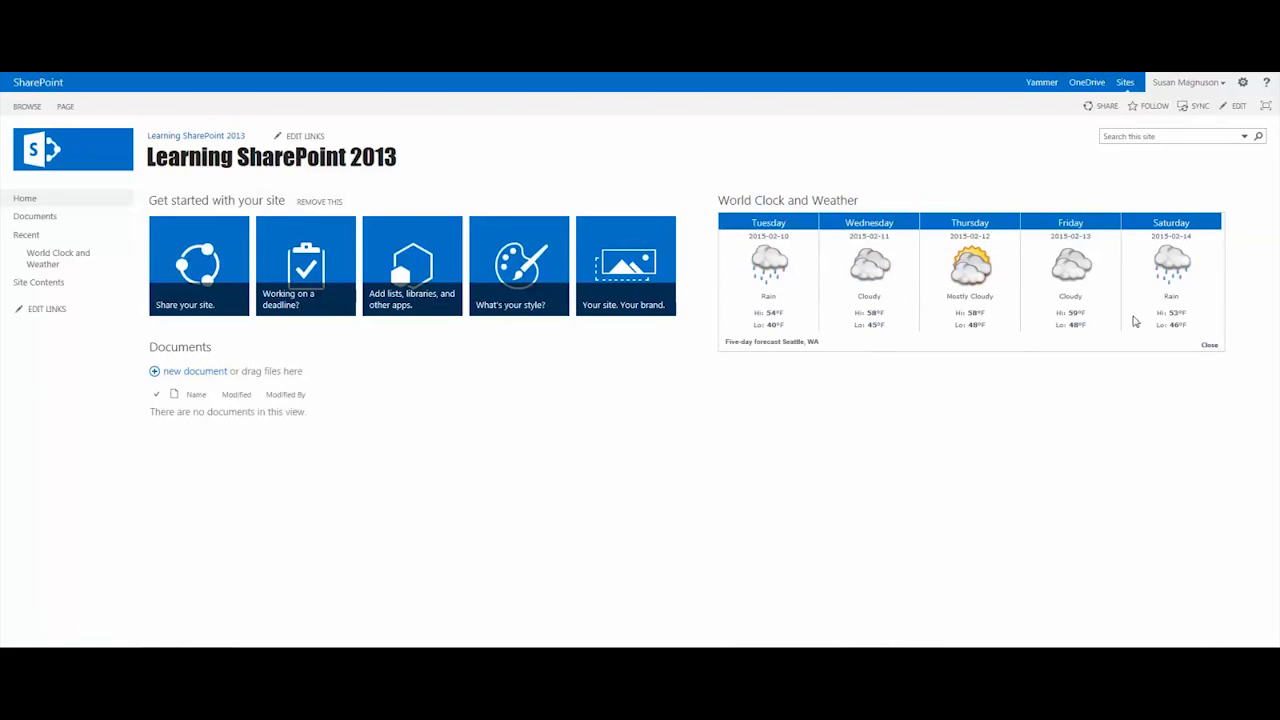
mouse_move(1269, 296)
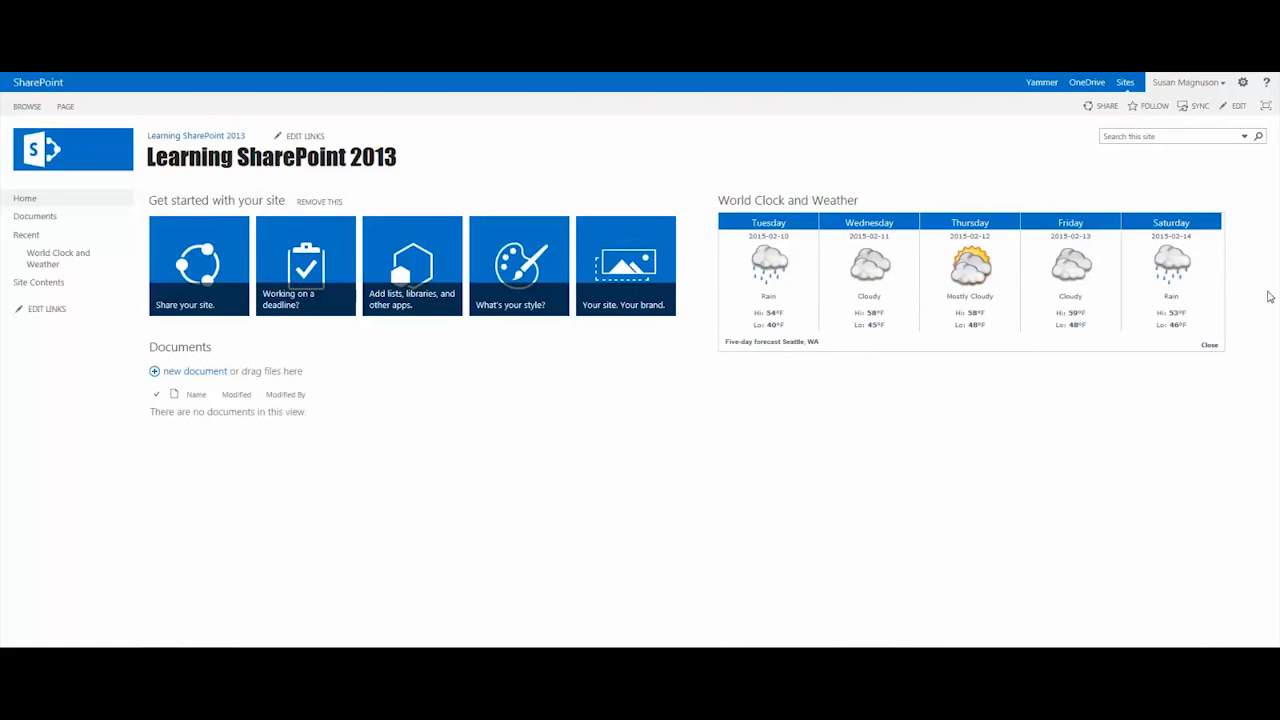
mouse_move(715, 335)
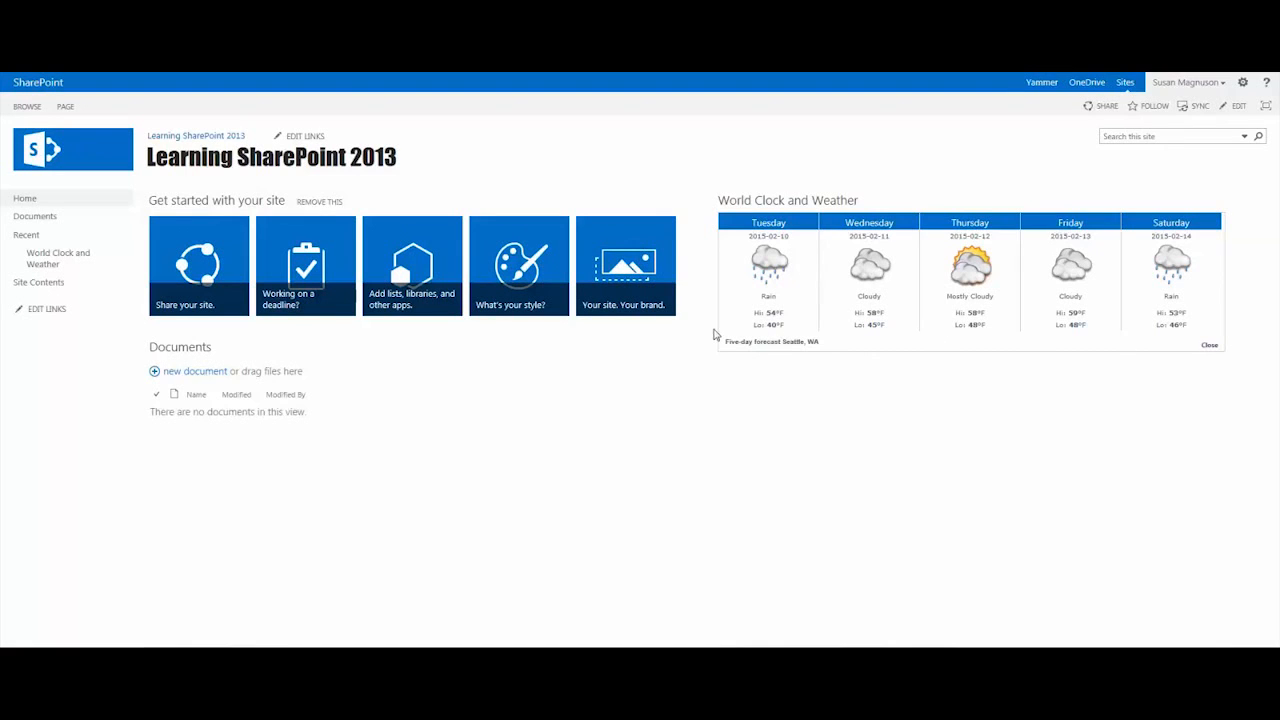
mouse_move(1110, 327)
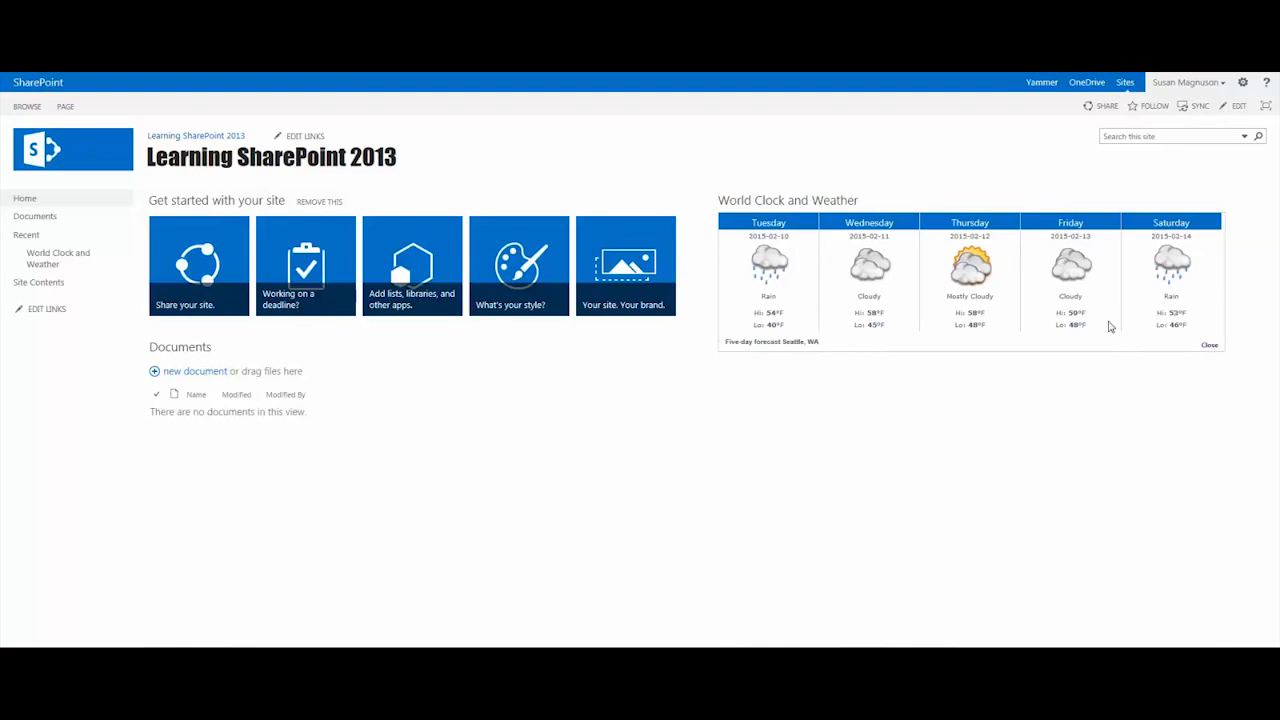
mouse_move(1210, 346)
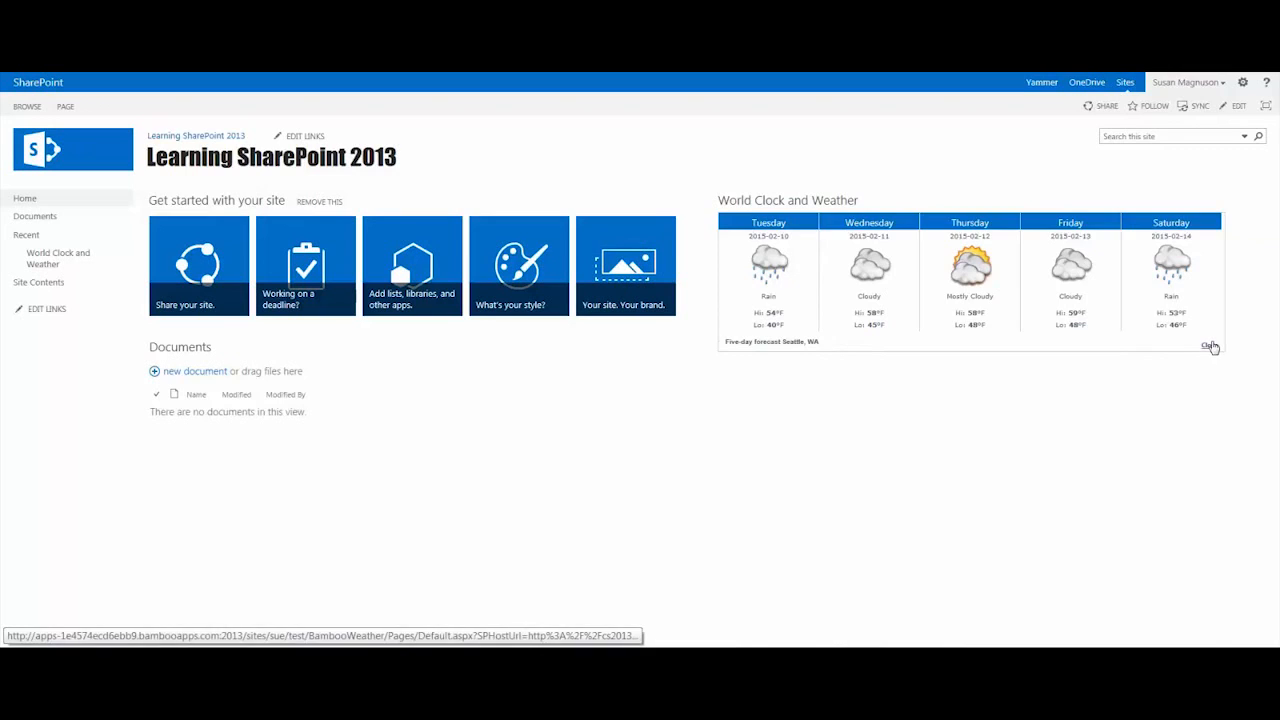
click(1210, 345)
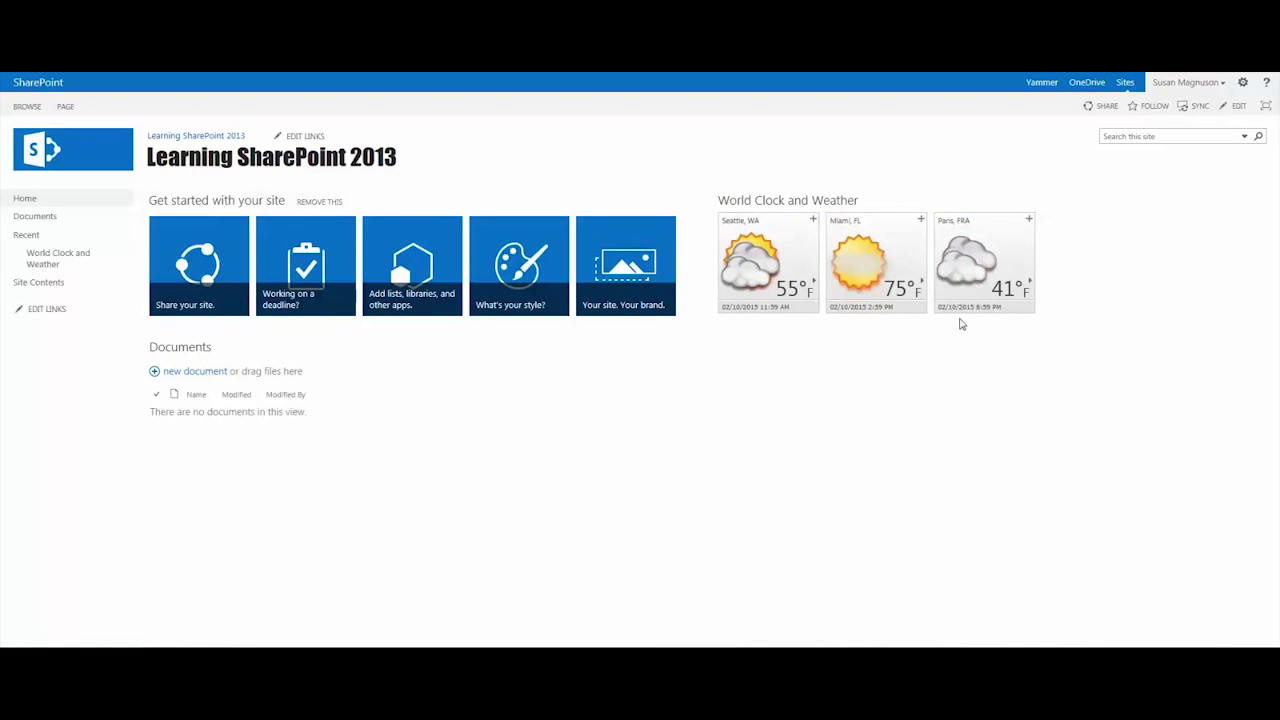
mouse_move(937, 298)
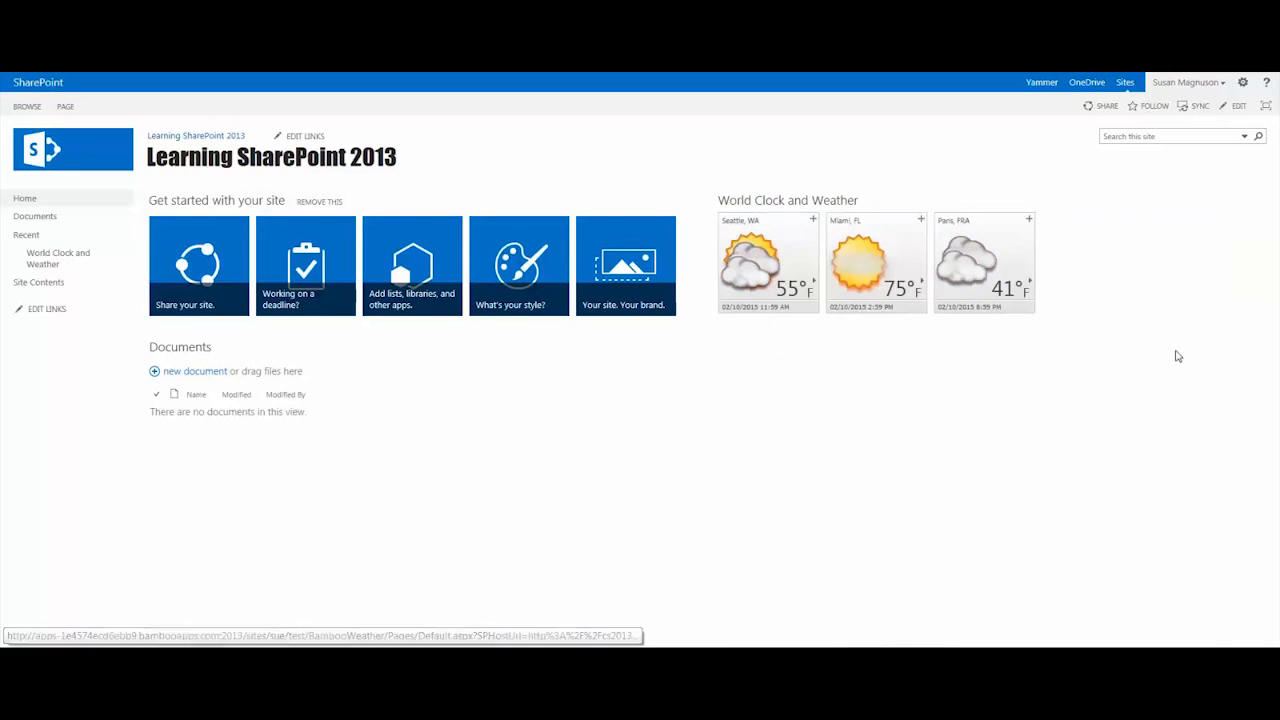
mouse_move(840, 318)
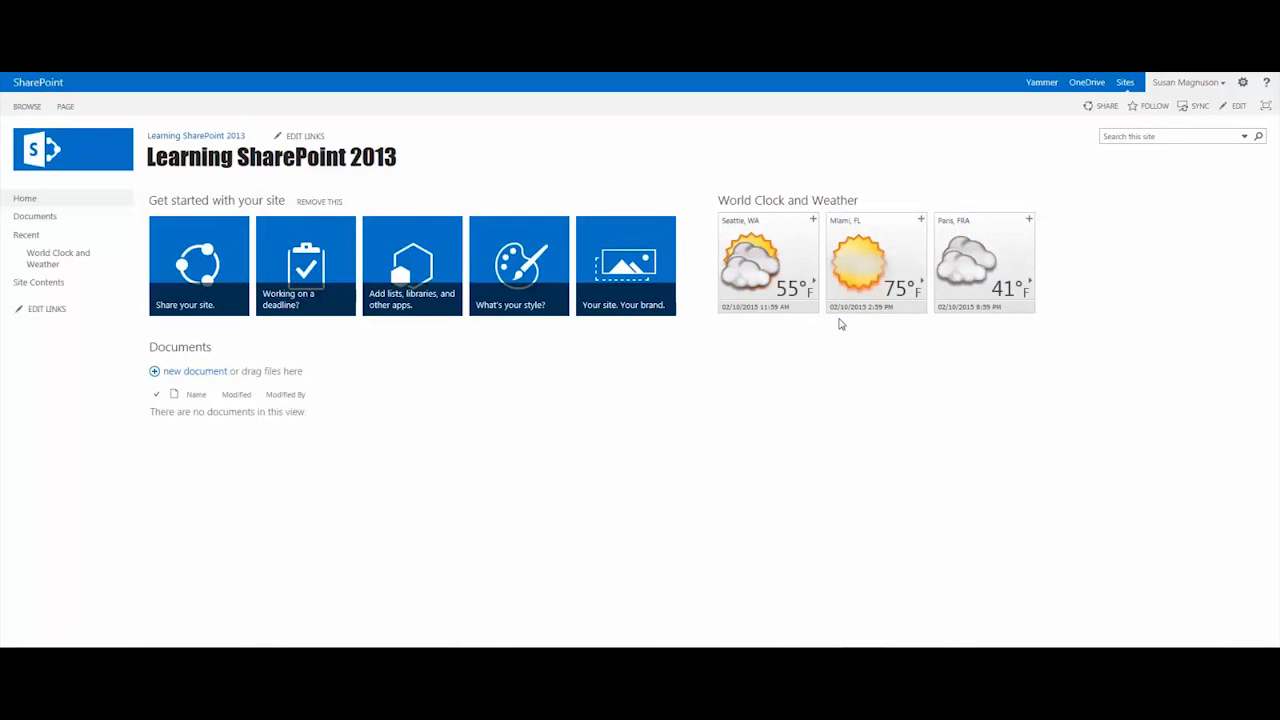
mouse_move(967, 320)
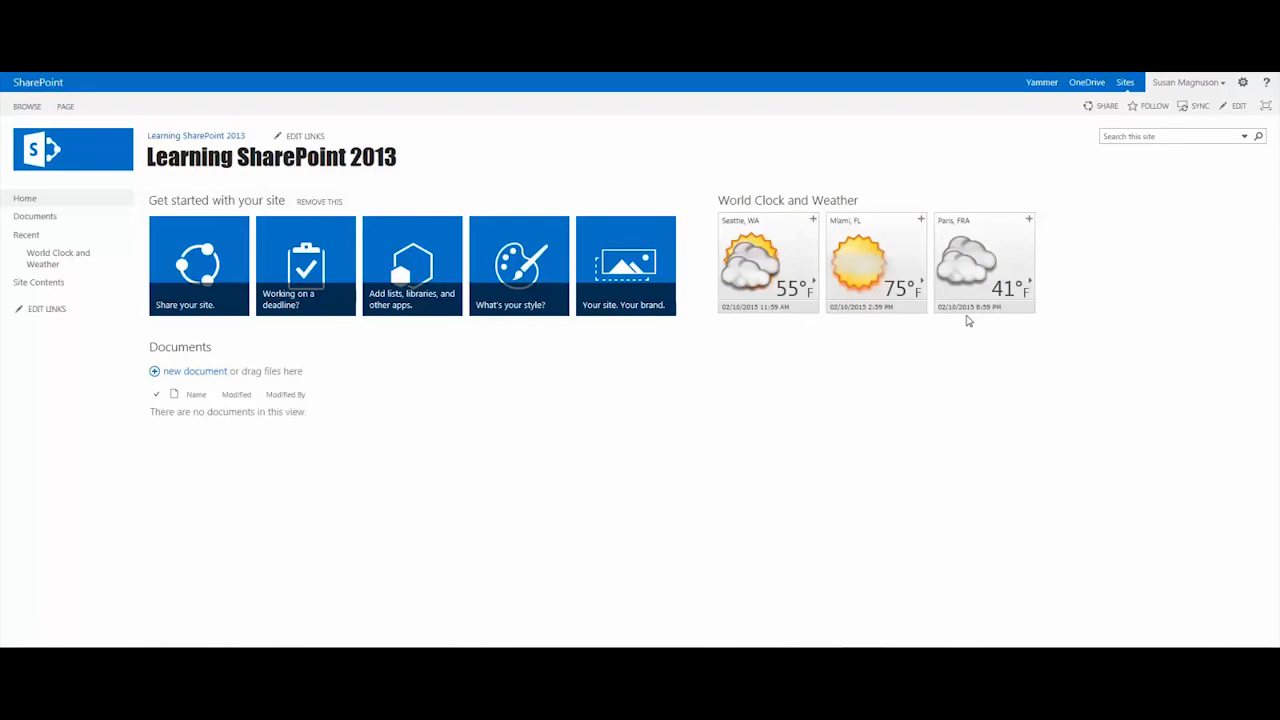
mouse_move(969, 324)
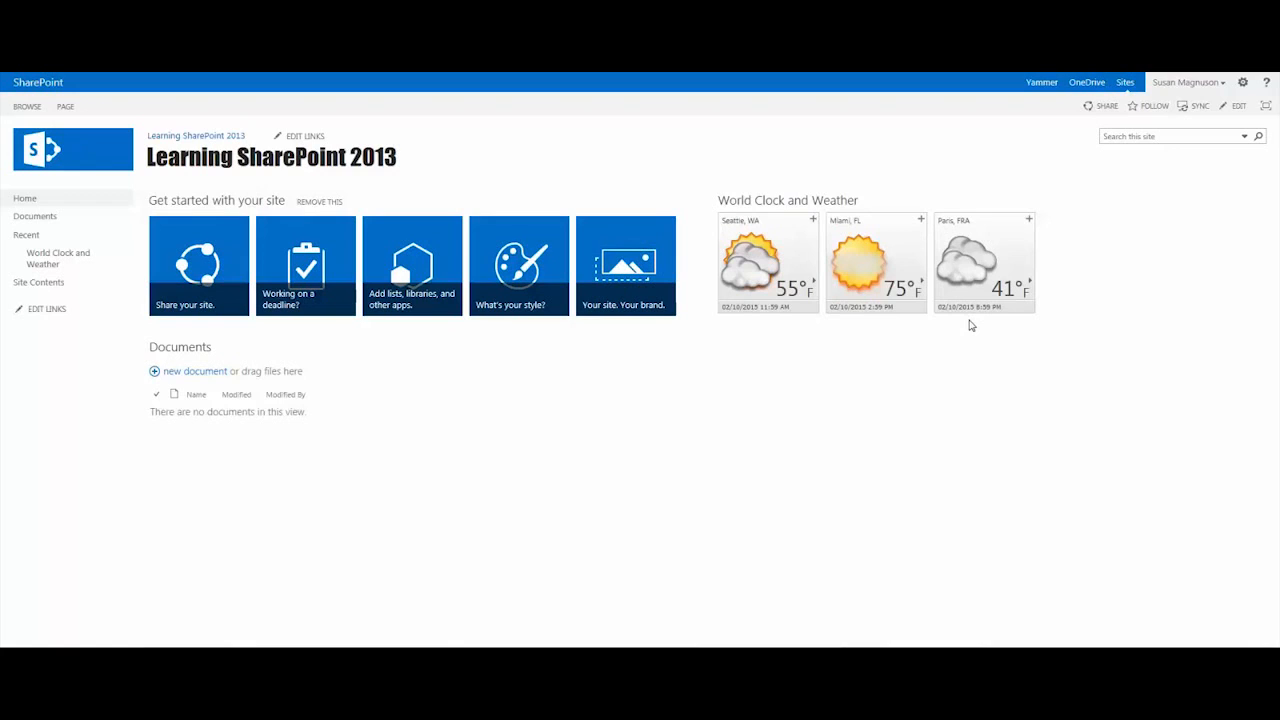
mouse_move(968, 330)
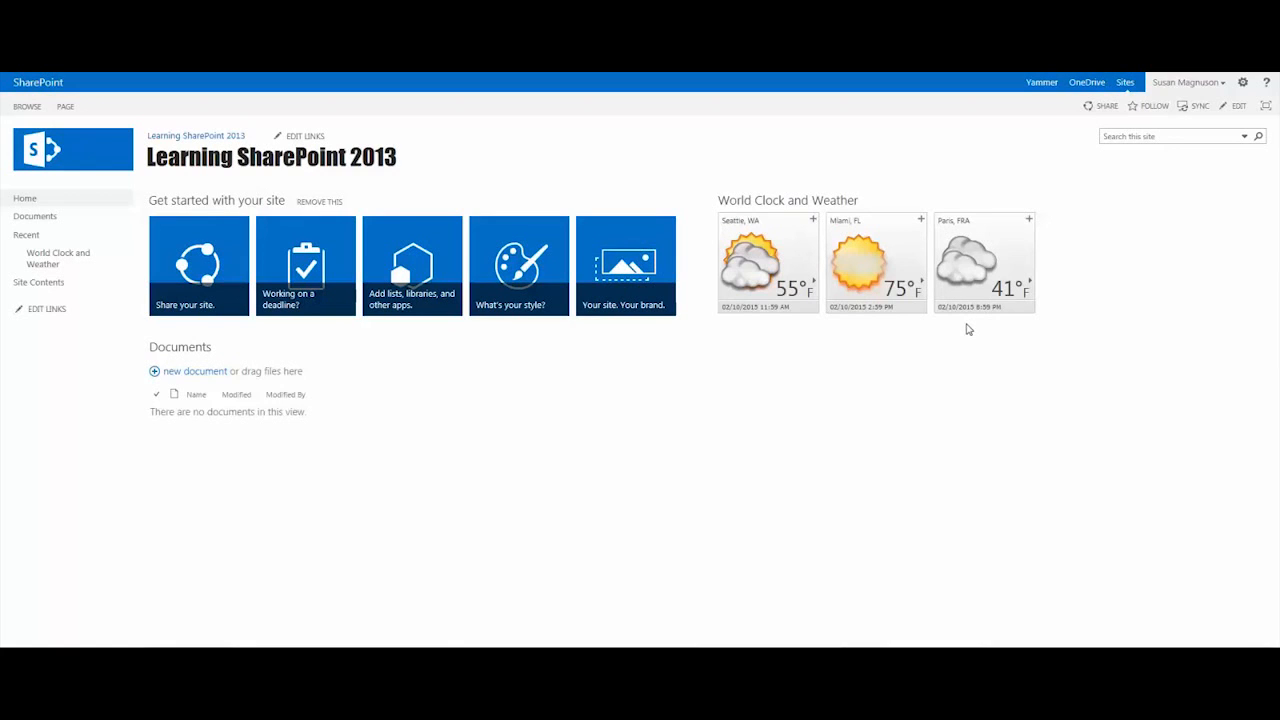
mouse_move(423, 363)
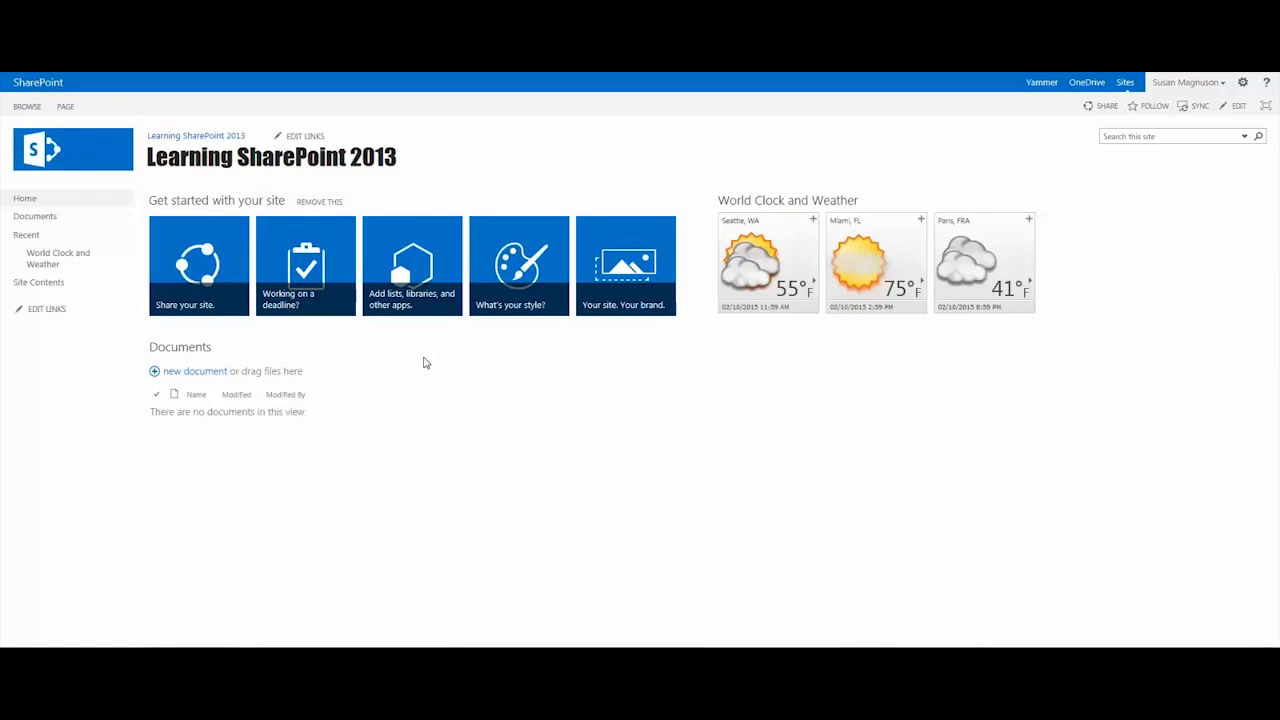
mouse_move(443, 191)
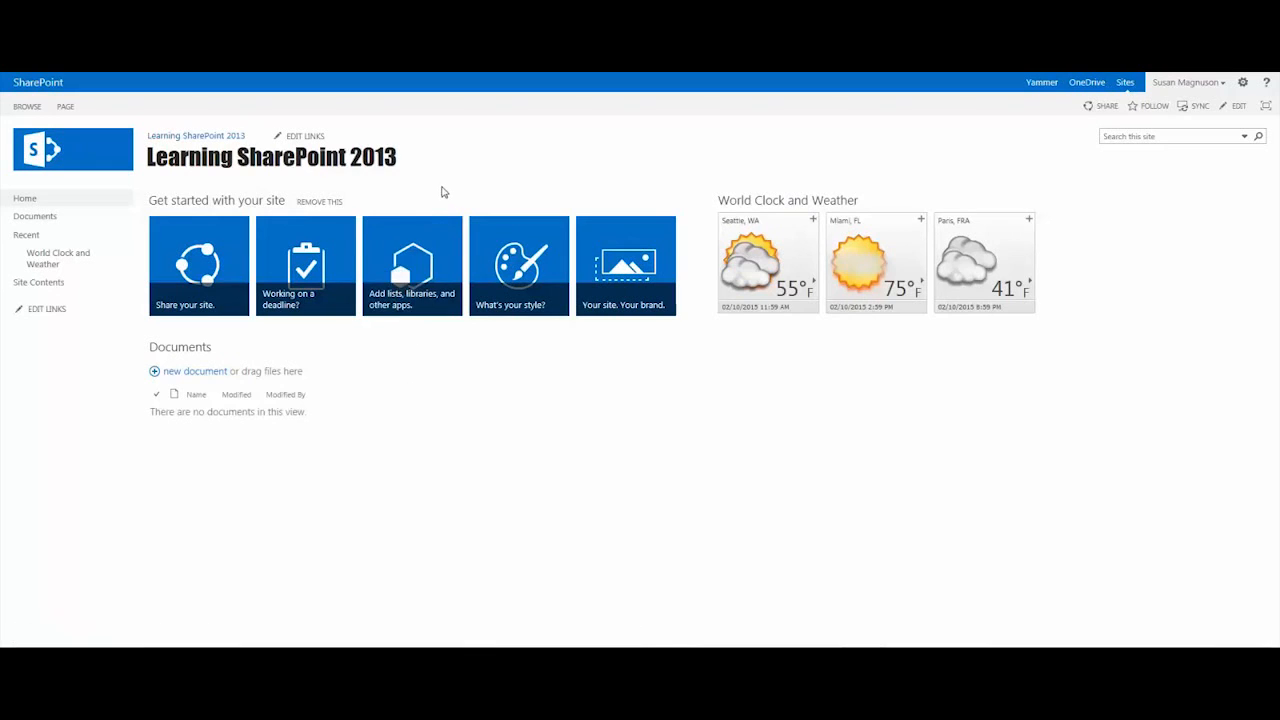
mouse_move(421, 169)
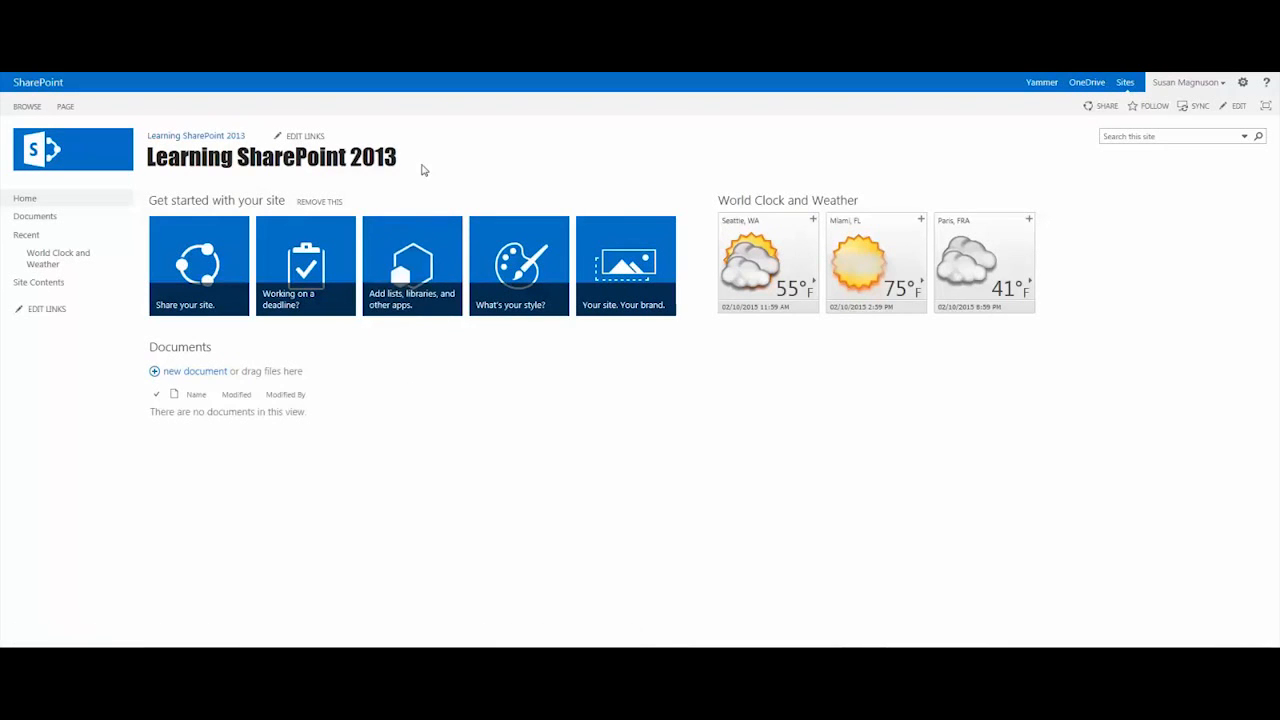
mouse_move(398, 221)
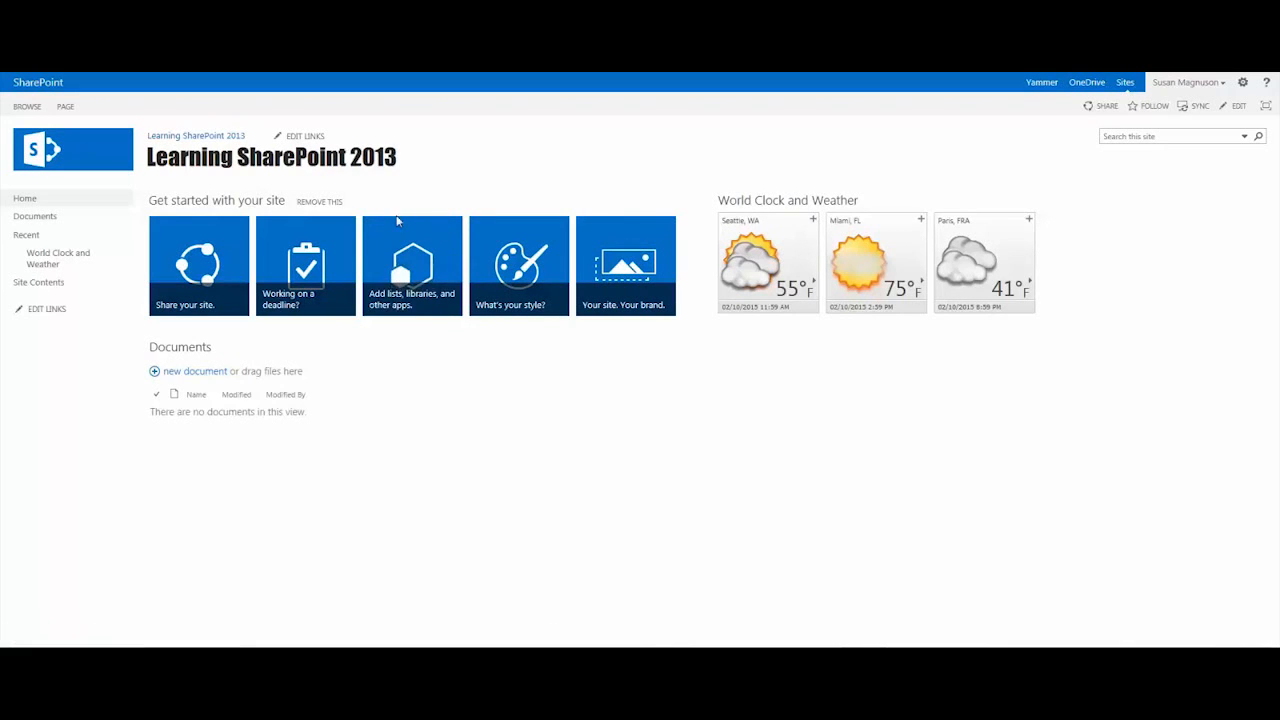
mouse_move(966, 339)
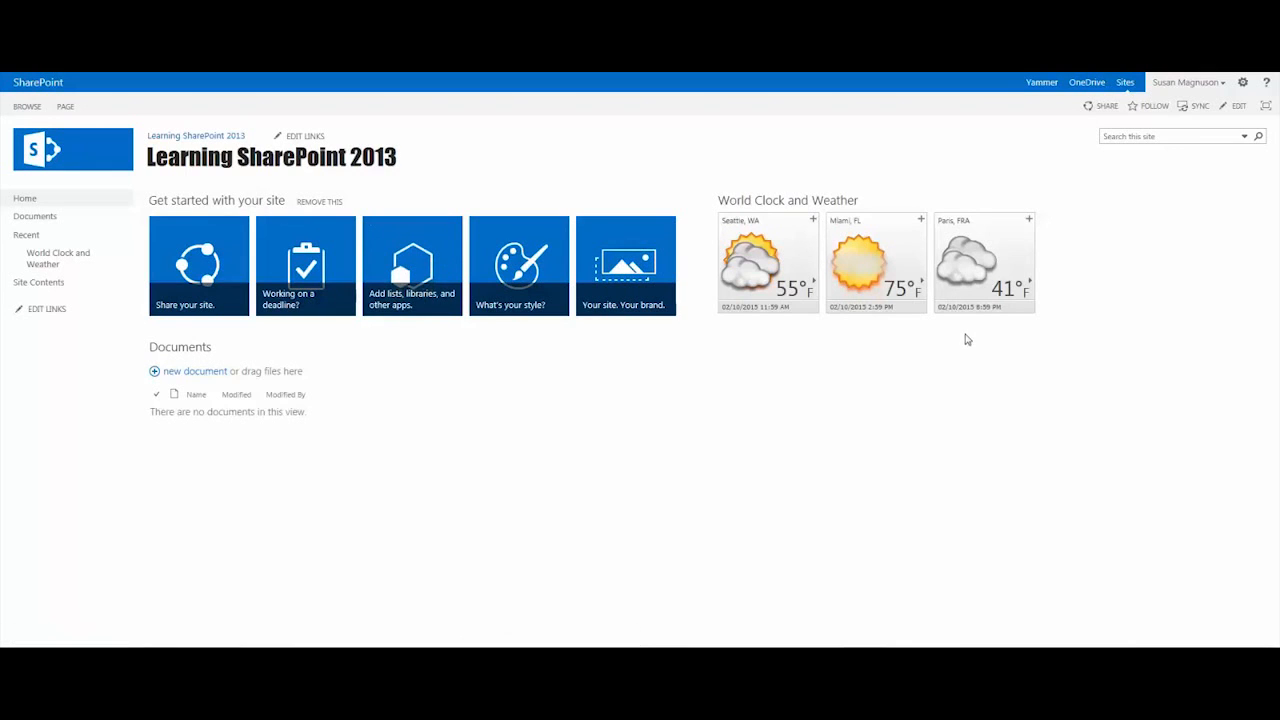
mouse_move(1243, 82)
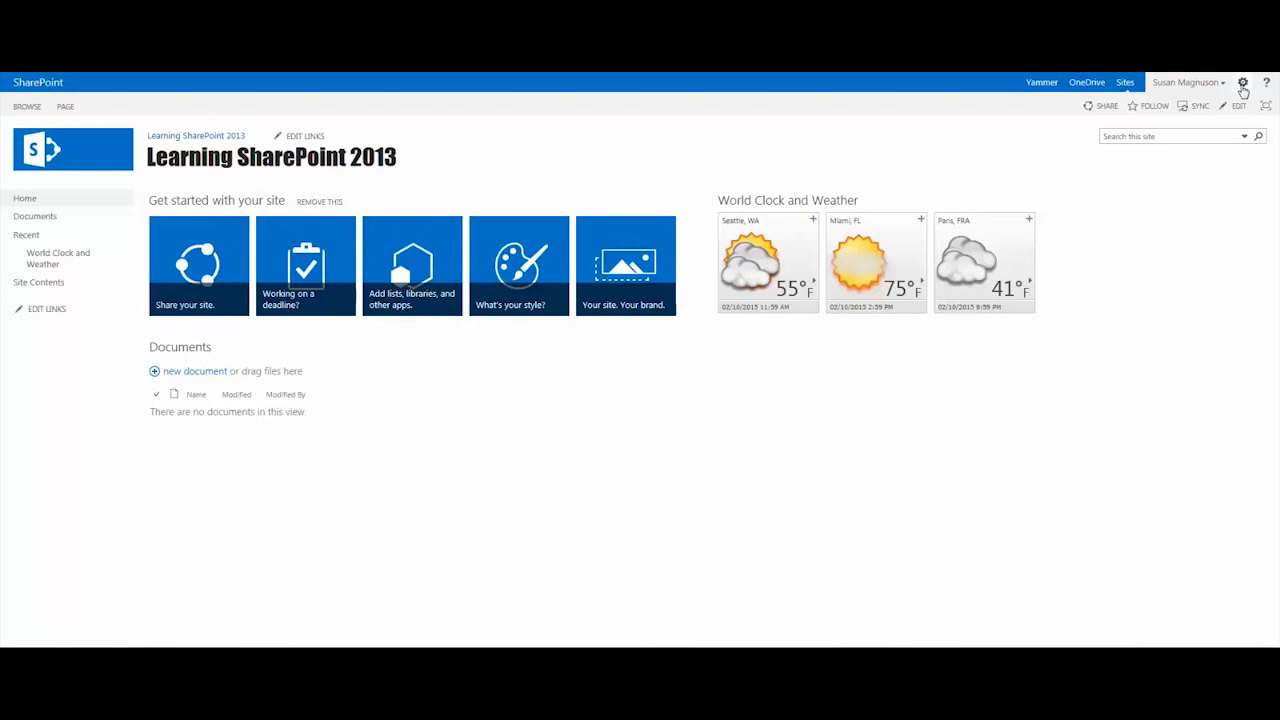
- Remove the Get started tiles via Settings > Getting started and close the notice
click(1243, 82)
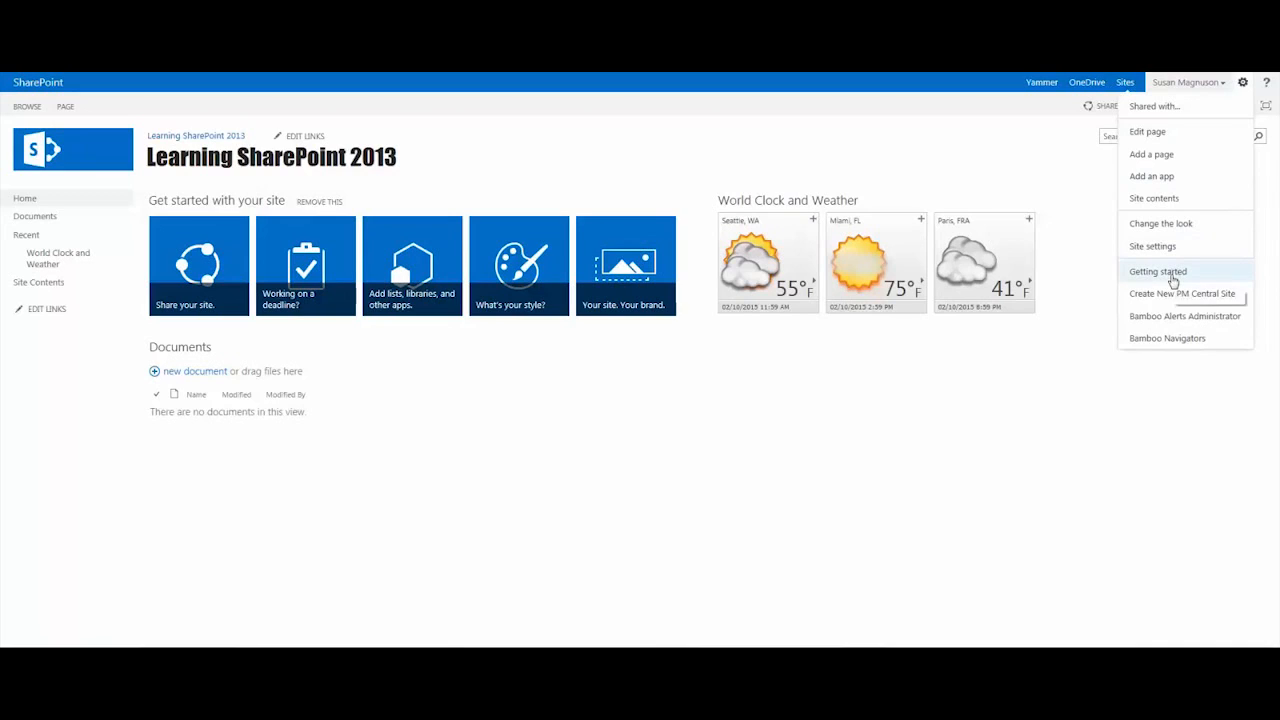
mouse_move(1158, 271)
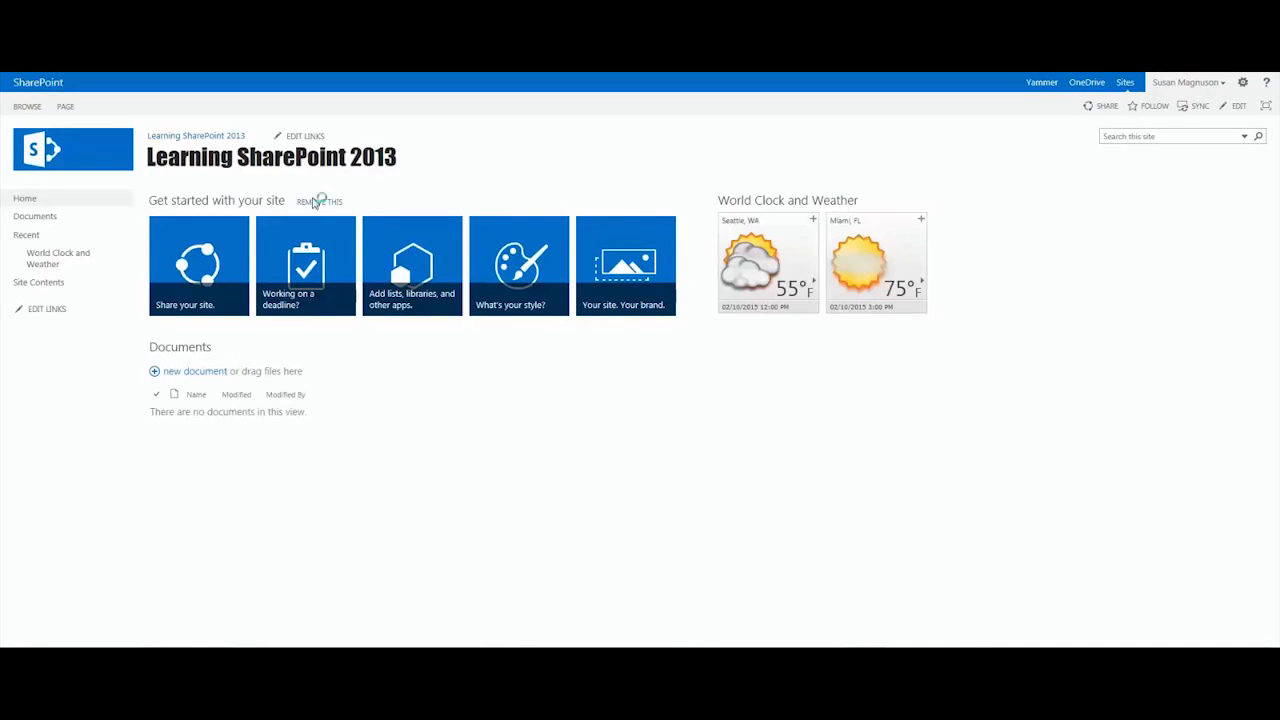
click(319, 201)
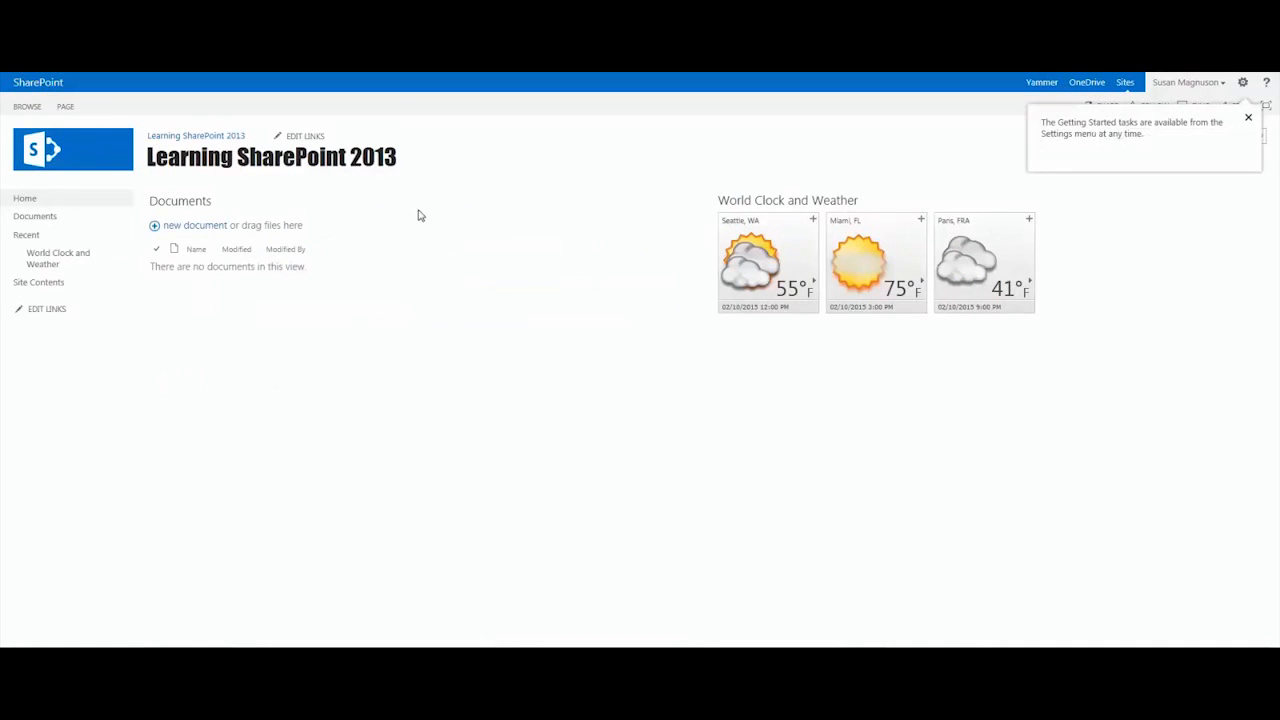
mouse_move(1207, 110)
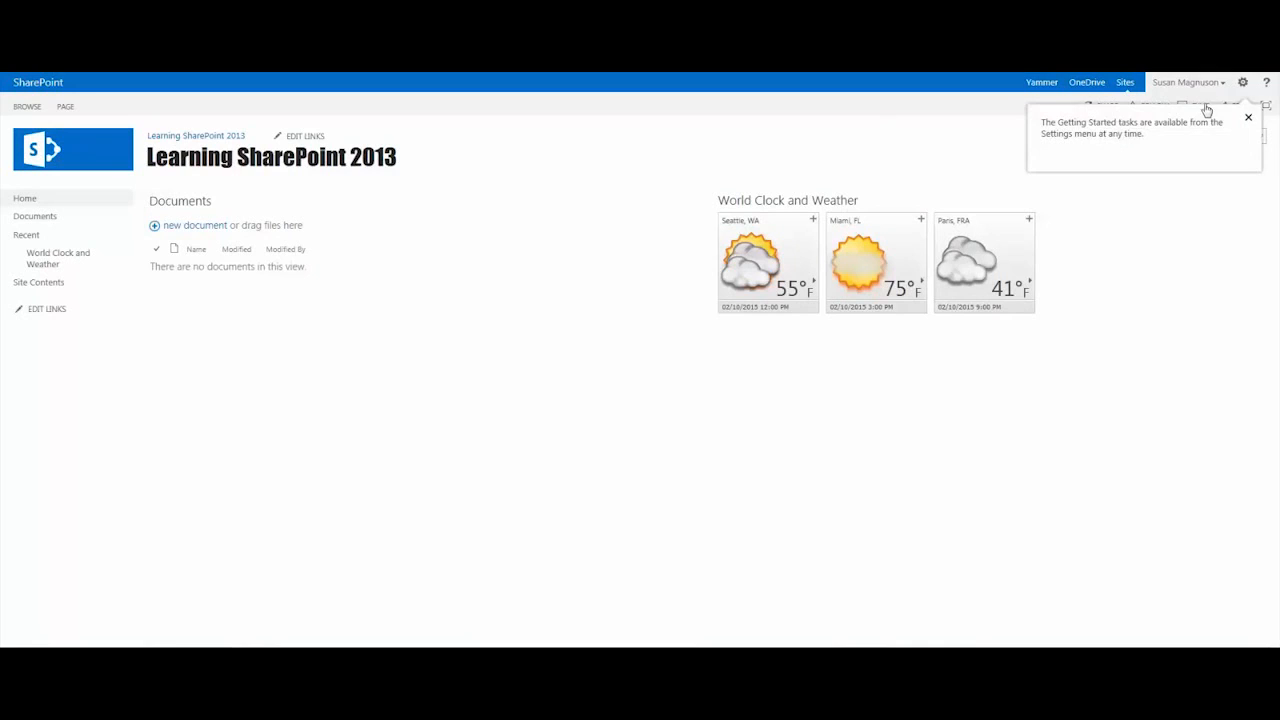
mouse_move(1242, 164)
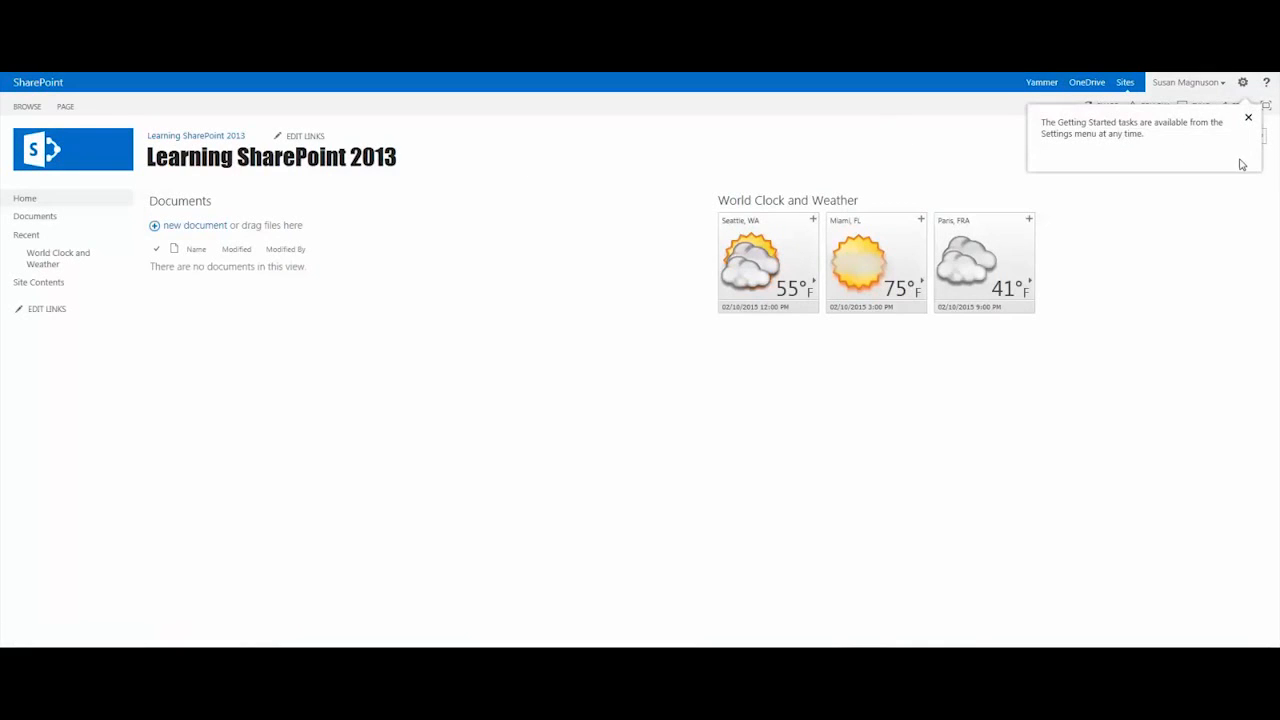
mouse_move(1118, 158)
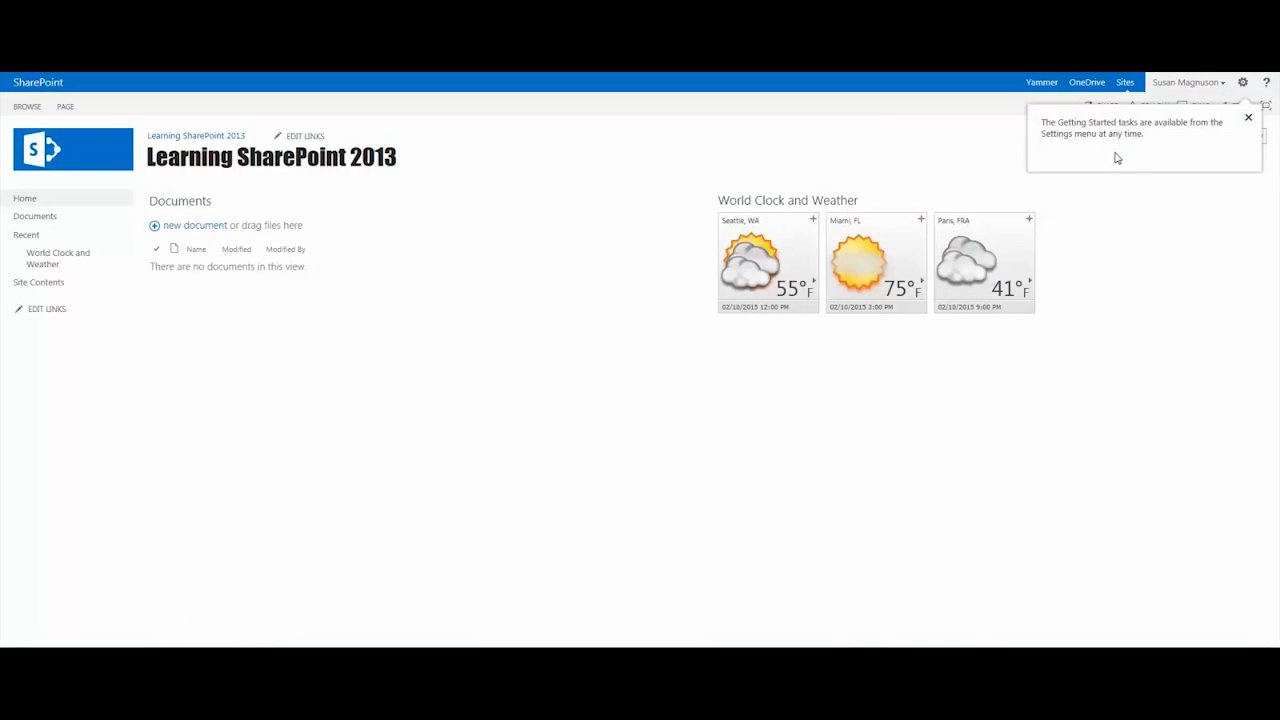
mouse_move(590, 176)
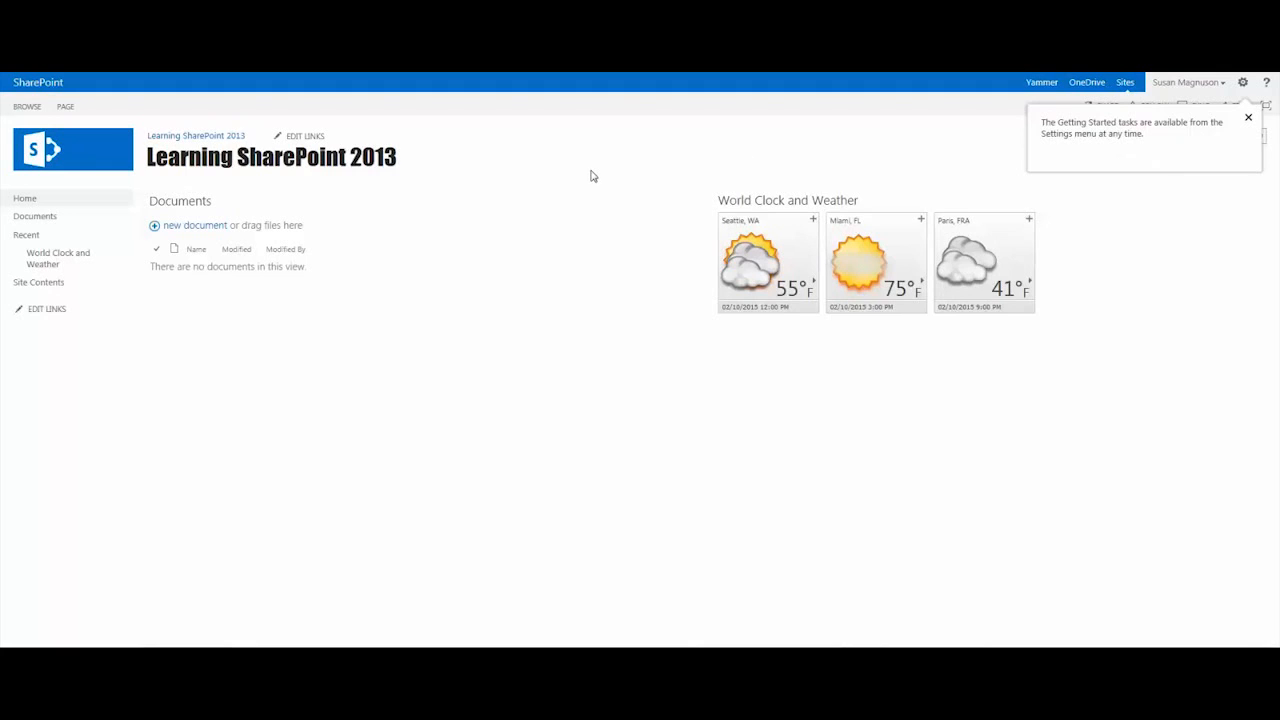
click(1248, 117)
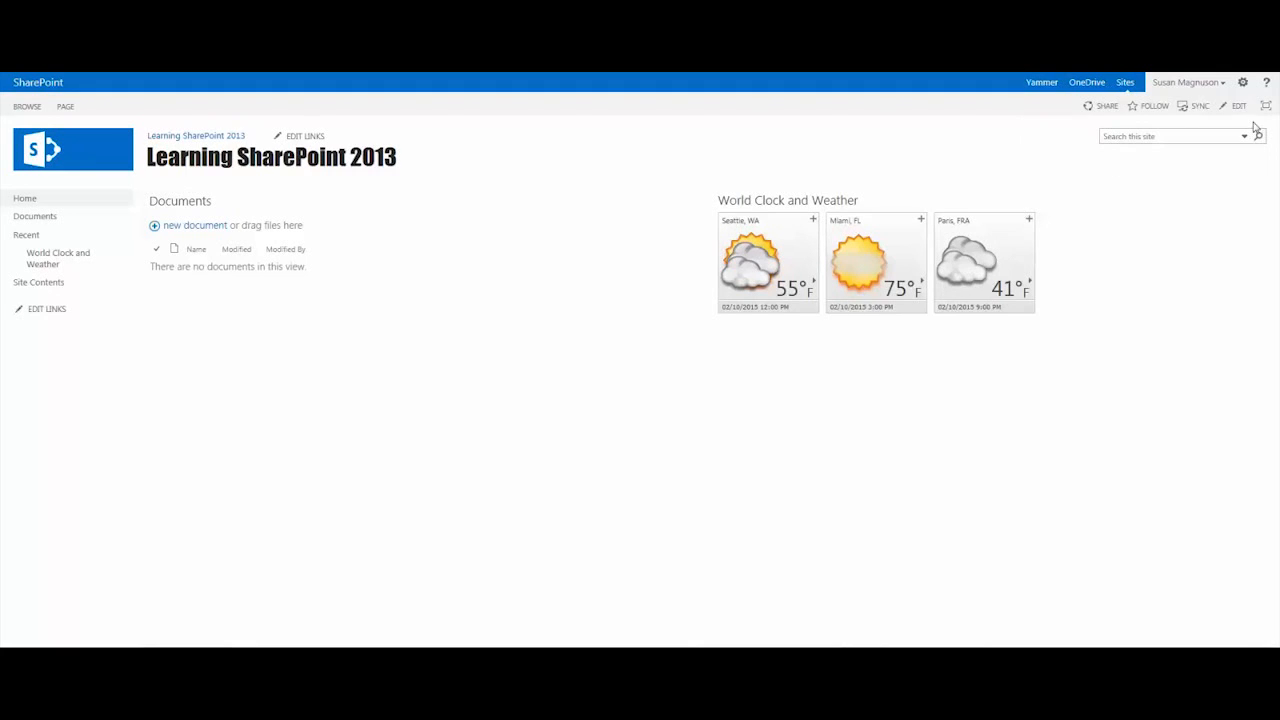
- Edit the homepage and insert the Get started with your site web part from Media and Content
click(1238, 106)
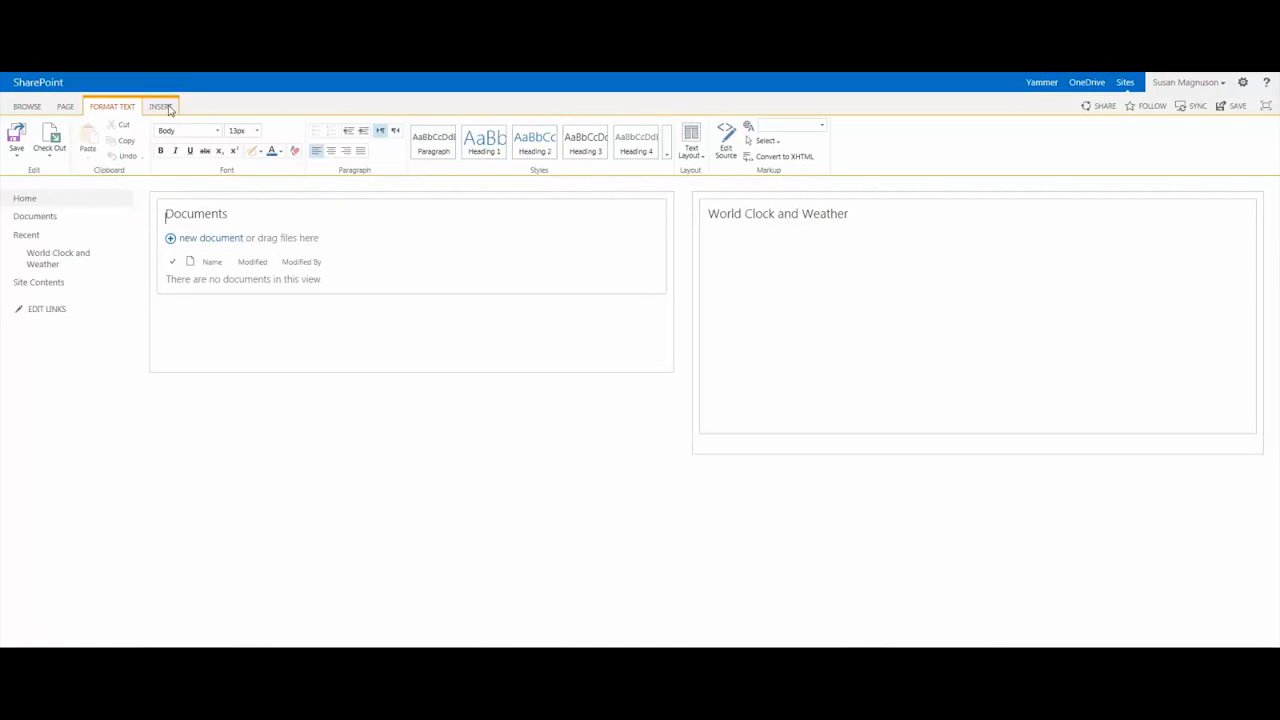
mouse_move(348, 113)
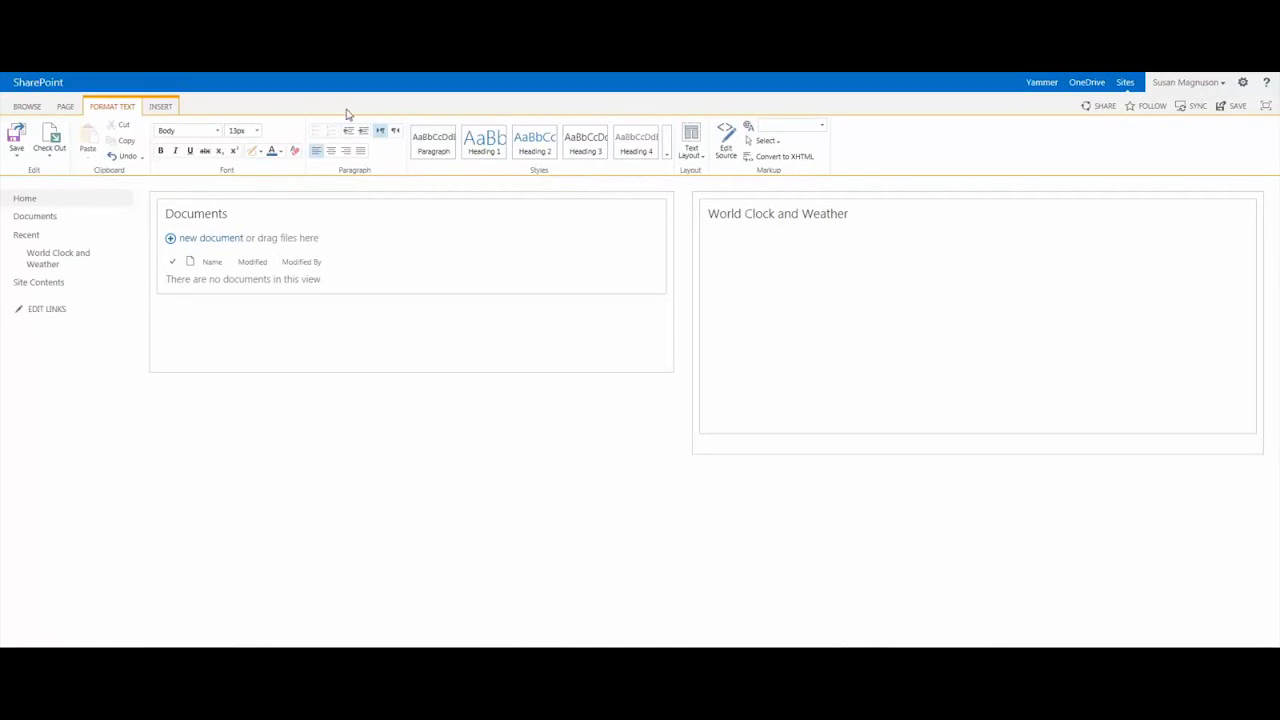
click(160, 106)
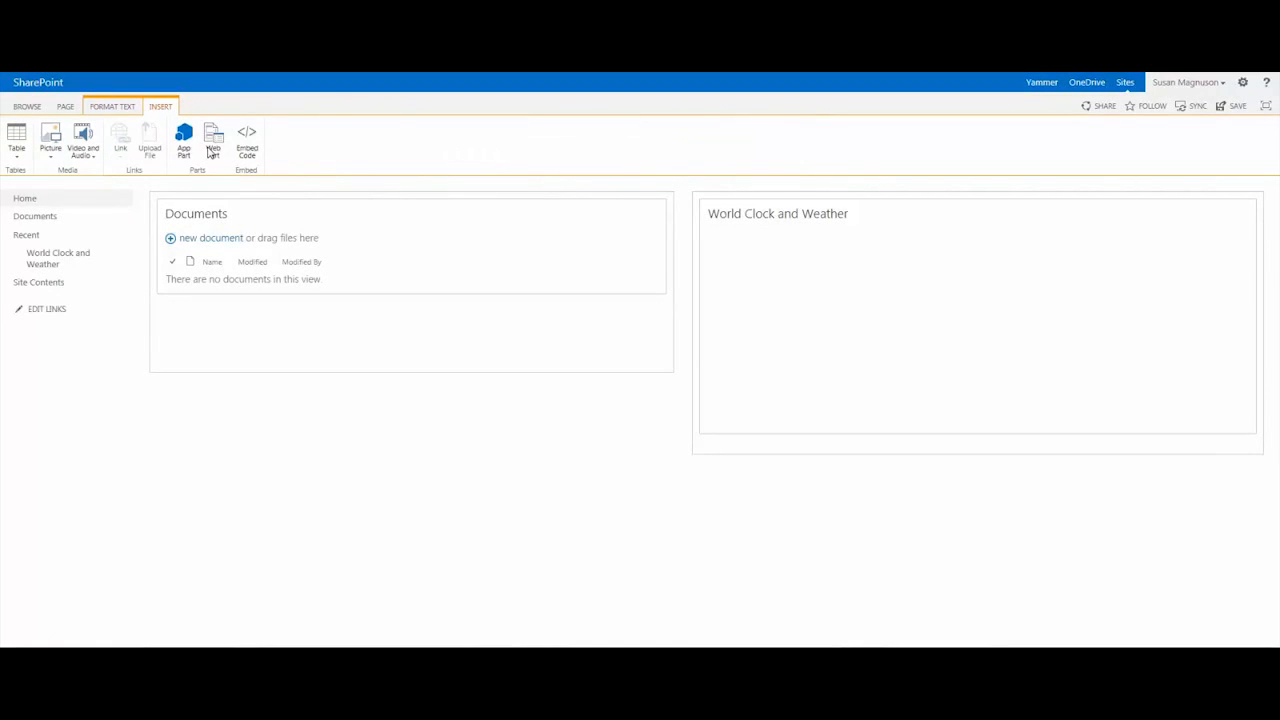
click(213, 140)
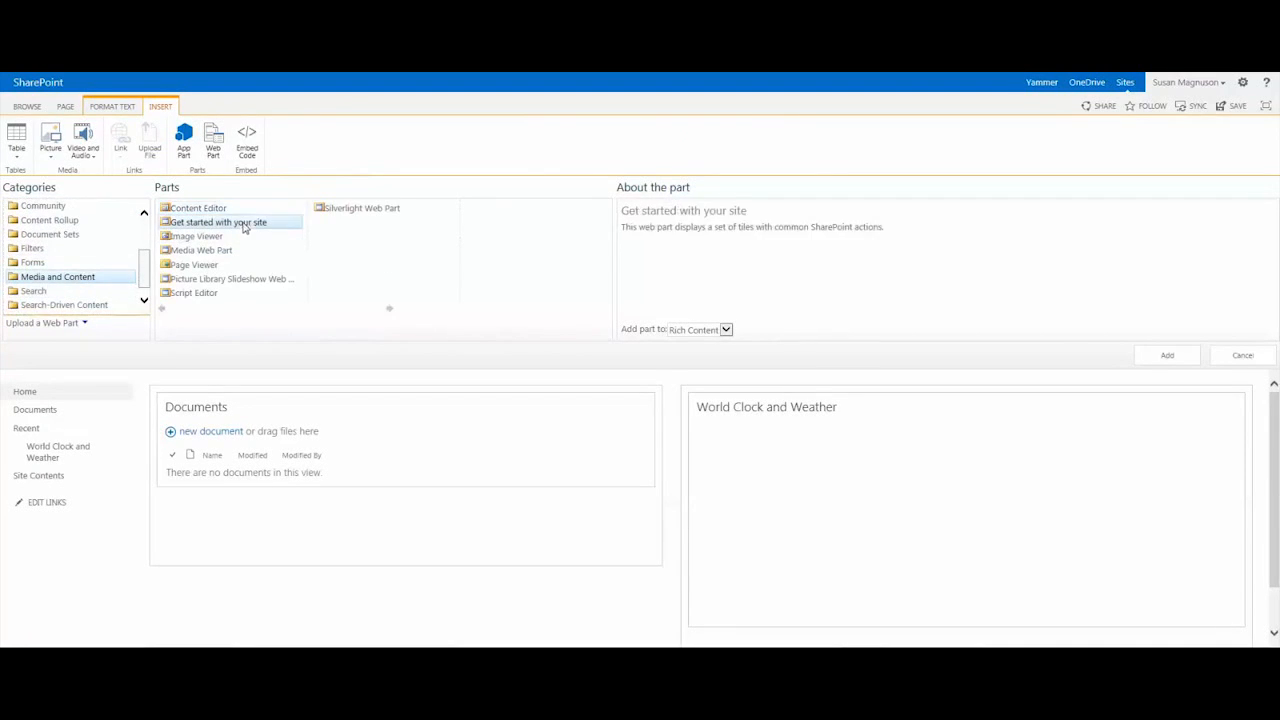
mouse_move(400, 230)
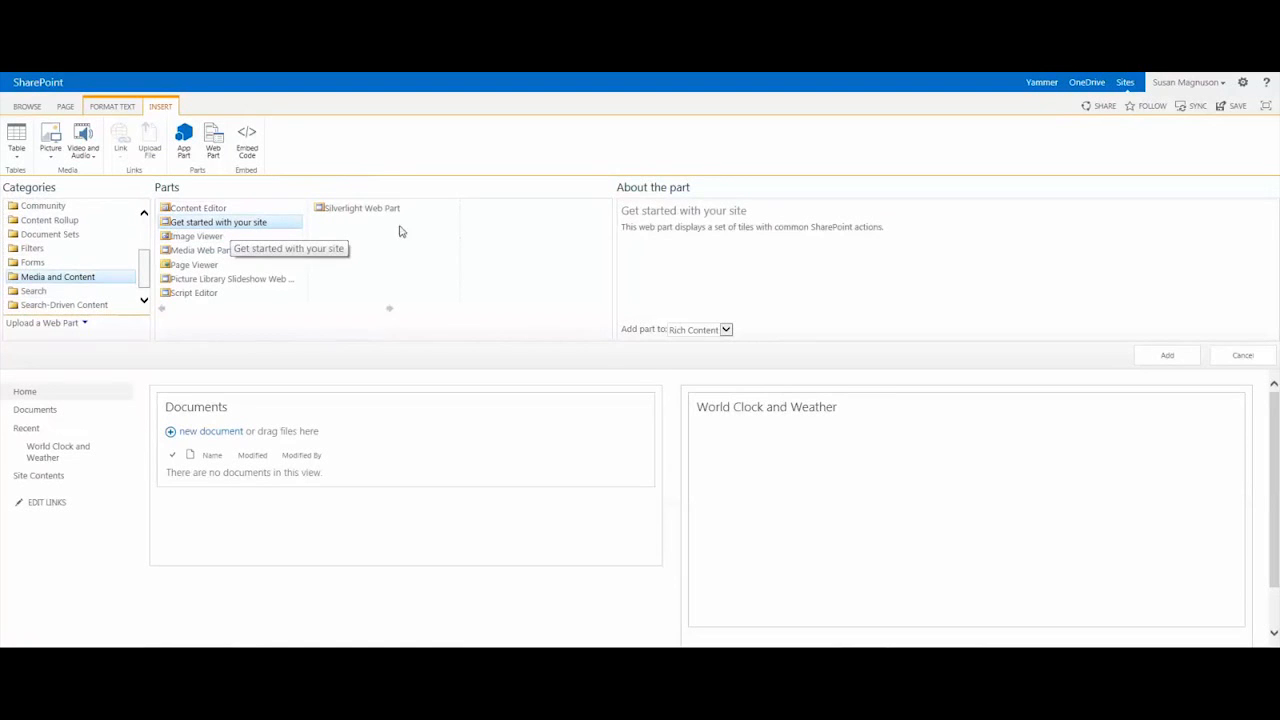
click(1166, 355)
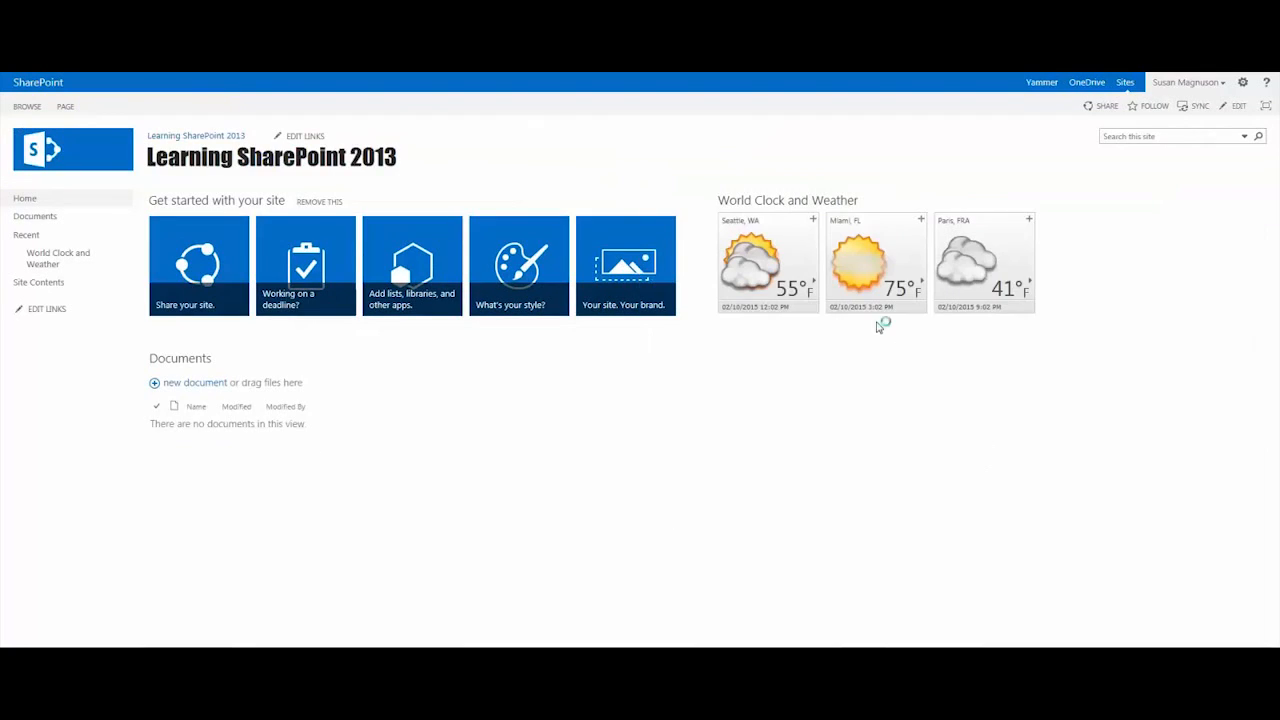
mouse_move(1145, 322)
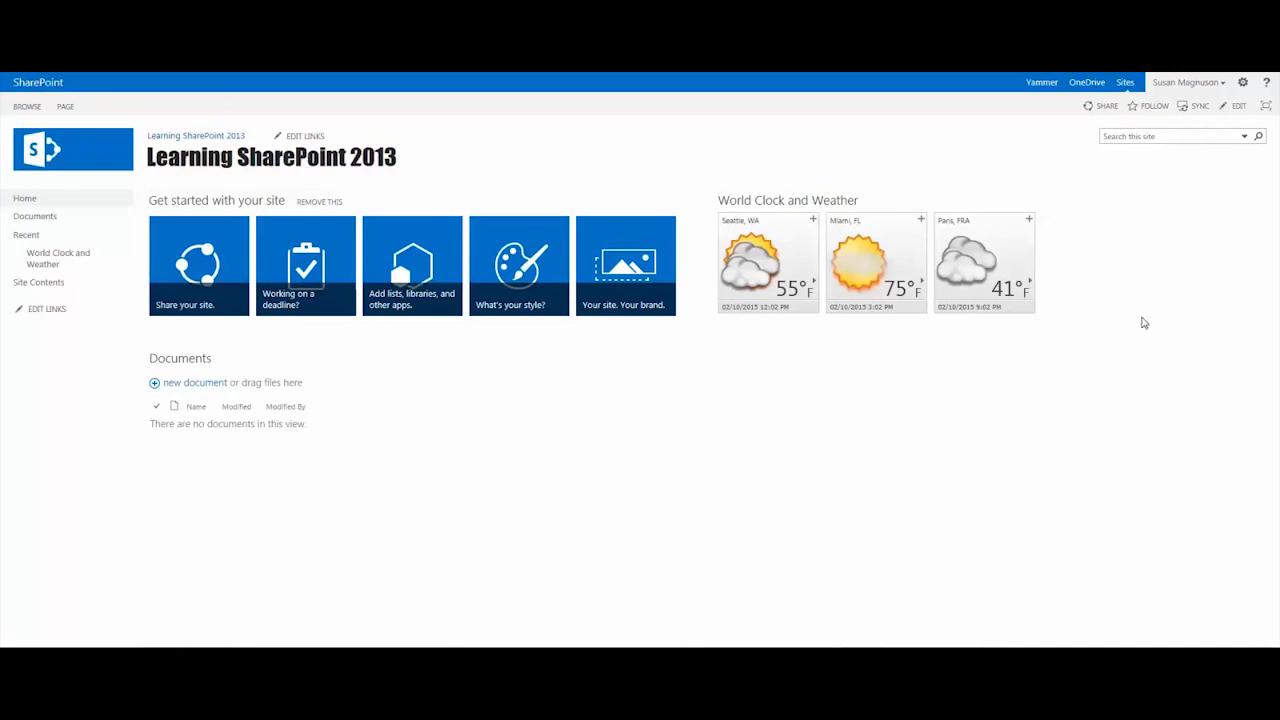
mouse_move(712, 454)
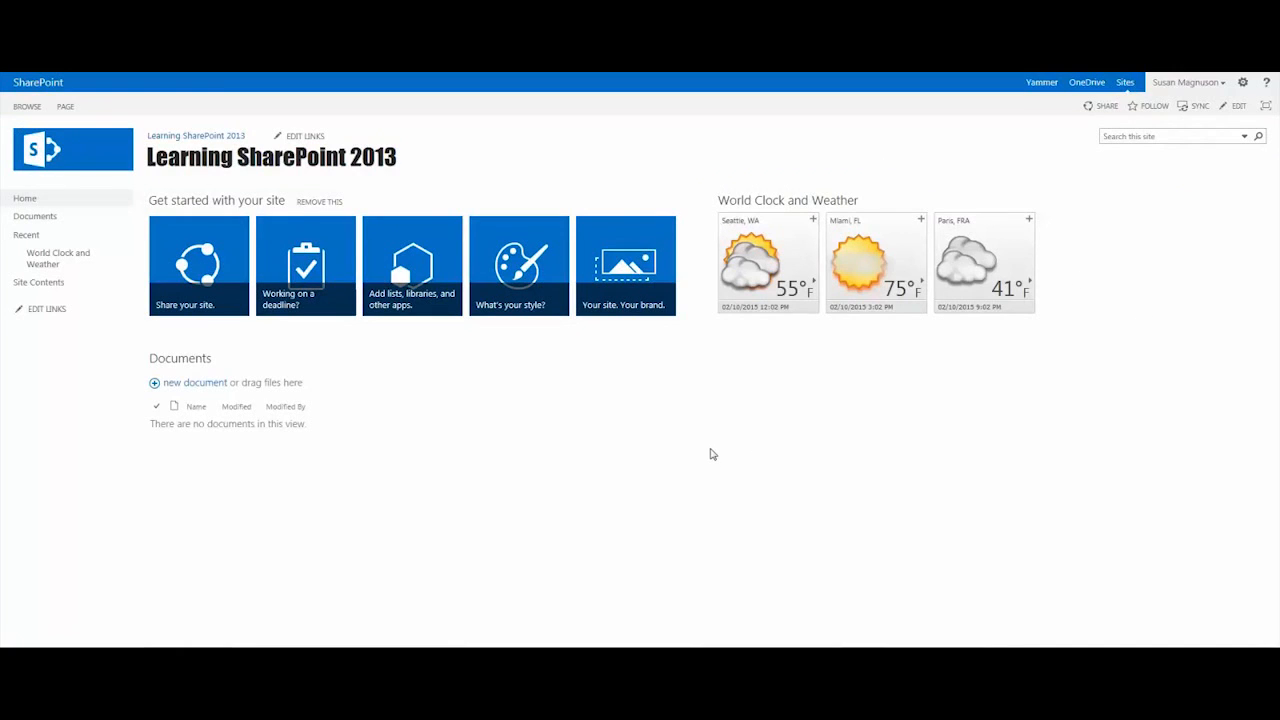
mouse_move(869, 420)
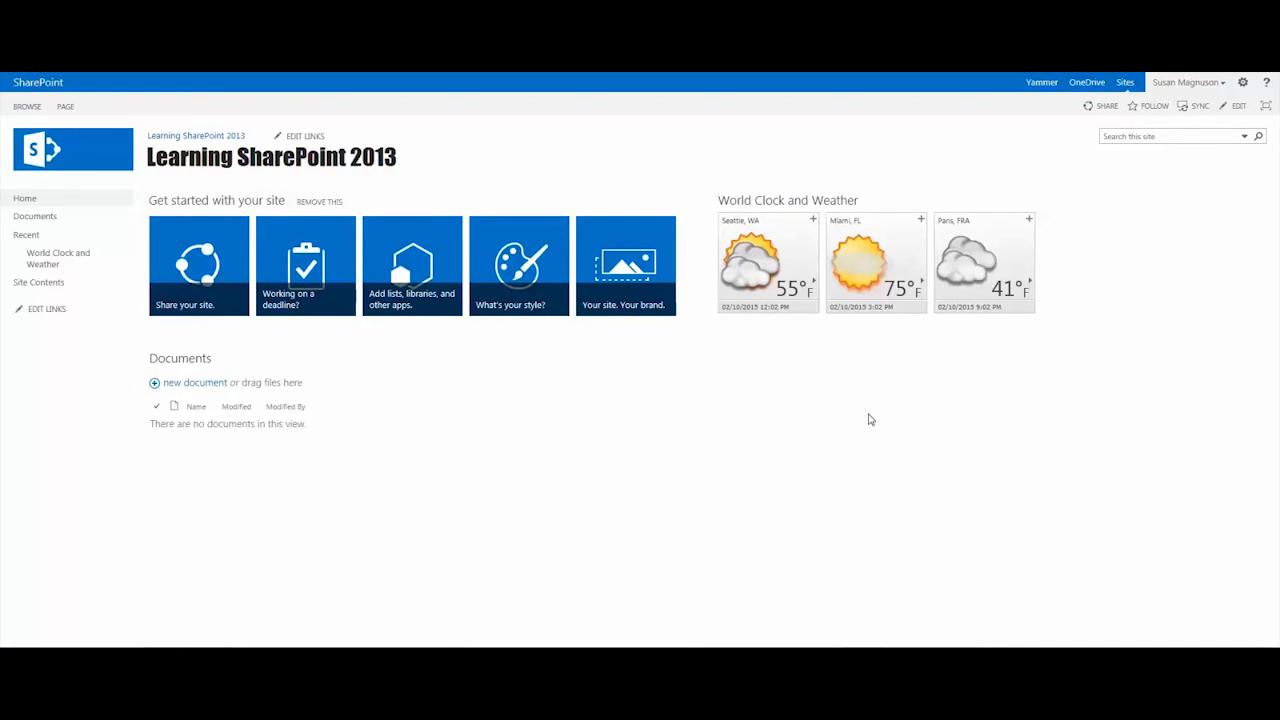